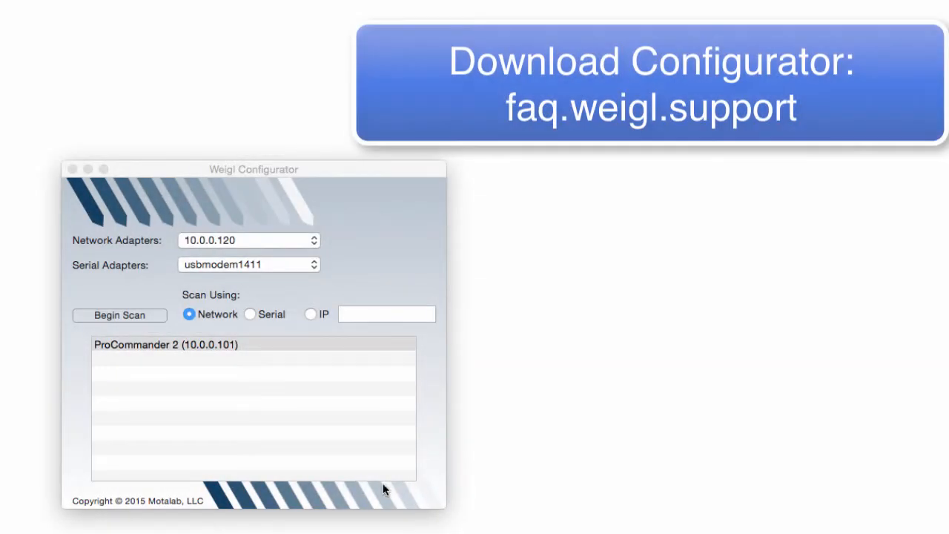
pyautogui.moveTo(268, 436)
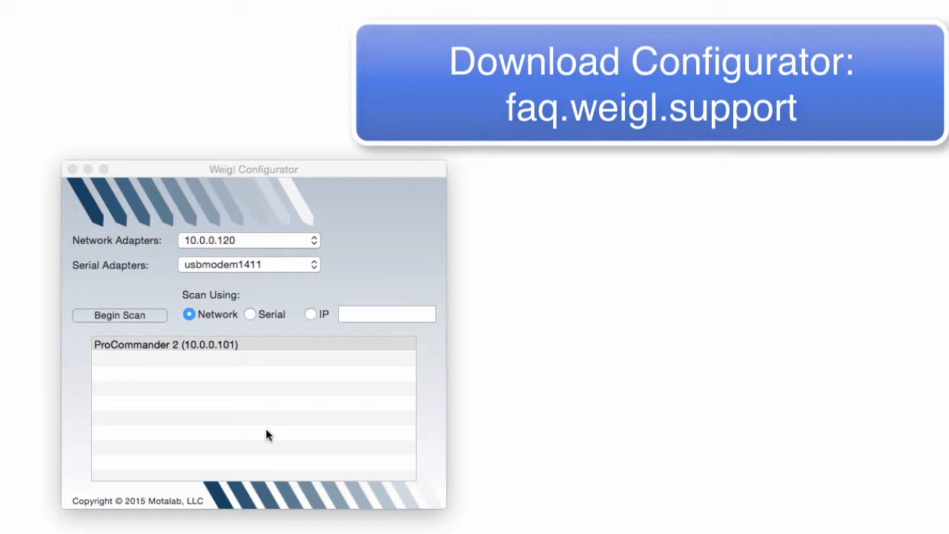
# Check the Network Adapters list twice, keeping adapter 10.0.0.120 selected.
pyautogui.click(248, 240)
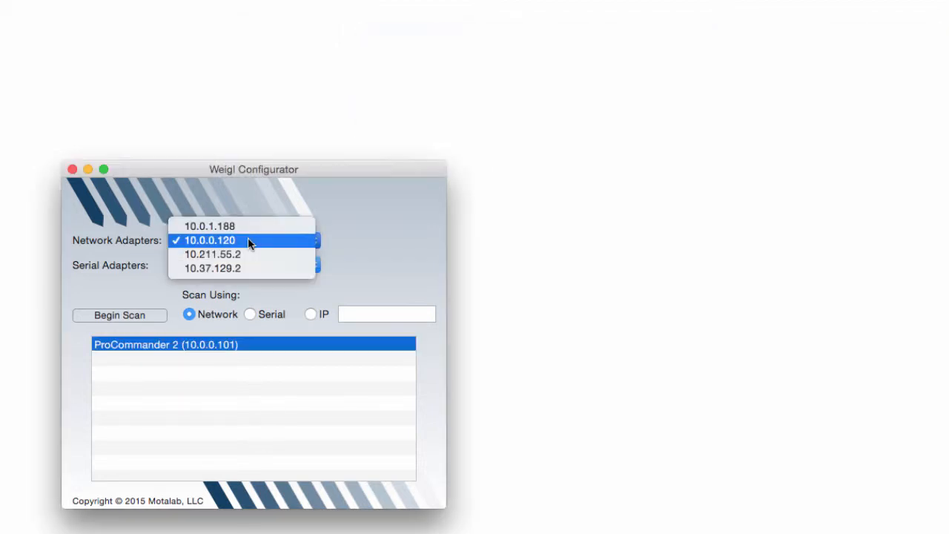
pyautogui.moveTo(364, 241)
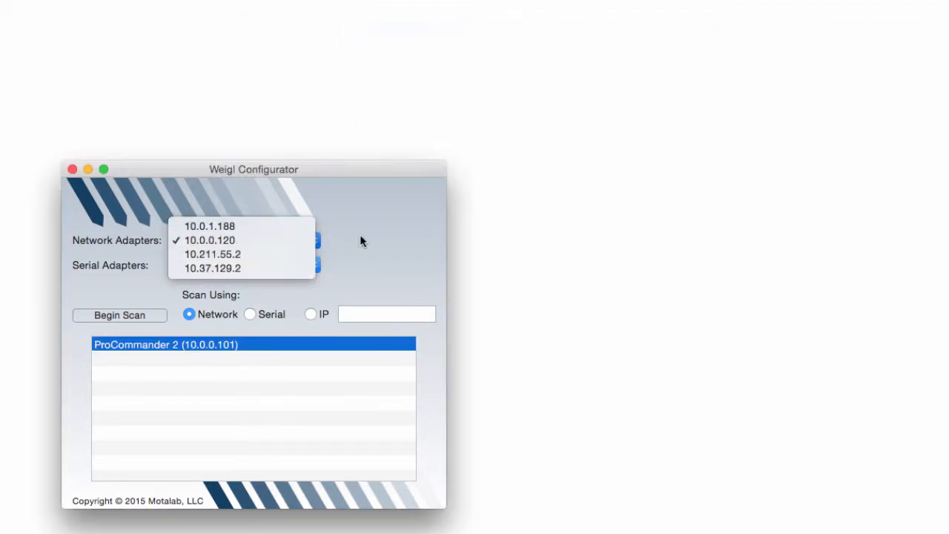
pyautogui.click(210, 239)
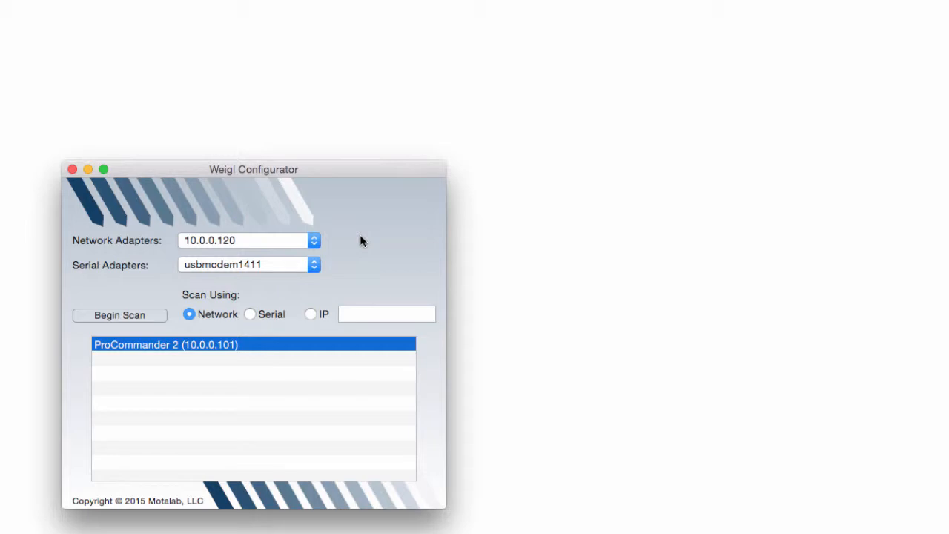
pyautogui.moveTo(301, 278)
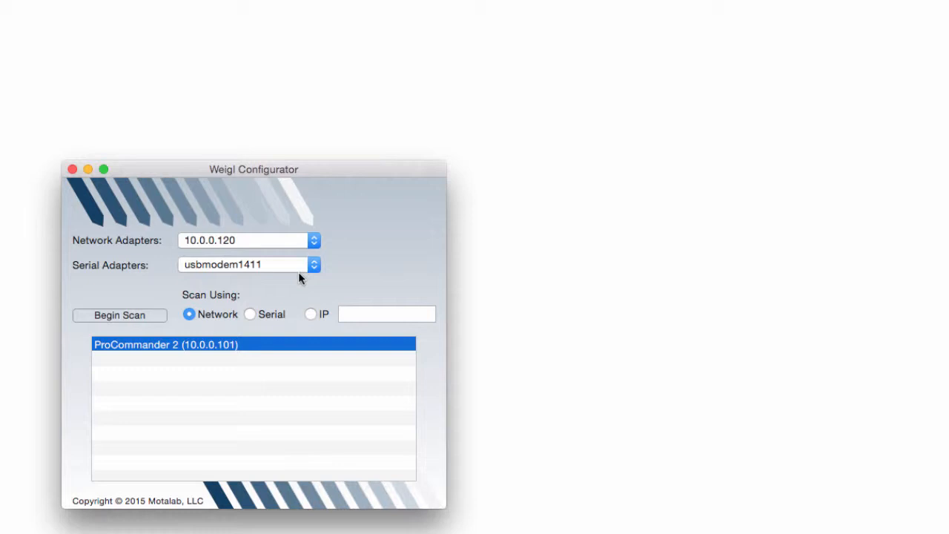
pyautogui.moveTo(207, 369)
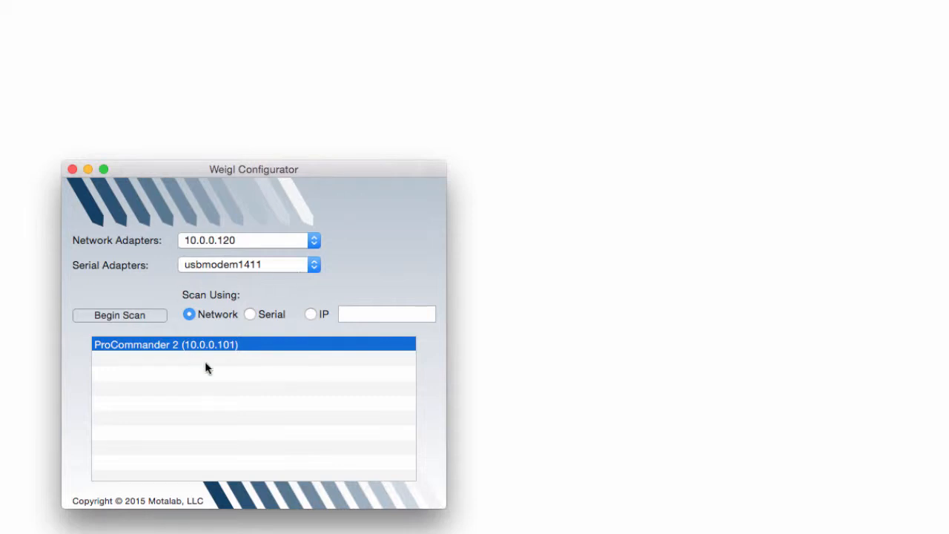
pyautogui.moveTo(252, 299)
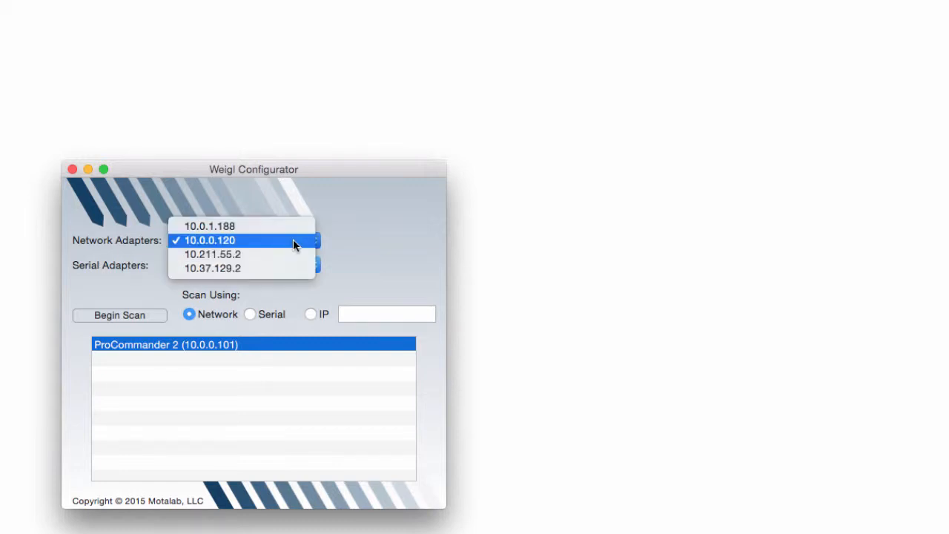
pyautogui.click(209, 240)
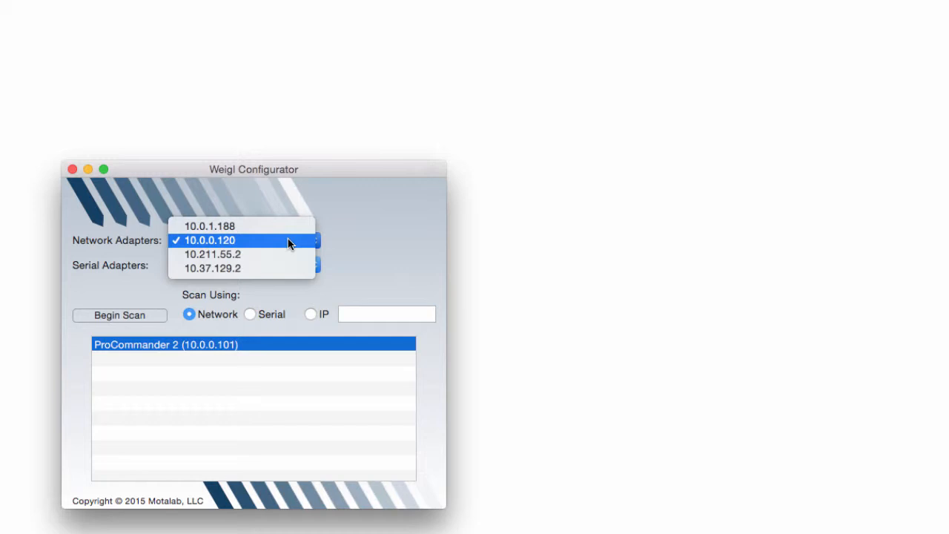
pyautogui.moveTo(402, 242)
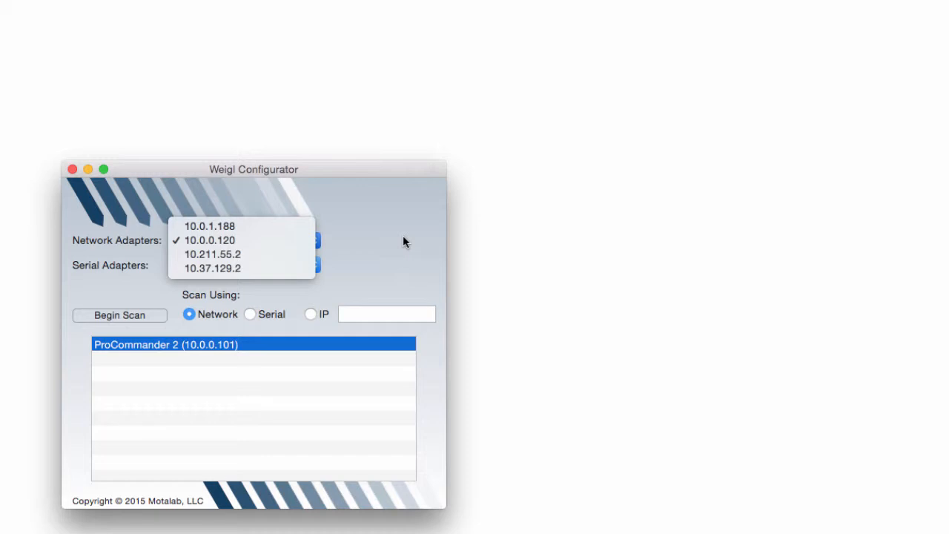
pyautogui.click(210, 240)
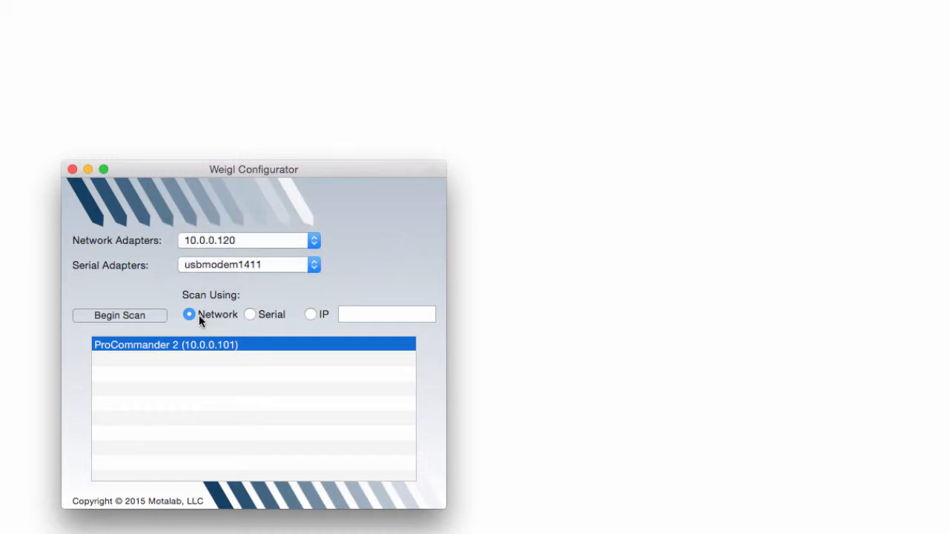
pyautogui.moveTo(161, 349)
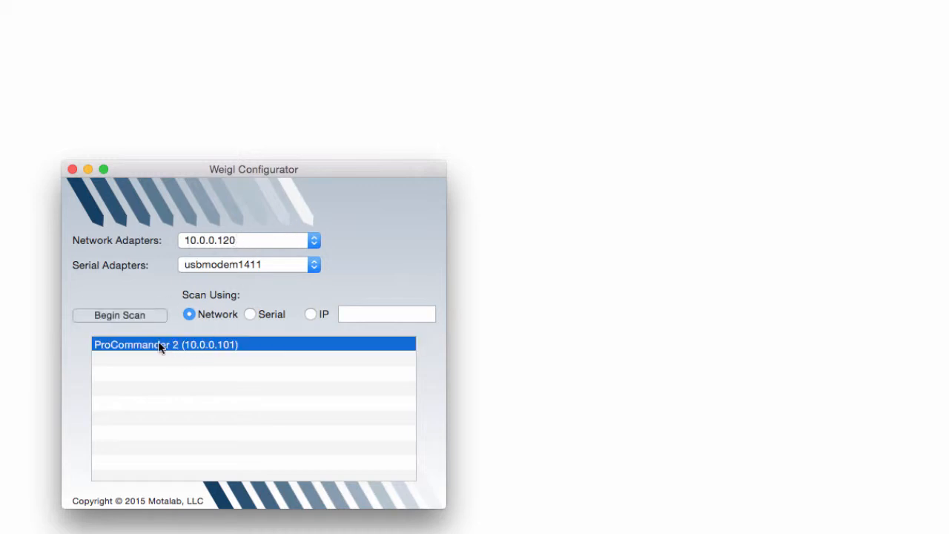
pyautogui.moveTo(171, 350)
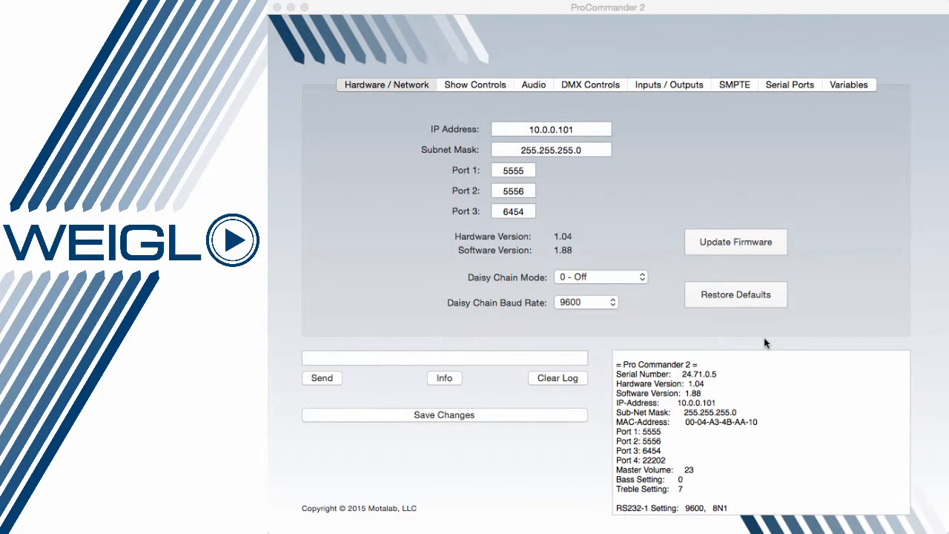
pyautogui.moveTo(421, 196)
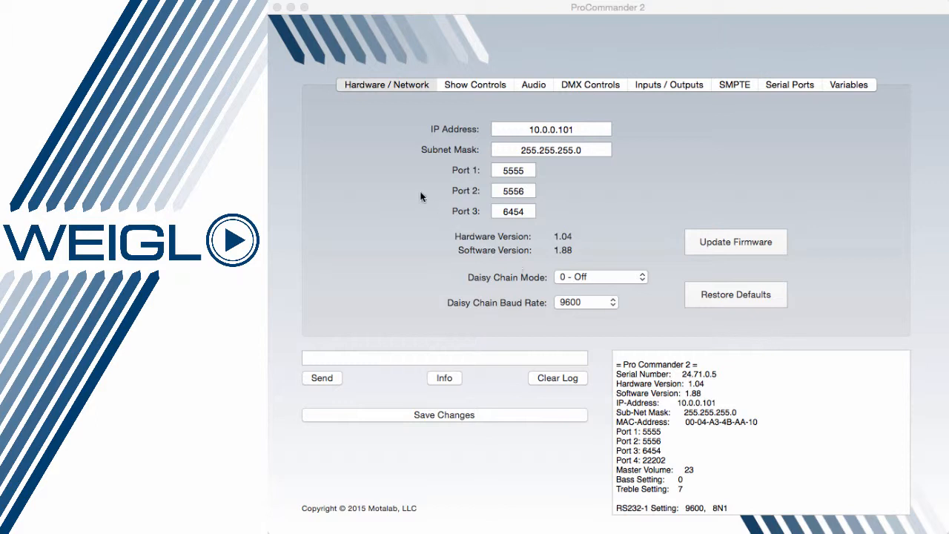
pyautogui.moveTo(384, 91)
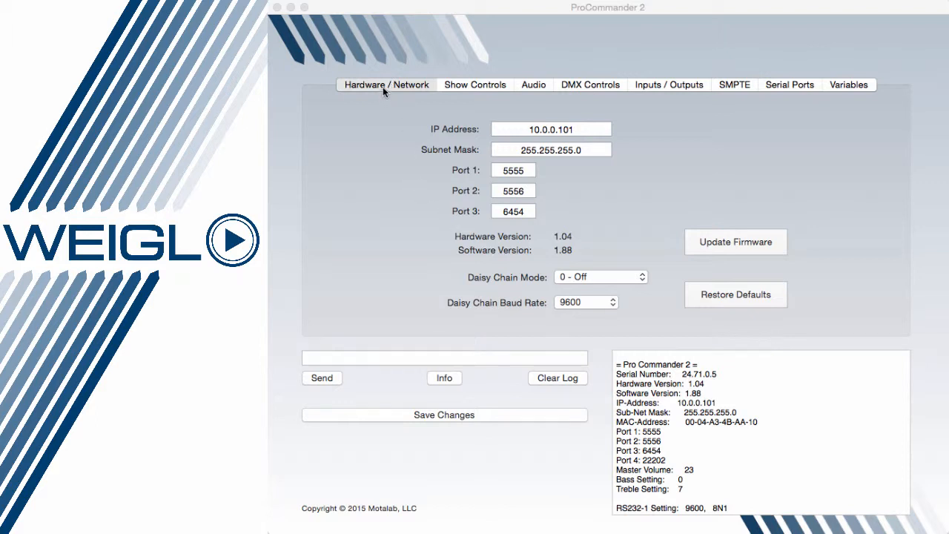
pyautogui.click(385, 84)
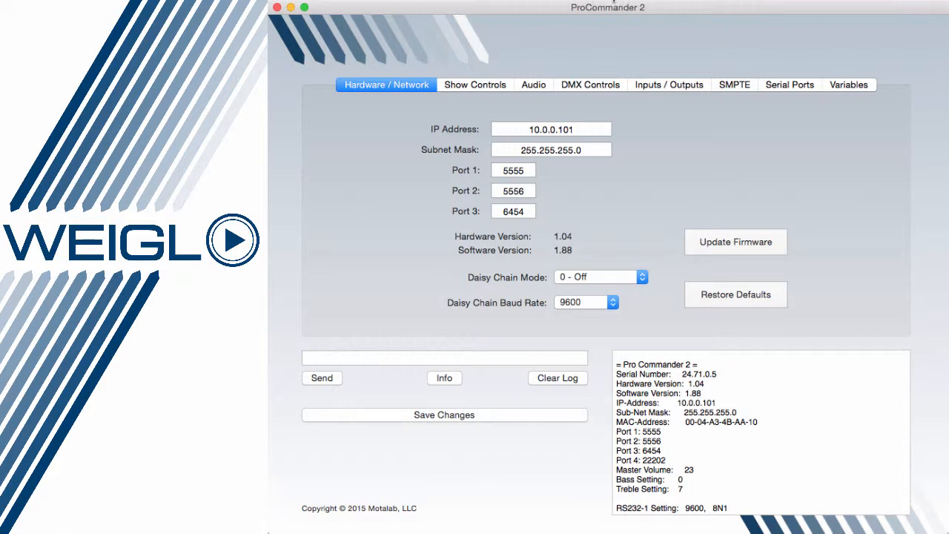
pyautogui.moveTo(600, 8)
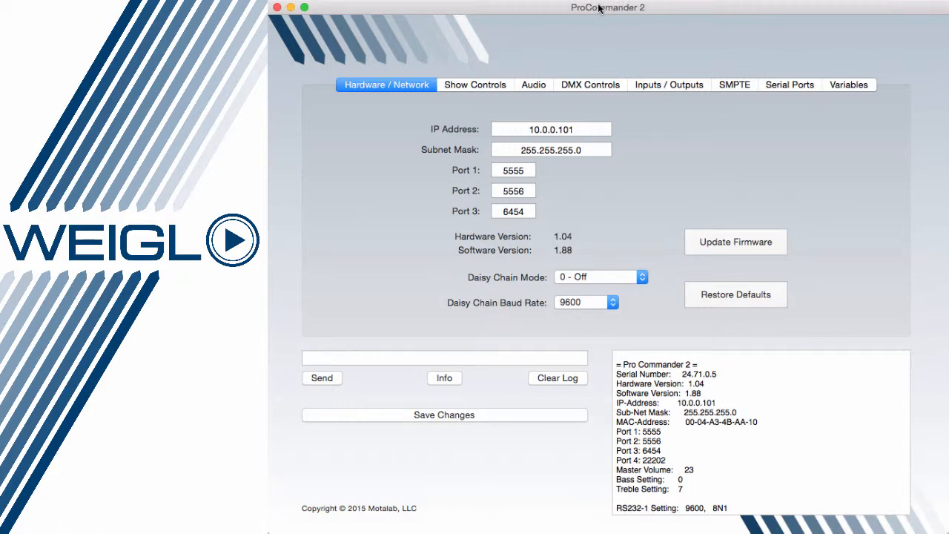
pyautogui.moveTo(574, 46)
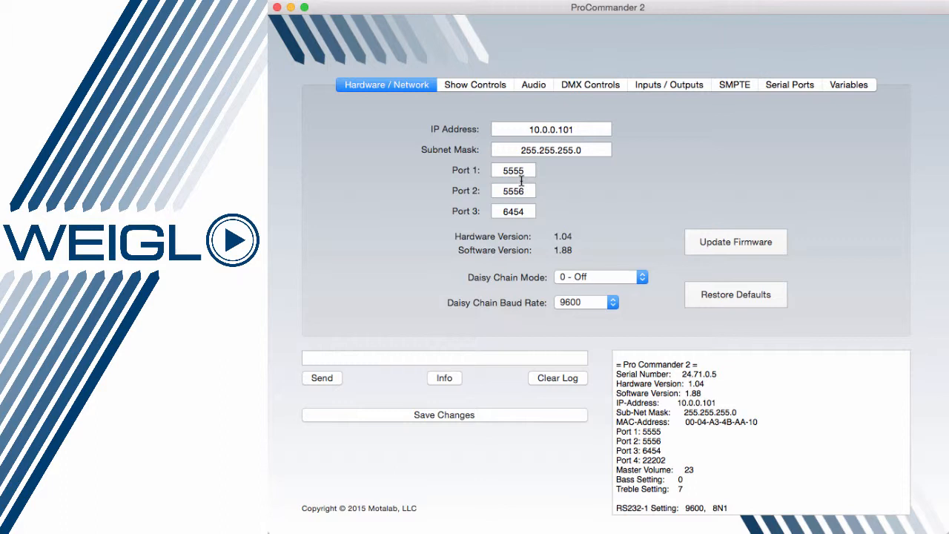
pyautogui.moveTo(620, 281)
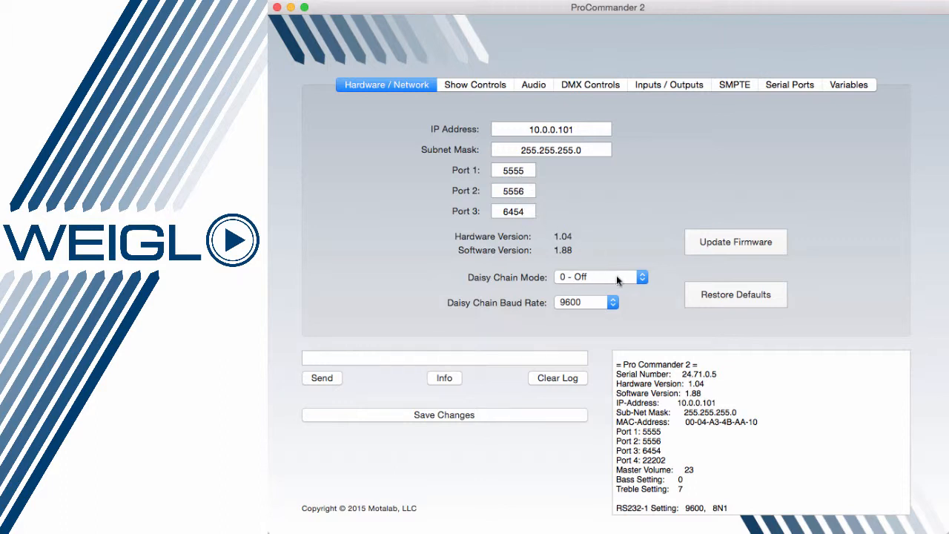
pyautogui.moveTo(601, 305)
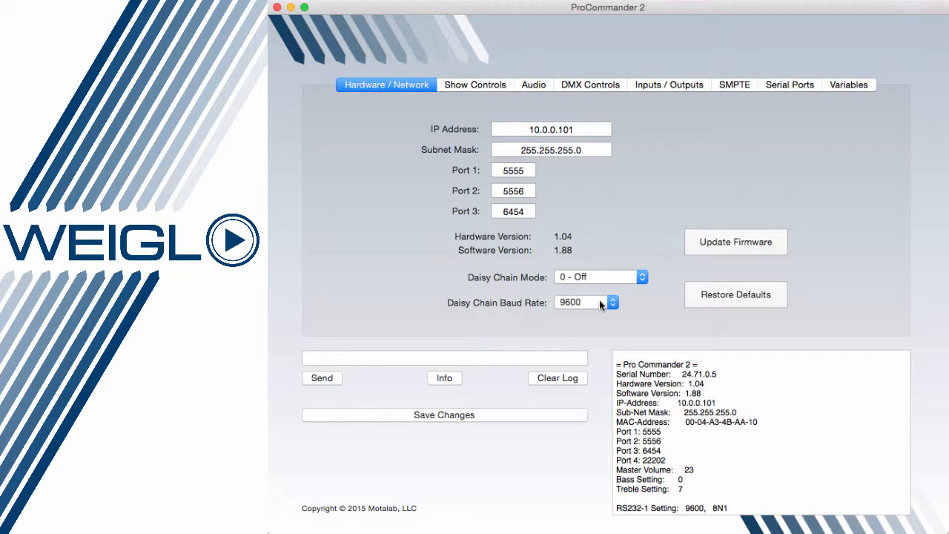
pyautogui.moveTo(603, 304)
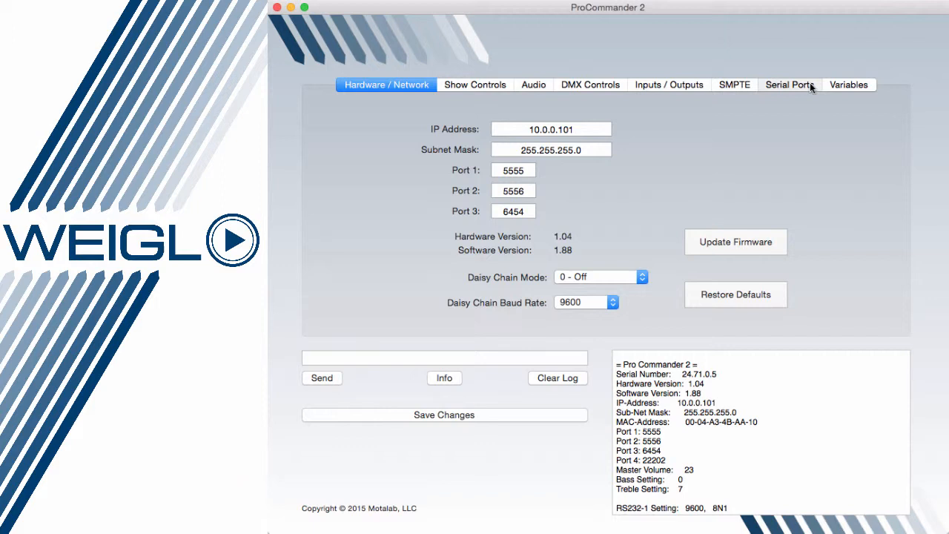
pyautogui.click(789, 85)
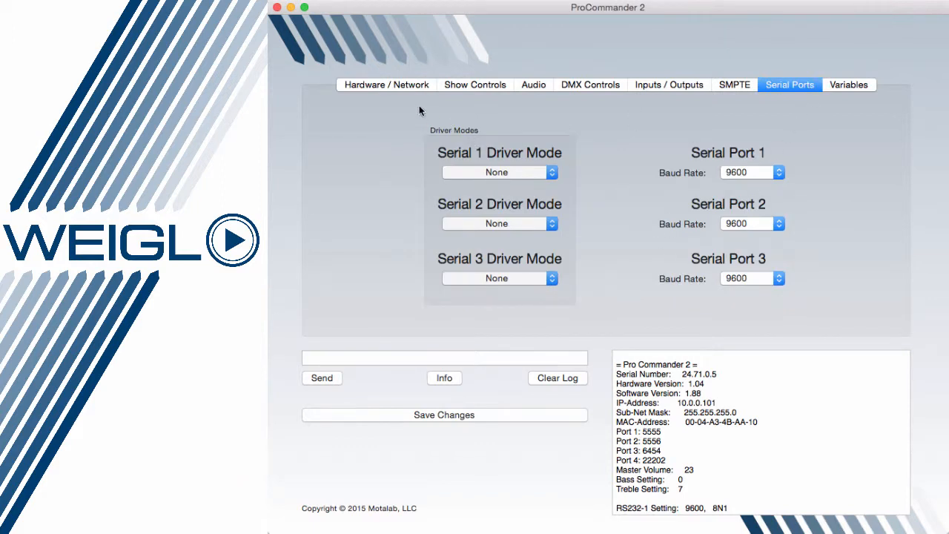
pyautogui.click(386, 84)
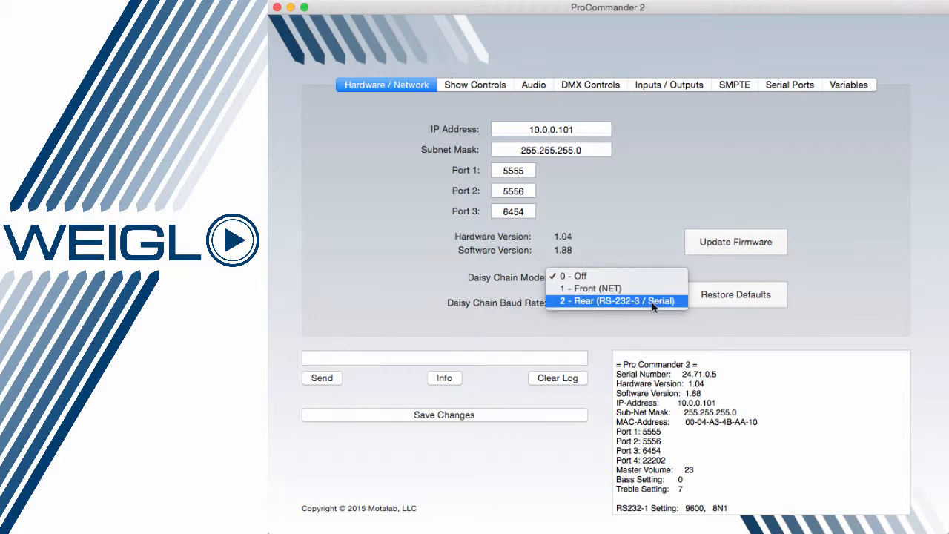
pyautogui.moveTo(627, 243)
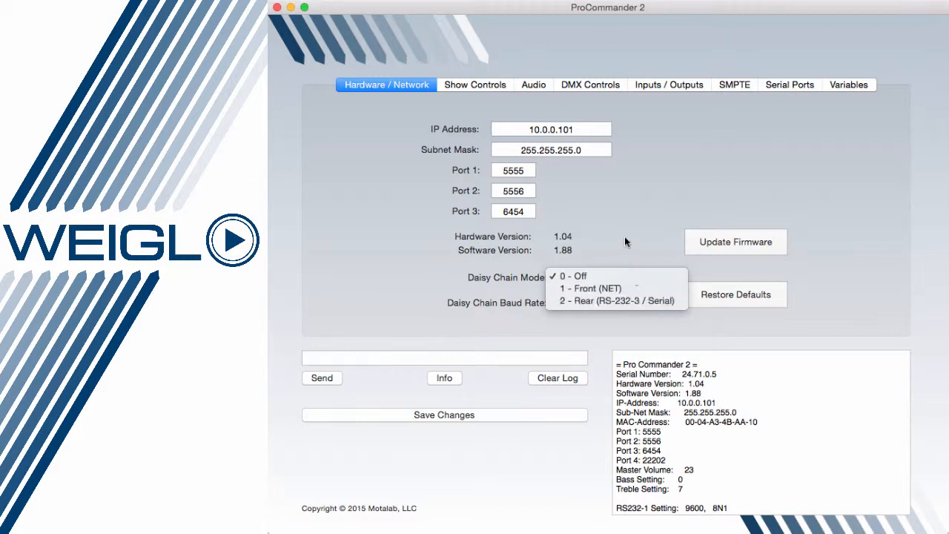
pyautogui.click(572, 276)
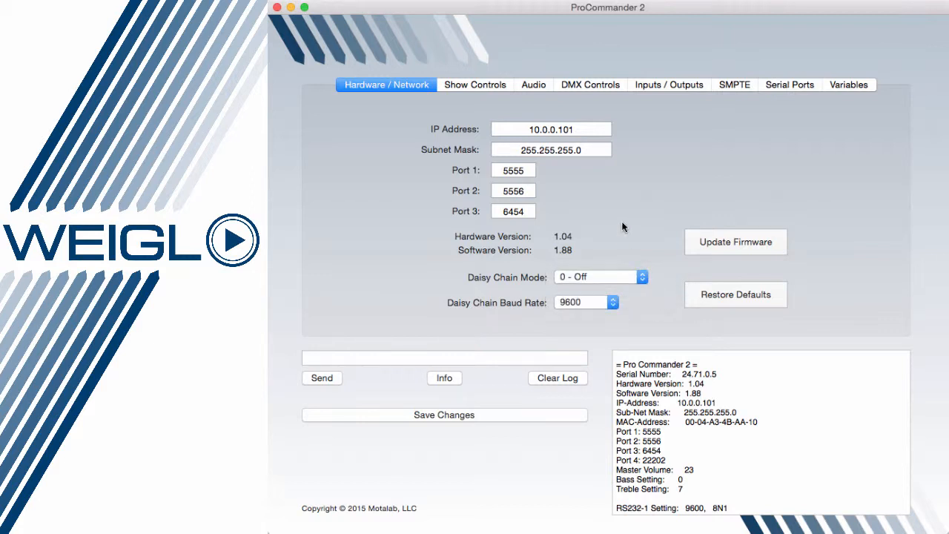
# On Show Controls, enter 3 as the Start Show number and stop all running shows.
pyautogui.click(474, 85)
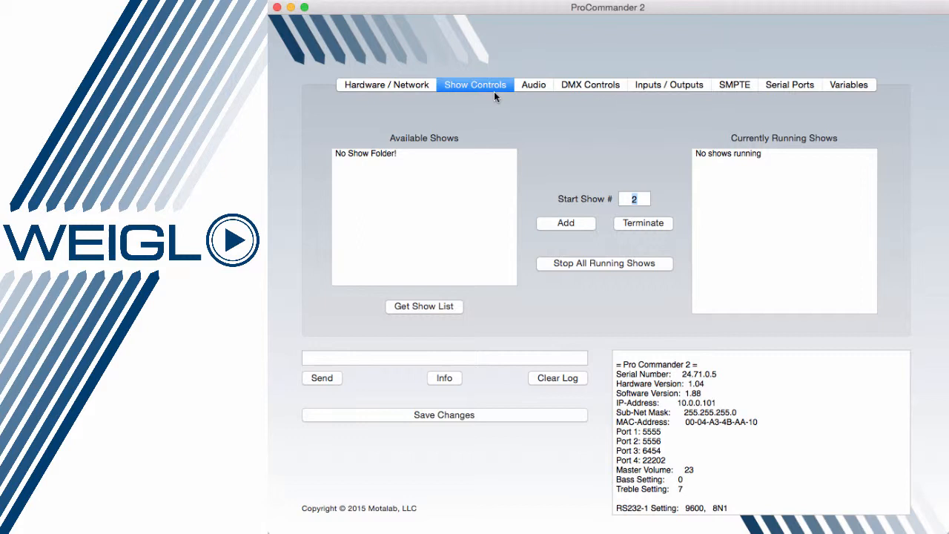
pyautogui.moveTo(438, 310)
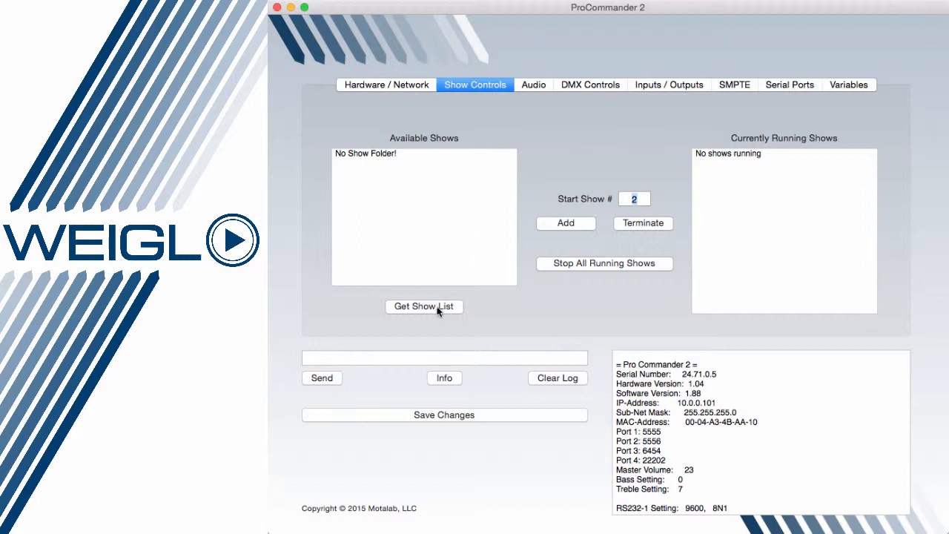
pyautogui.moveTo(406, 175)
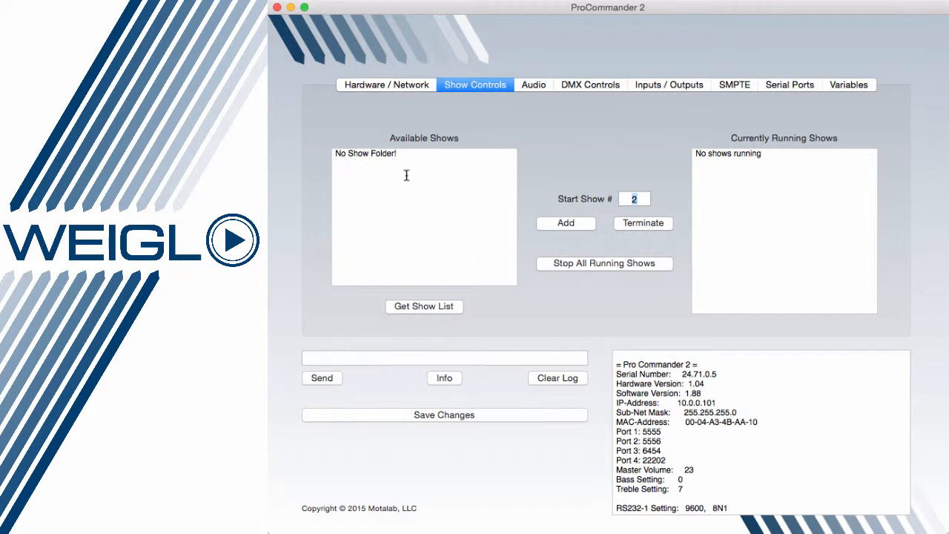
pyautogui.moveTo(696, 171)
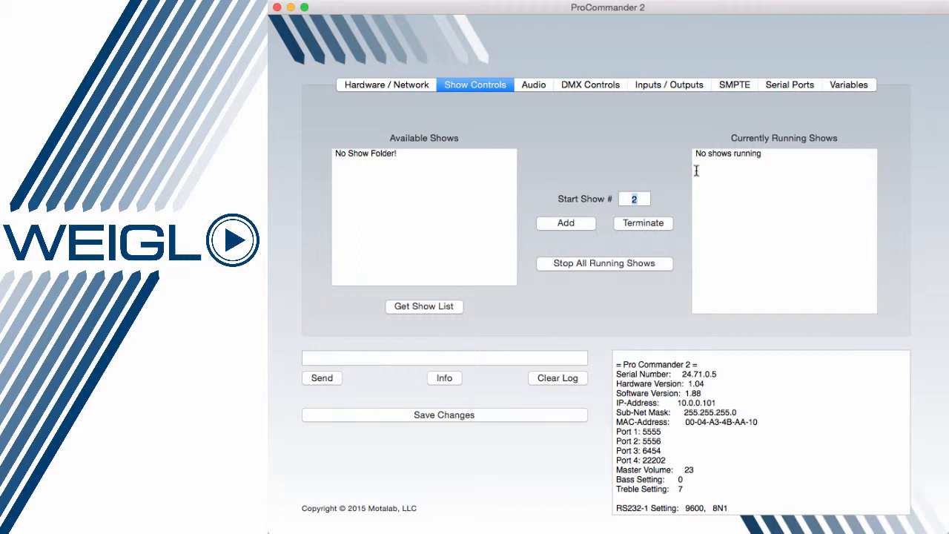
pyautogui.moveTo(796, 162)
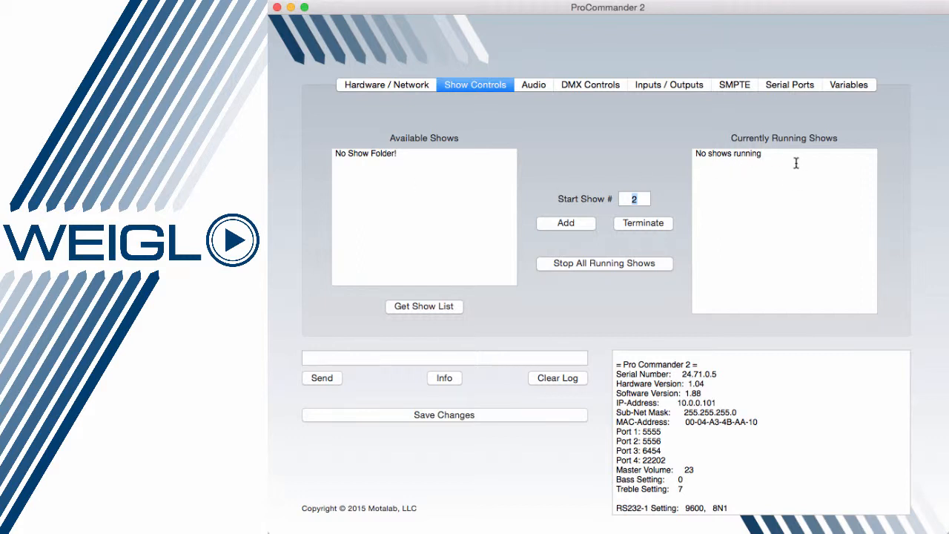
pyautogui.moveTo(737, 175)
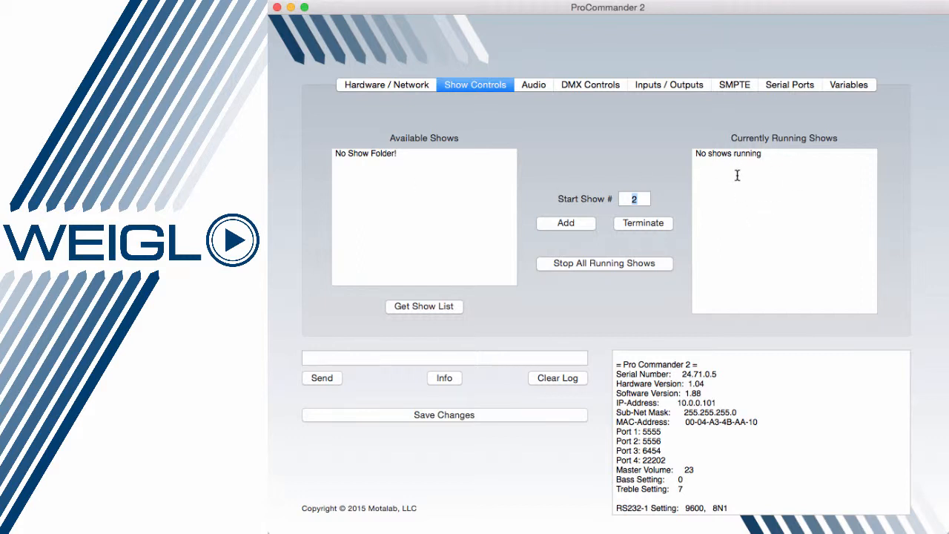
pyautogui.moveTo(525, 195)
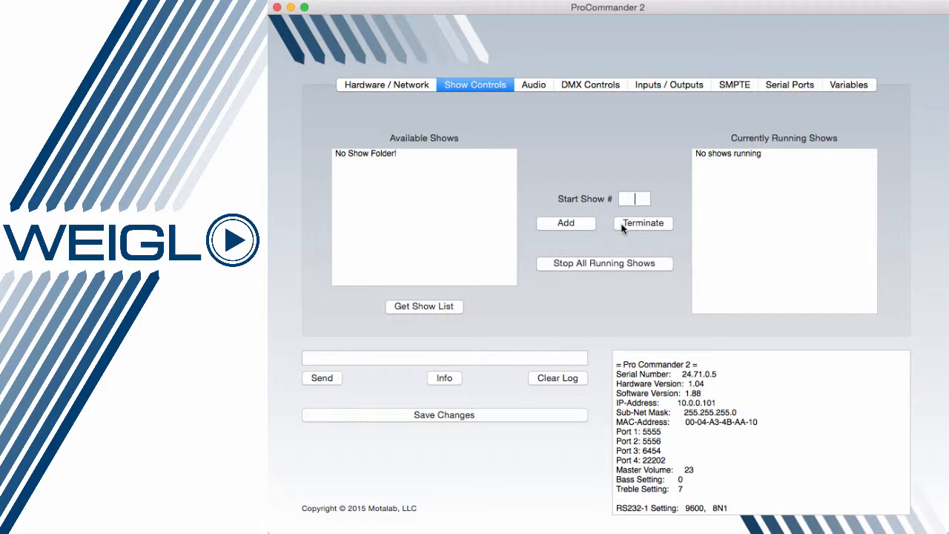
pyautogui.write('3')
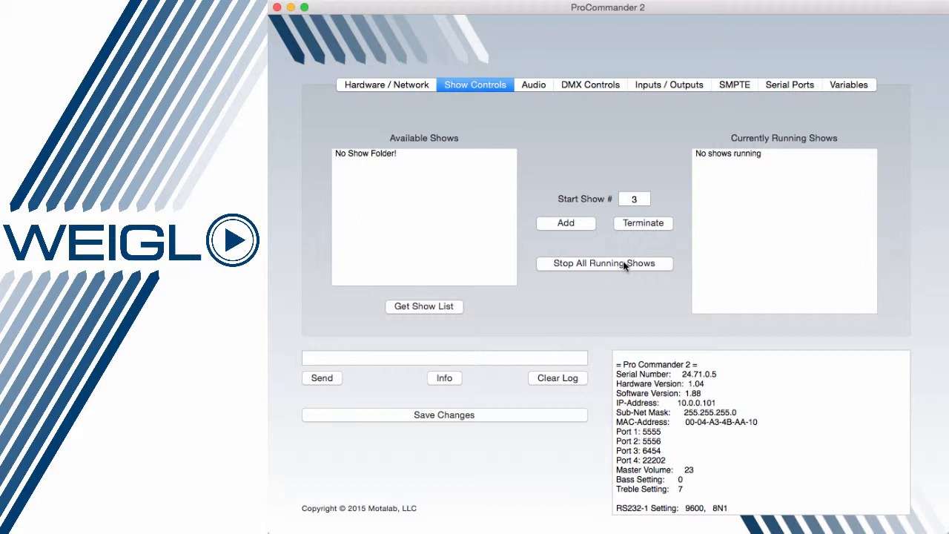
pyautogui.click(634, 199)
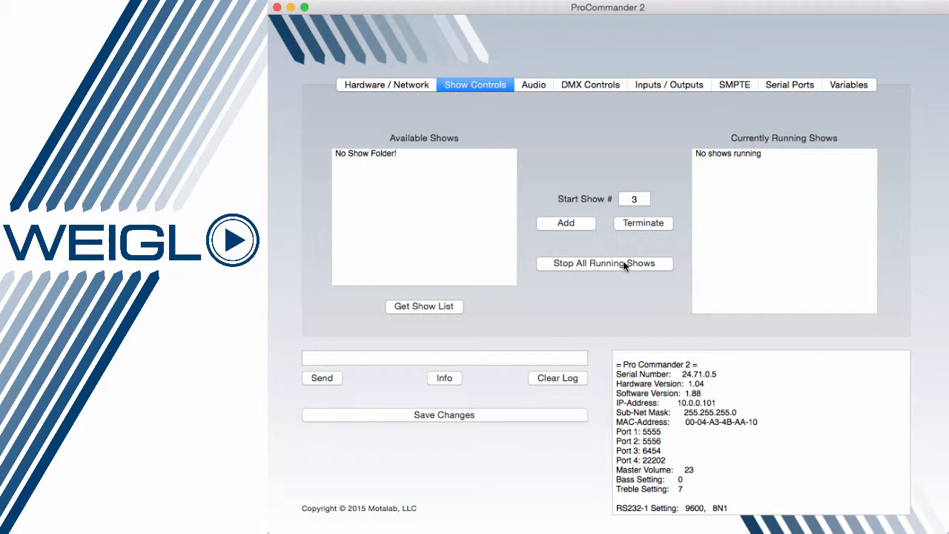
# Review the audio levels (master volume 23, bass 0, treble 7), then go to DMX Controls.
pyautogui.click(534, 84)
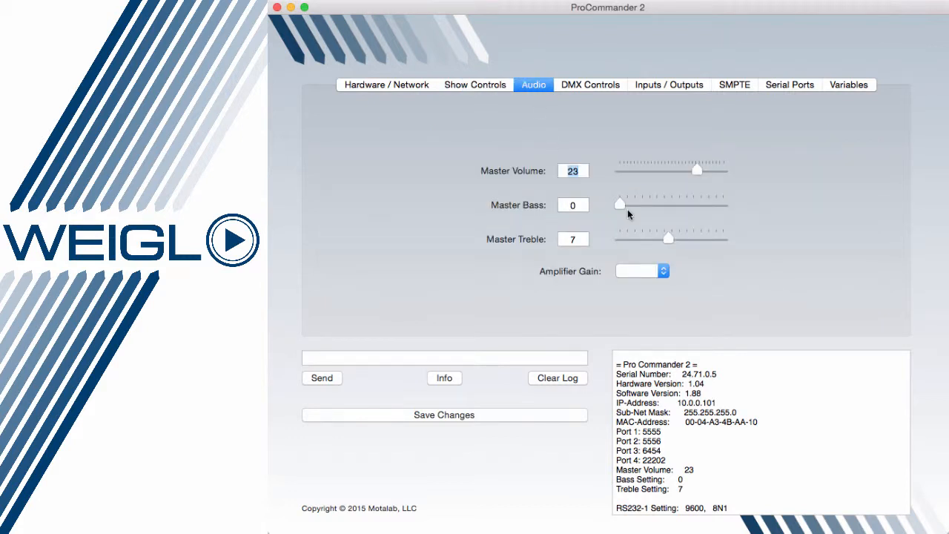
pyautogui.moveTo(447, 246)
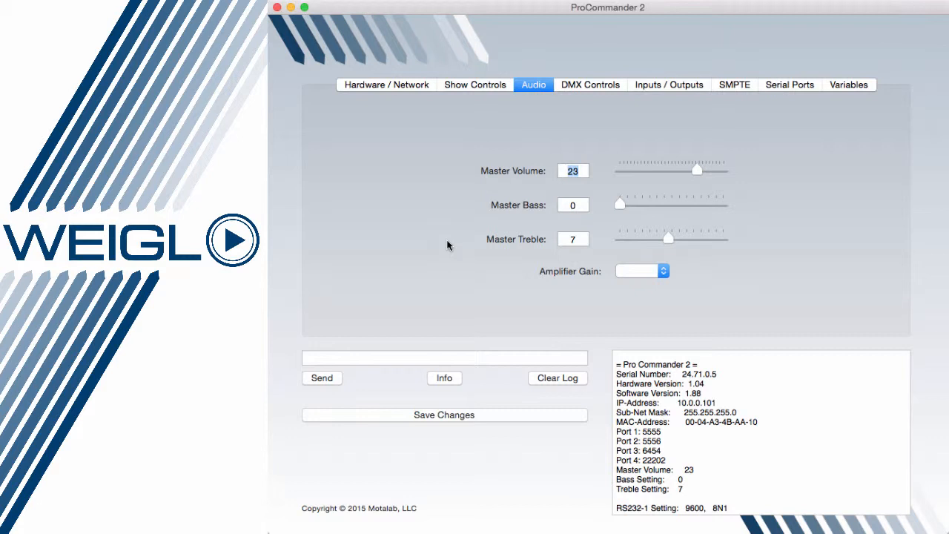
pyautogui.moveTo(609, 277)
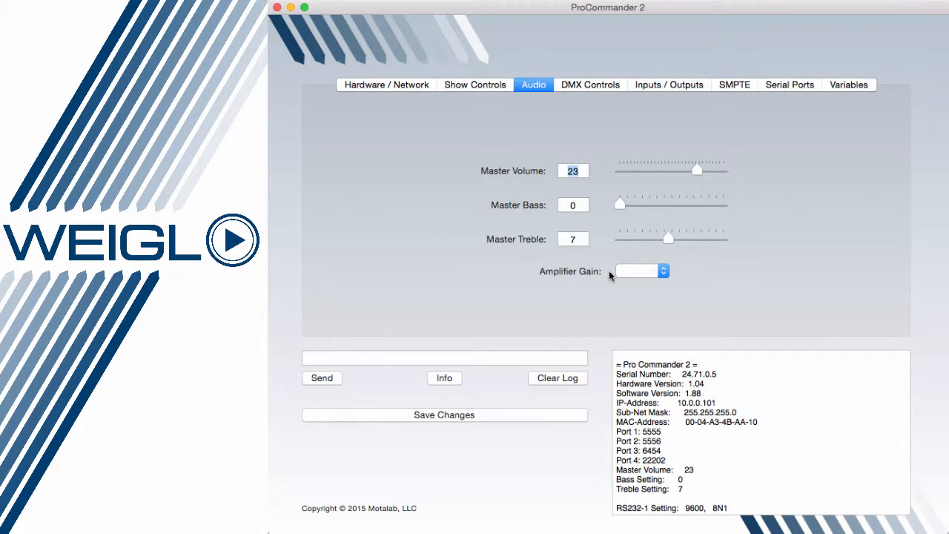
pyautogui.moveTo(738, 277)
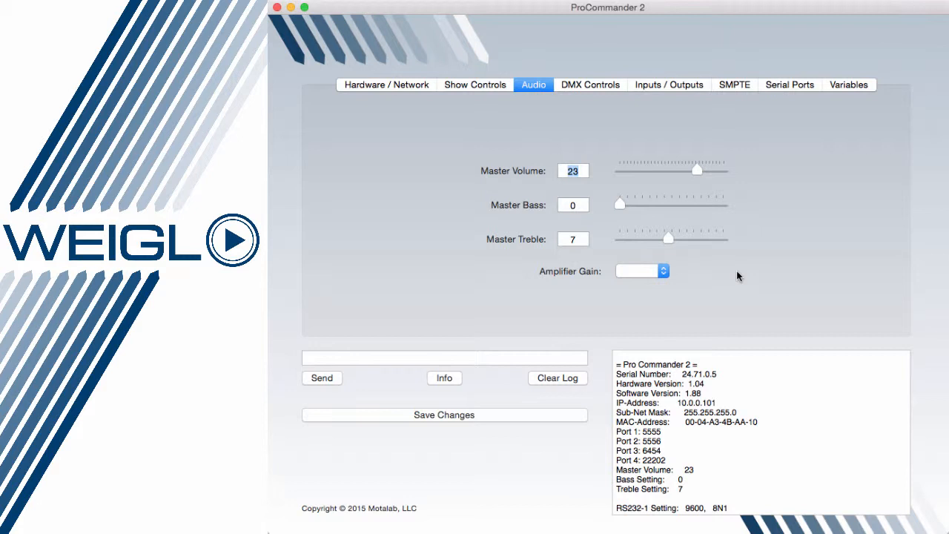
pyautogui.moveTo(649, 187)
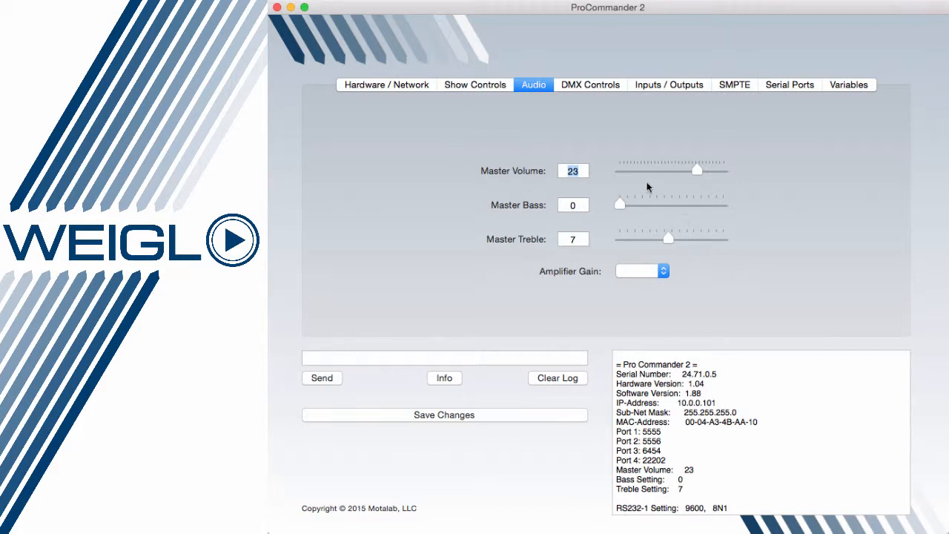
pyautogui.moveTo(614, 178)
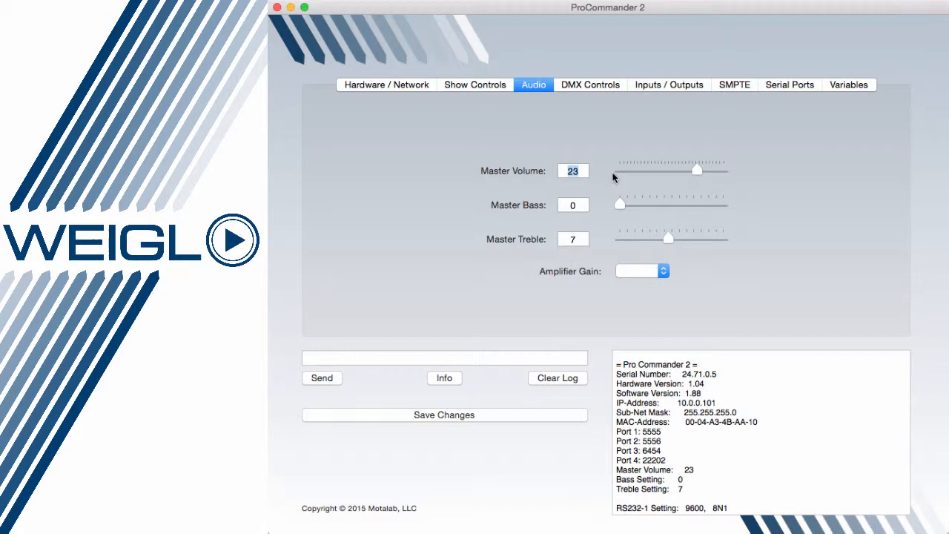
pyautogui.moveTo(772, 256)
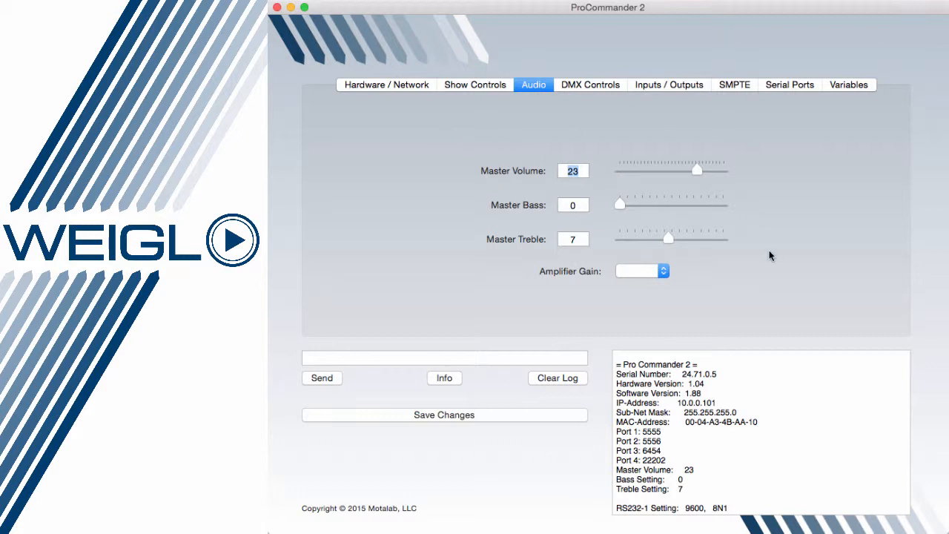
pyautogui.moveTo(680, 204)
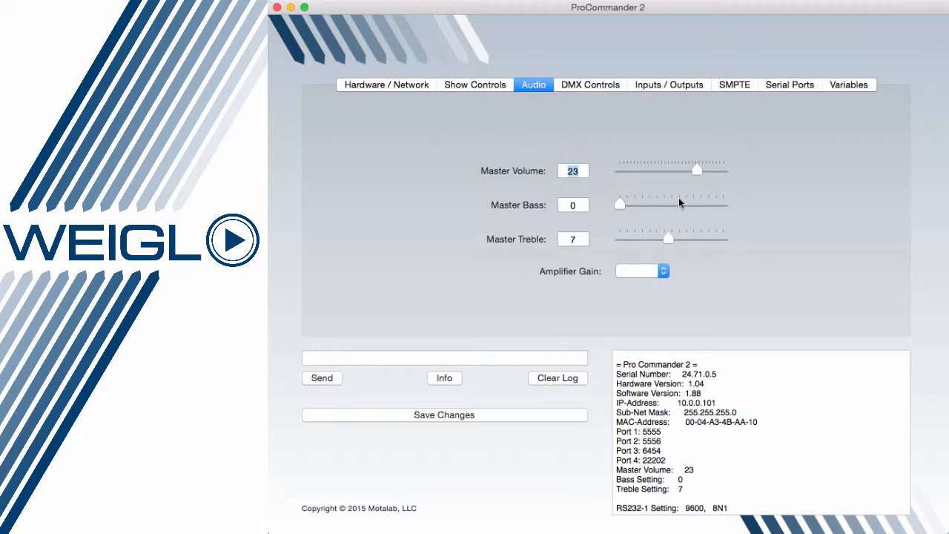
pyautogui.click(590, 85)
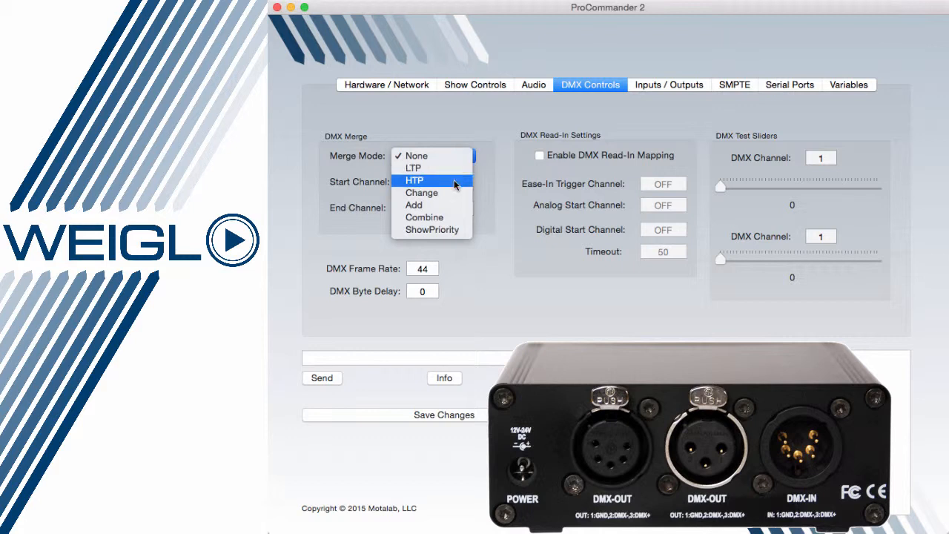
pyautogui.moveTo(424, 217)
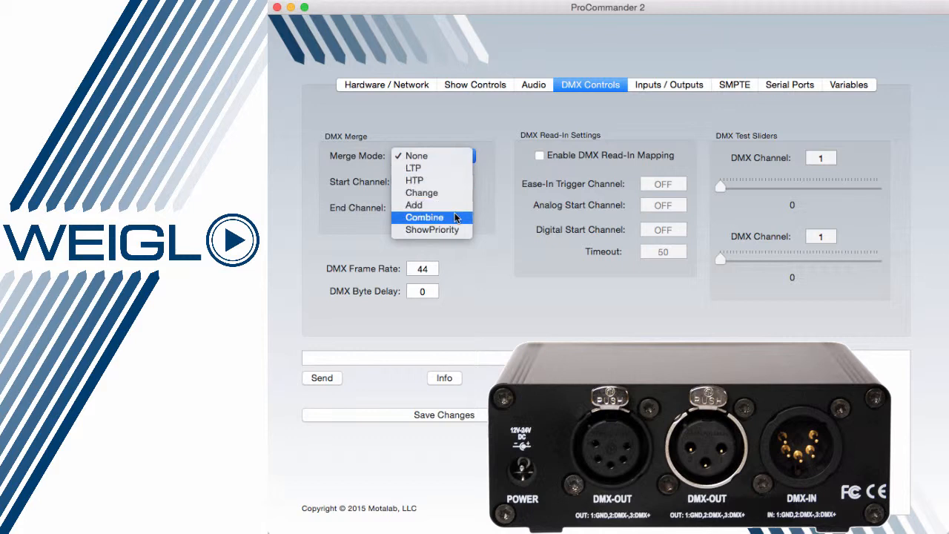
pyautogui.moveTo(432, 230)
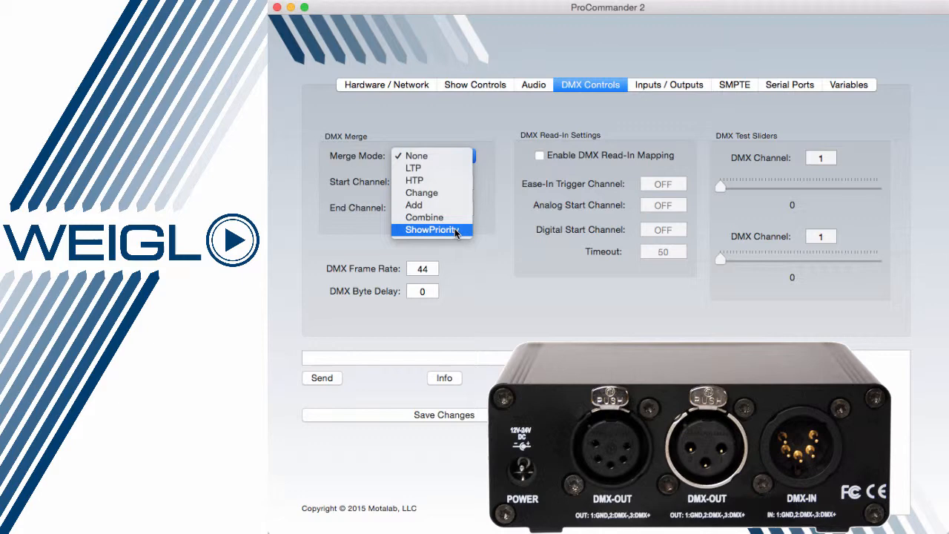
pyautogui.click(417, 156)
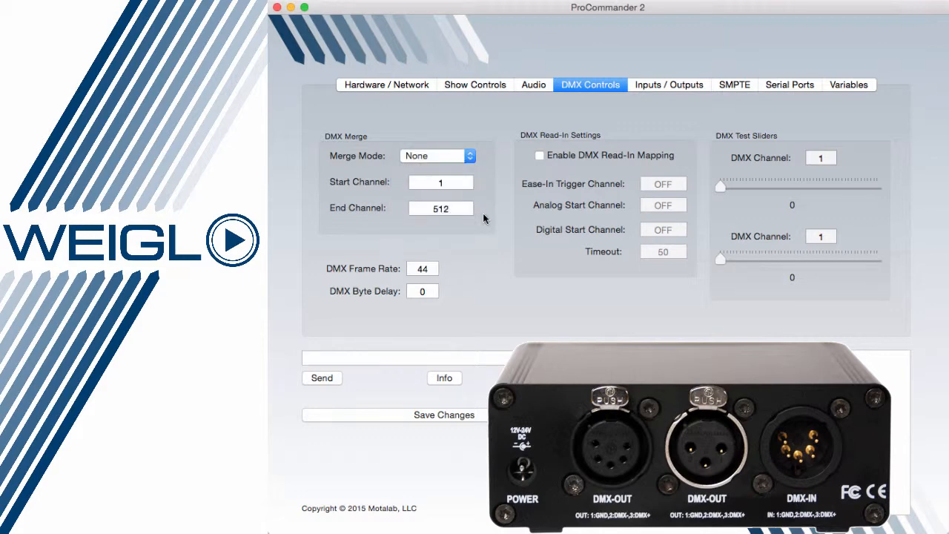
pyautogui.click(443, 378)
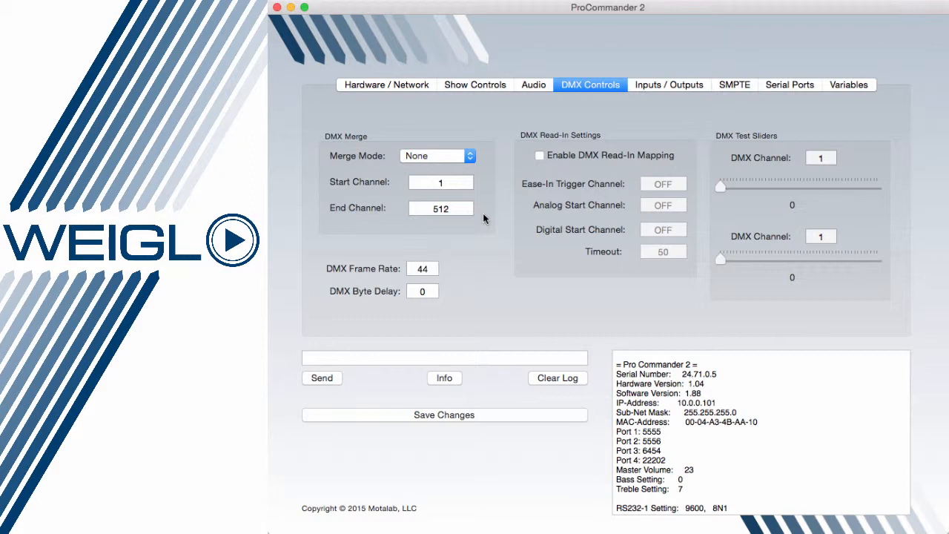
pyautogui.moveTo(397, 312)
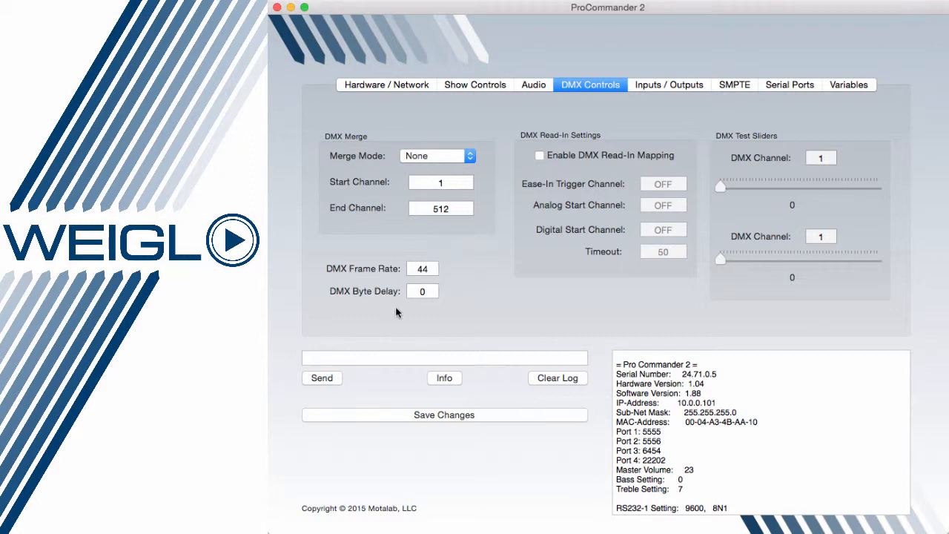
pyautogui.moveTo(461, 296)
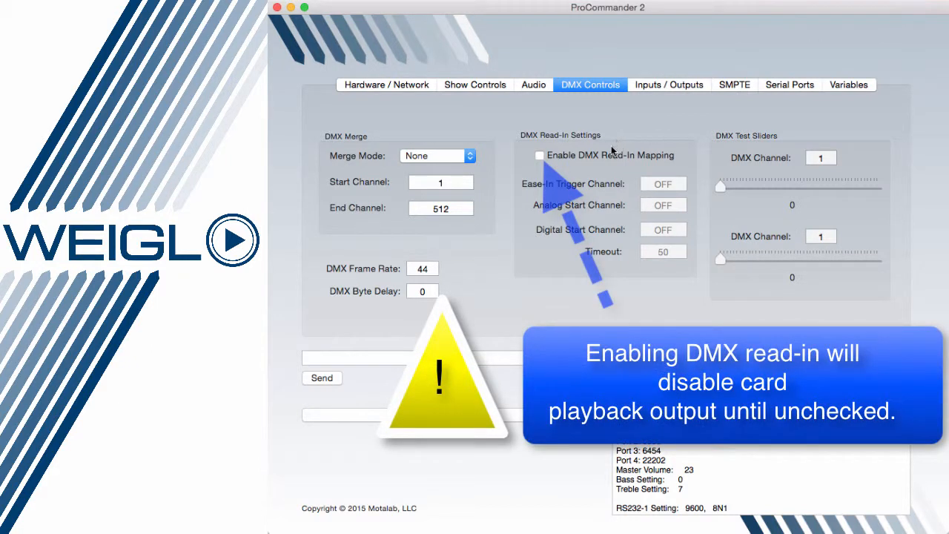
pyautogui.moveTo(586, 163)
pyautogui.write('4')
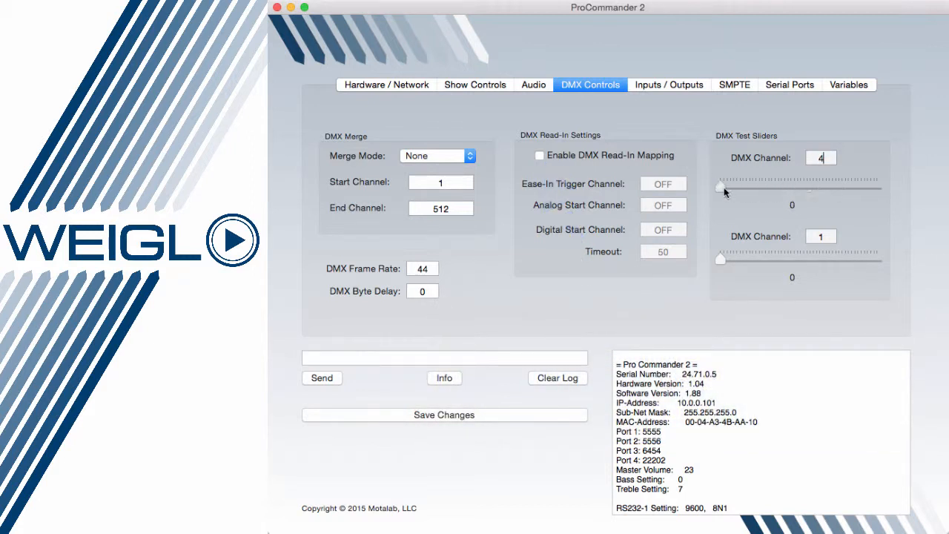
# Drag DMX test channel 4 to level 132 and channel 6 to level 130.
pyautogui.moveTo(719, 191); pyautogui.dragTo(802, 191)
pyautogui.write('6')
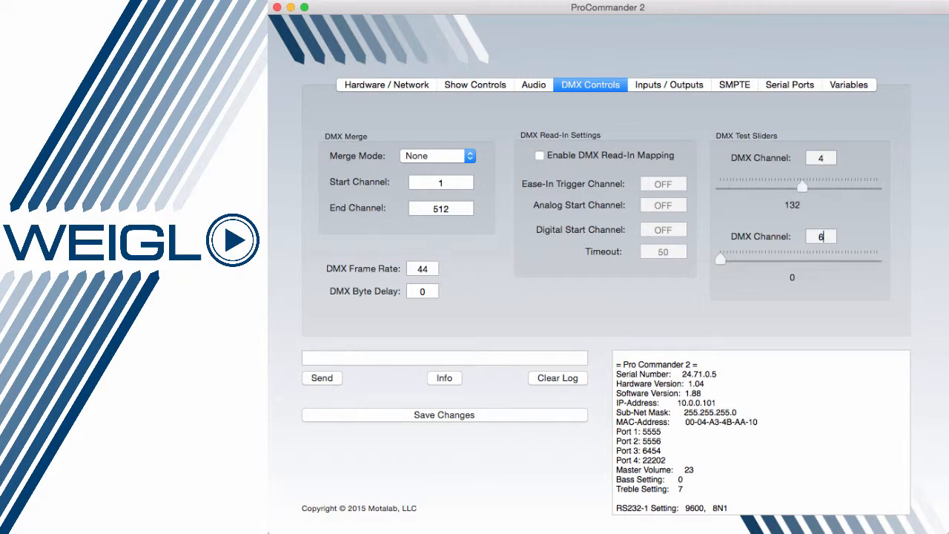
pyautogui.moveTo(719, 259); pyautogui.dragTo(801, 259)
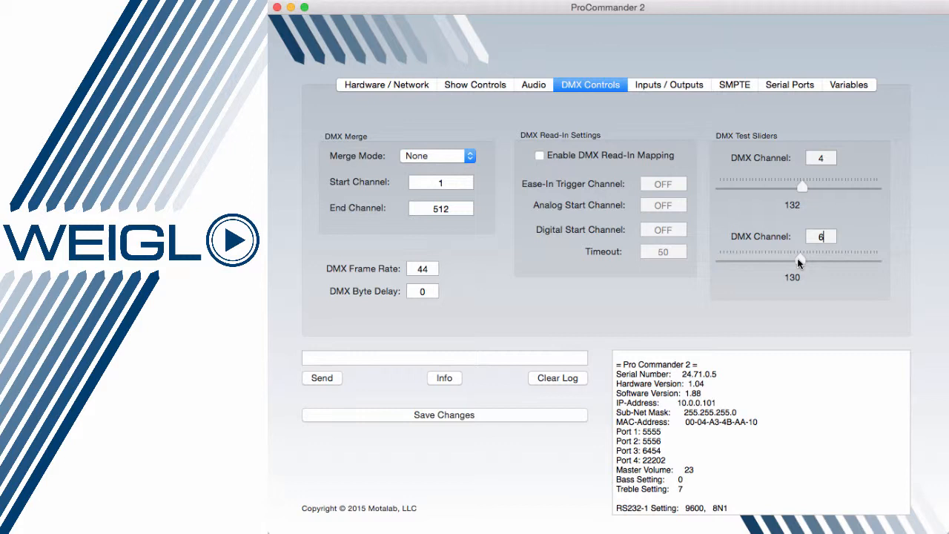
pyautogui.click(669, 85)
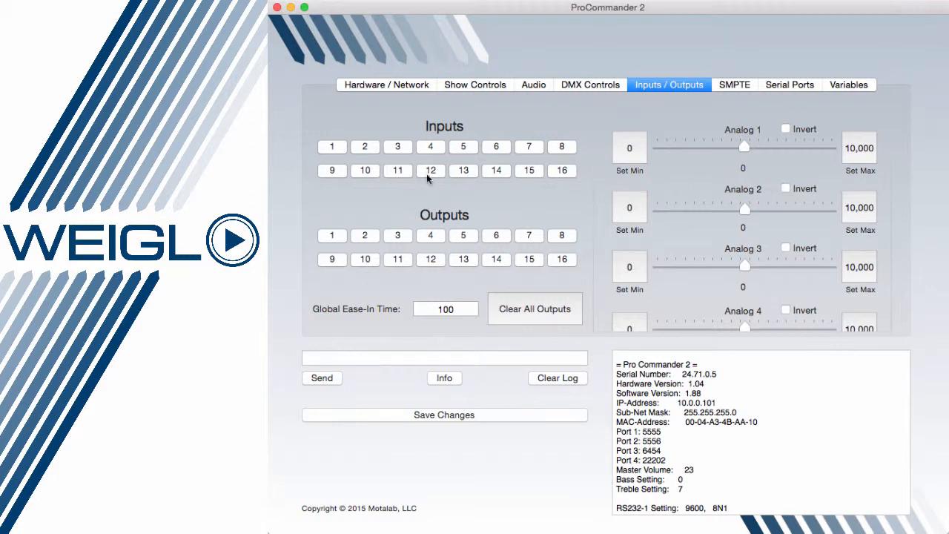
pyautogui.moveTo(365, 239)
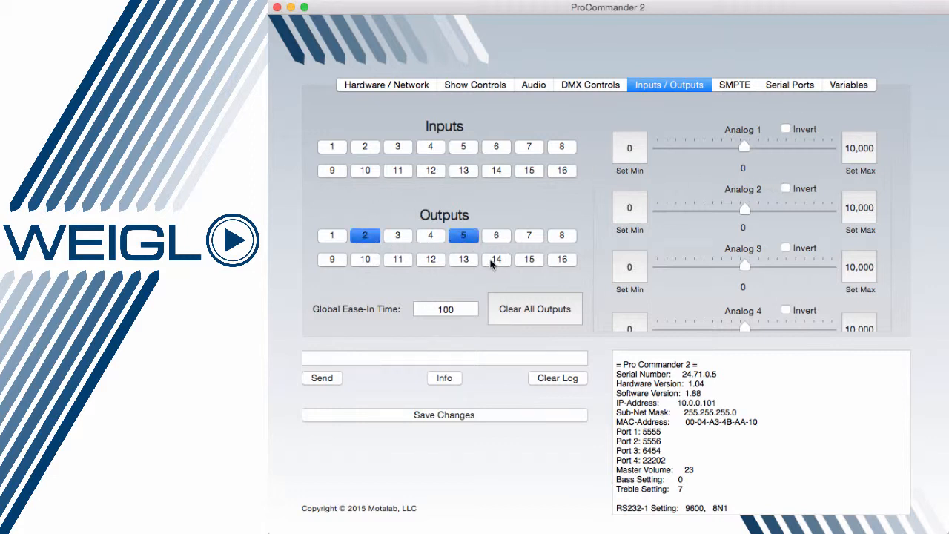
# Switch output 14 on, then clear all outputs so every output is off.
pyautogui.click(397, 259)
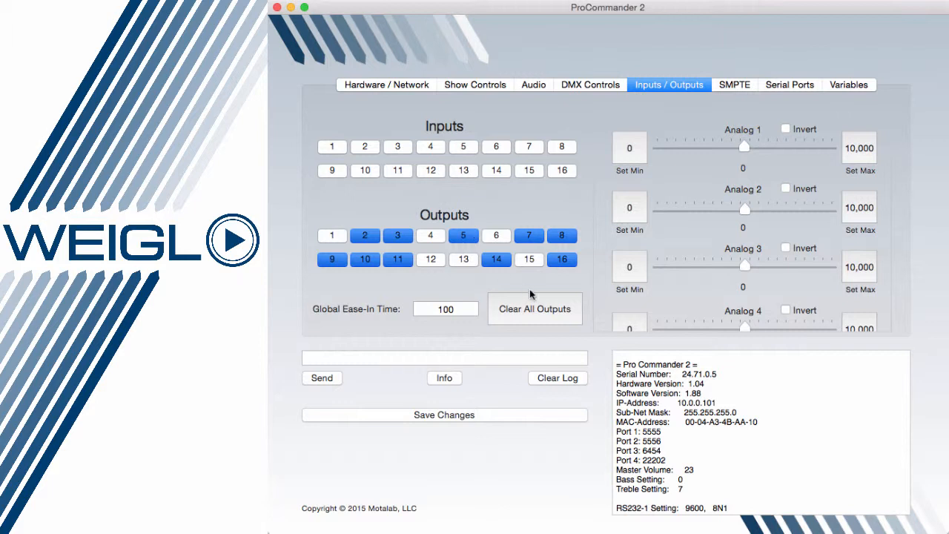
pyautogui.click(535, 309)
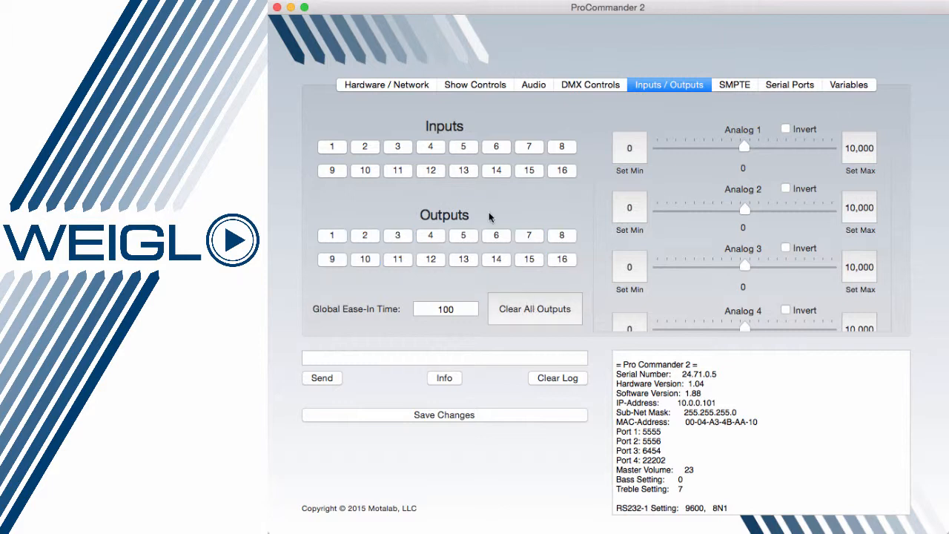
pyautogui.moveTo(674, 218)
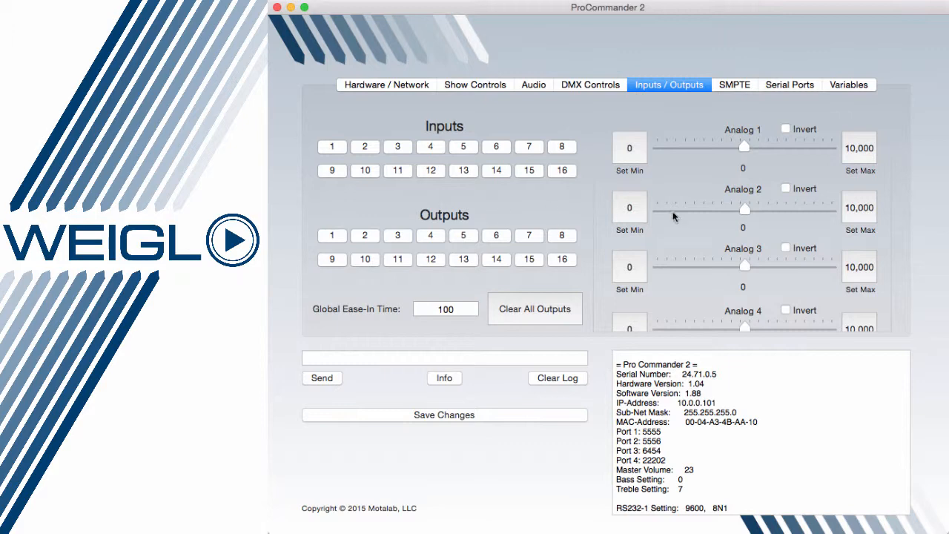
# Try Analog 1 limits (min 2,700, max 9,400, then 8,700), then reset to 0–10,000.
pyautogui.scroll(-3)
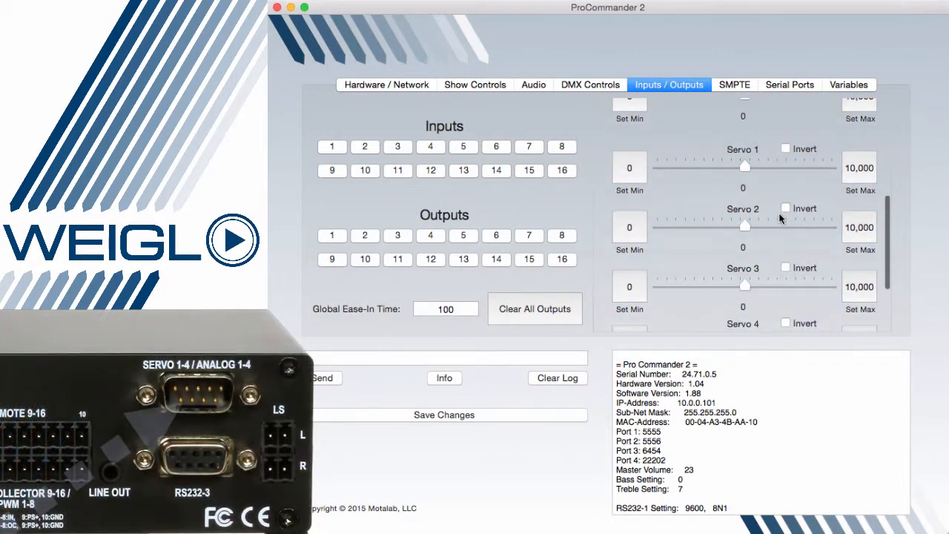
pyautogui.scroll(3)
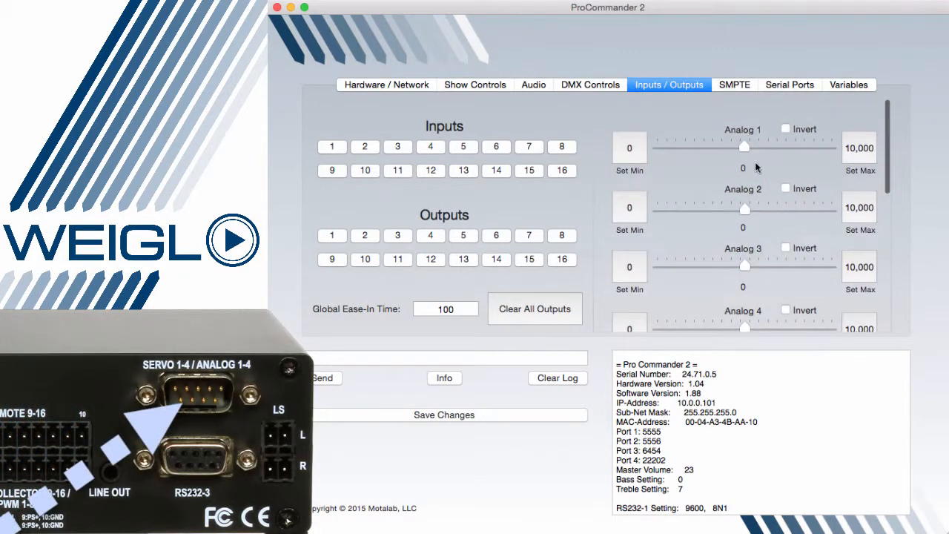
pyautogui.moveTo(744, 147); pyautogui.dragTo(706, 147)
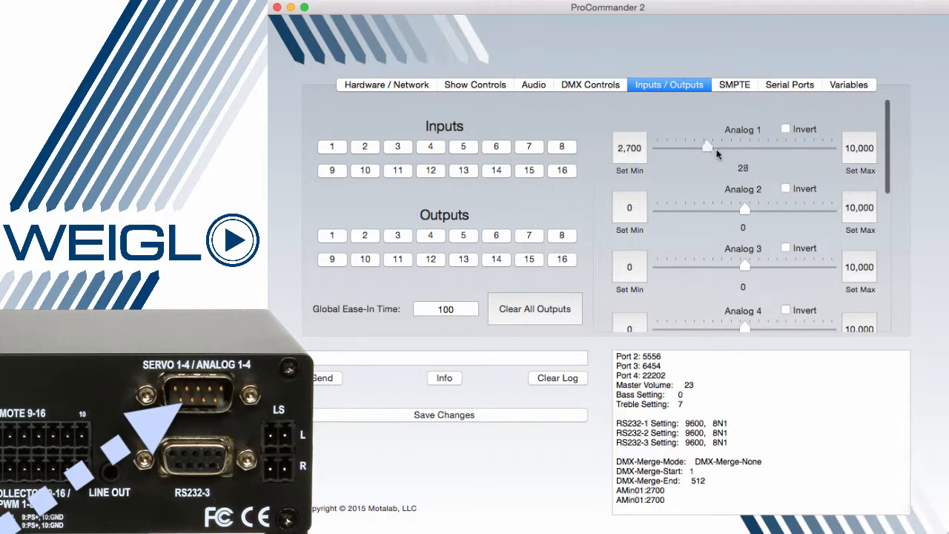
pyautogui.moveTo(706, 147); pyautogui.dragTo(824, 147)
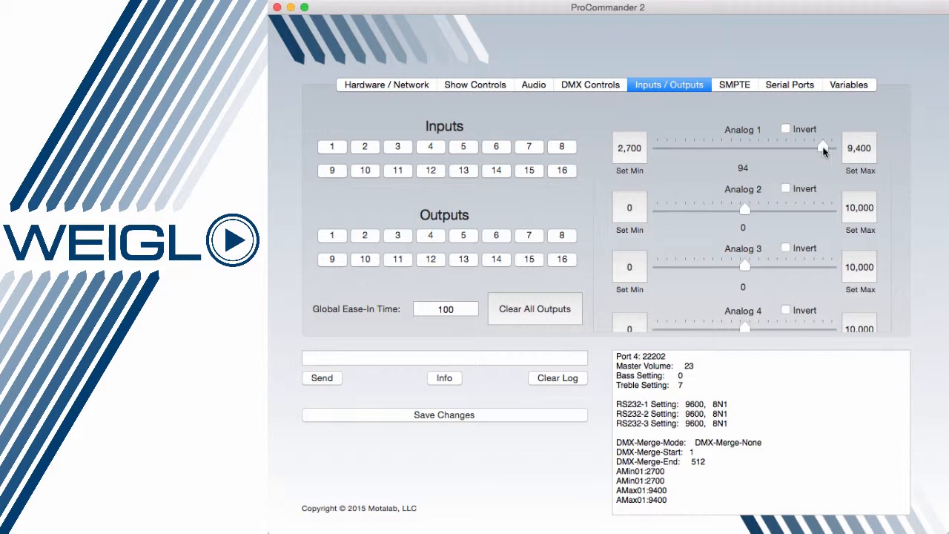
pyautogui.moveTo(822, 148); pyautogui.dragTo(699, 148)
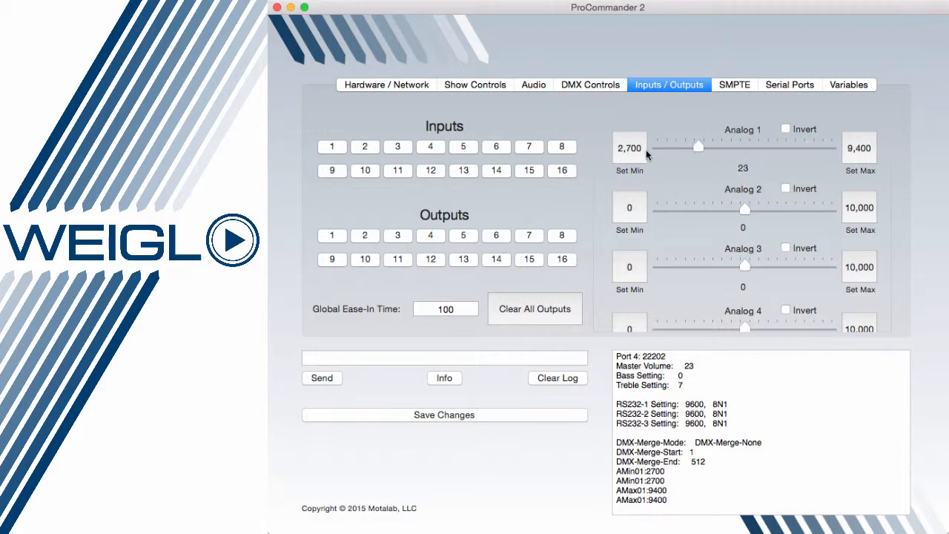
pyautogui.moveTo(699, 147); pyautogui.dragTo(779, 147)
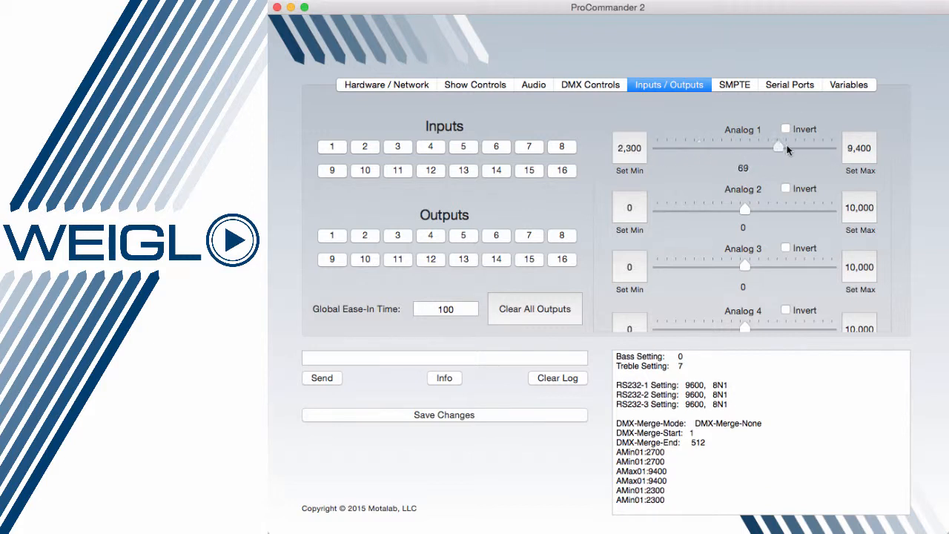
pyautogui.moveTo(779, 147); pyautogui.dragTo(810, 148)
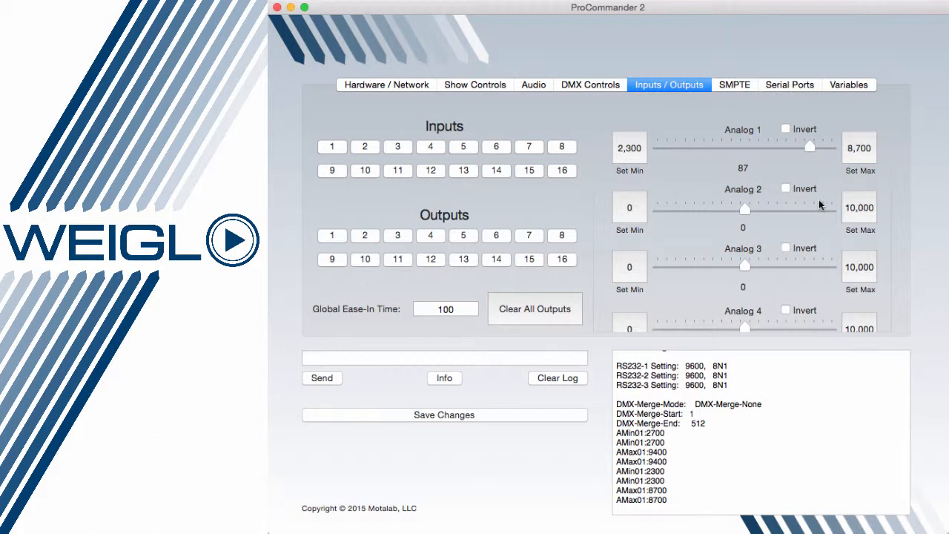
pyautogui.moveTo(862, 154)
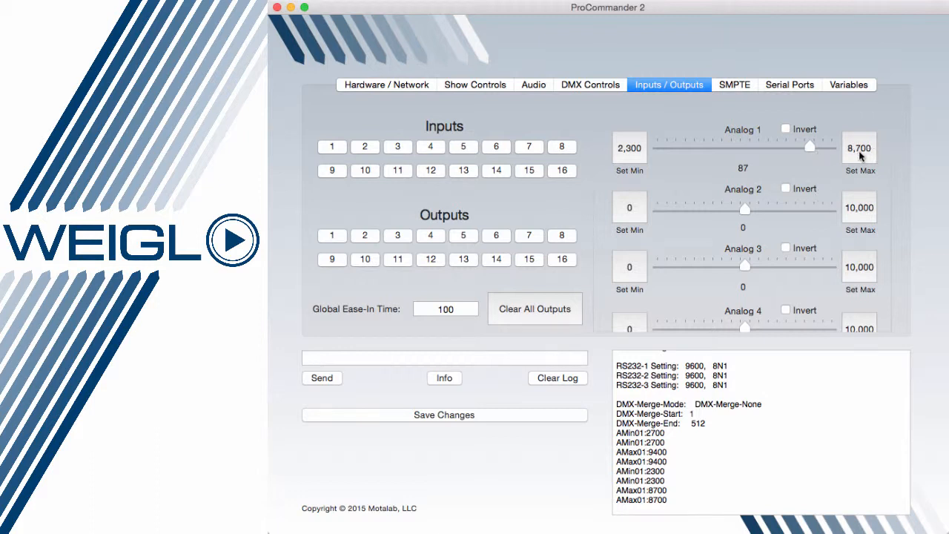
pyautogui.moveTo(838, 163)
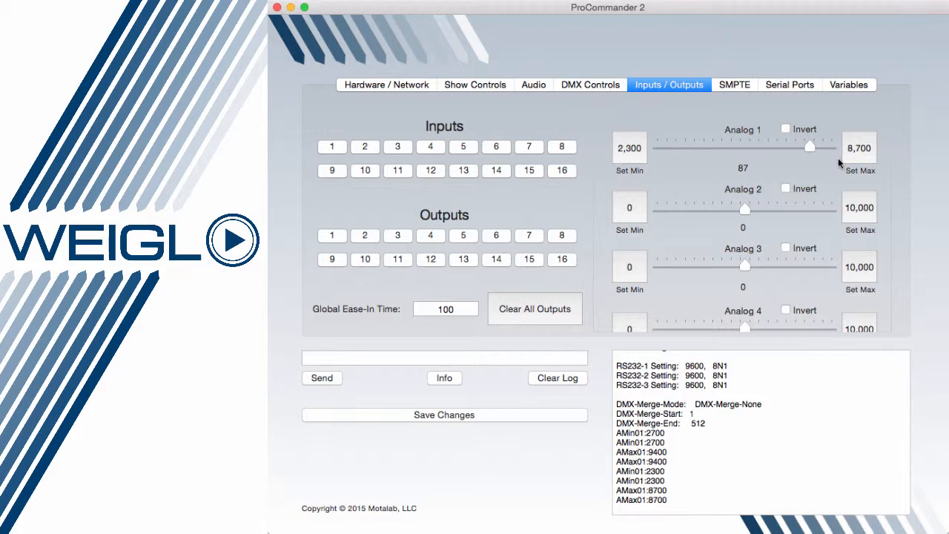
pyautogui.moveTo(670, 156)
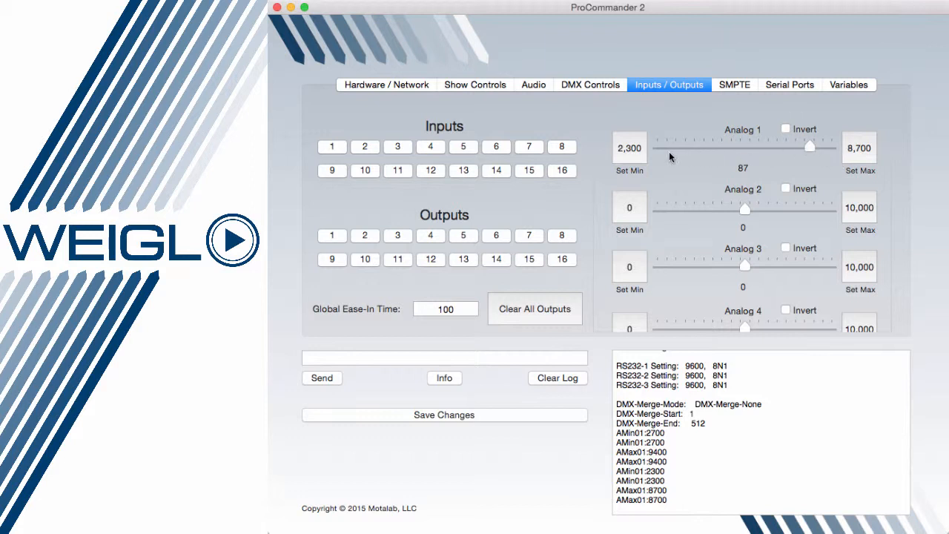
pyautogui.moveTo(649, 156)
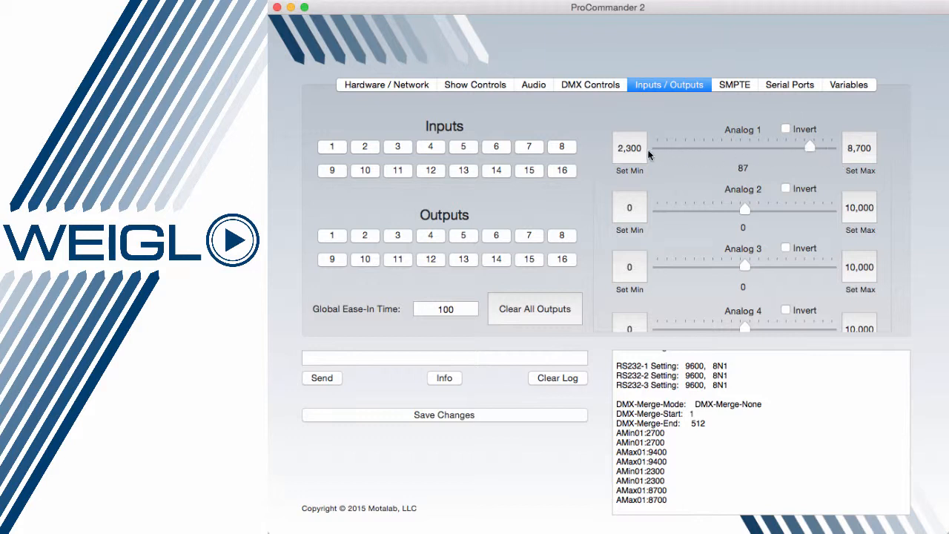
pyautogui.moveTo(839, 156)
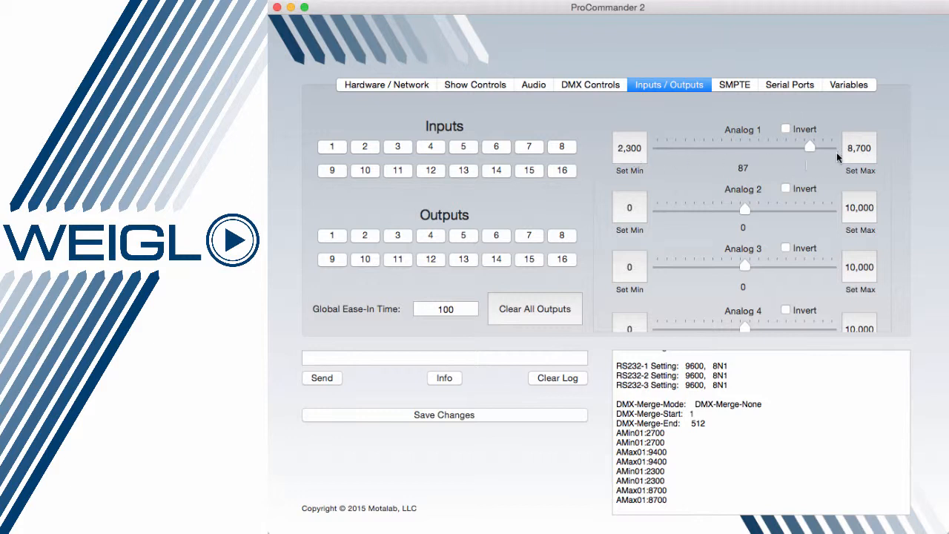
pyautogui.moveTo(812, 154)
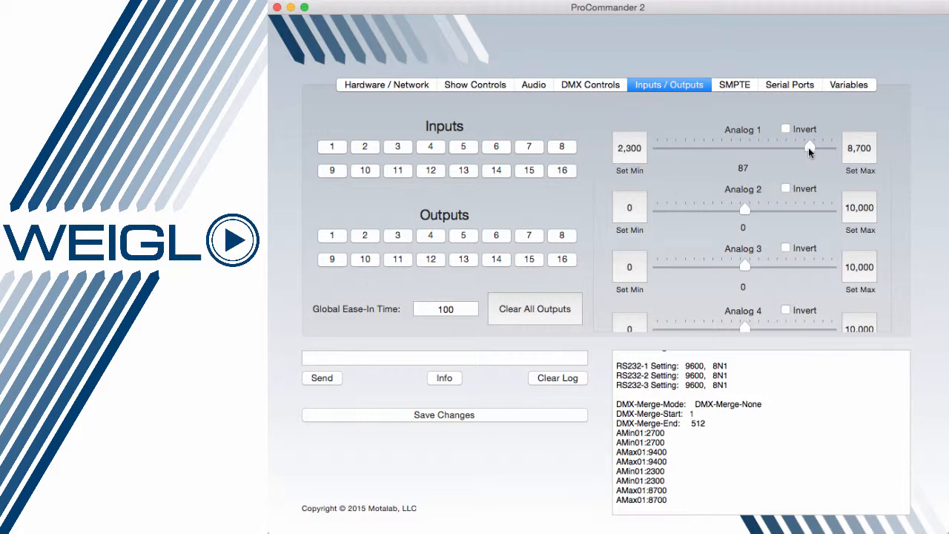
pyautogui.moveTo(811, 149); pyautogui.dragTo(831, 148)
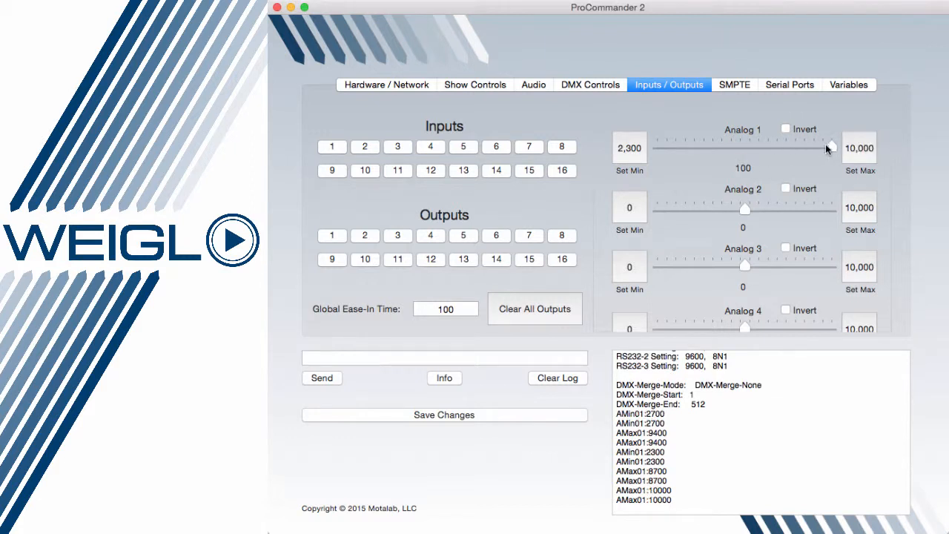
pyautogui.moveTo(830, 146); pyautogui.dragTo(657, 146)
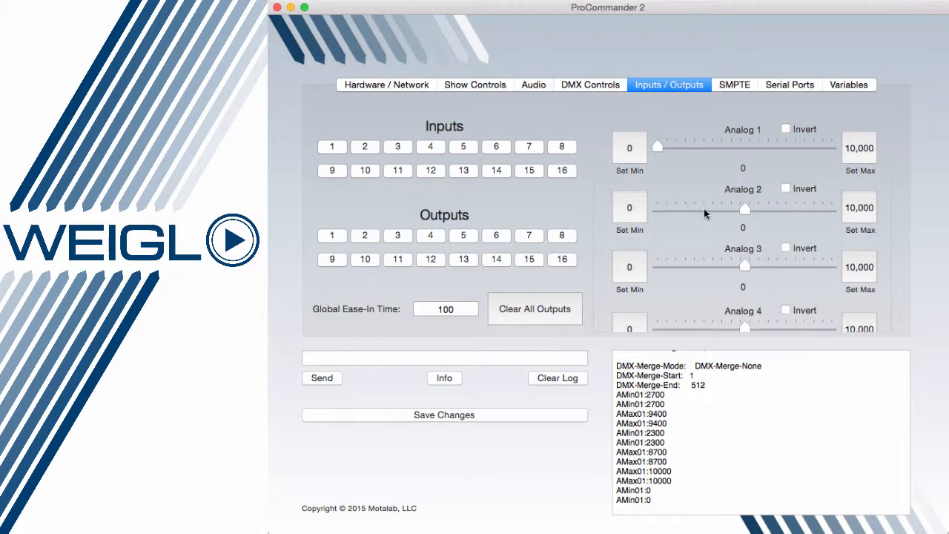
# Try the Invert option on Analog 1 and Analog 2, leaving both unchecked.
pyautogui.click(785, 129)
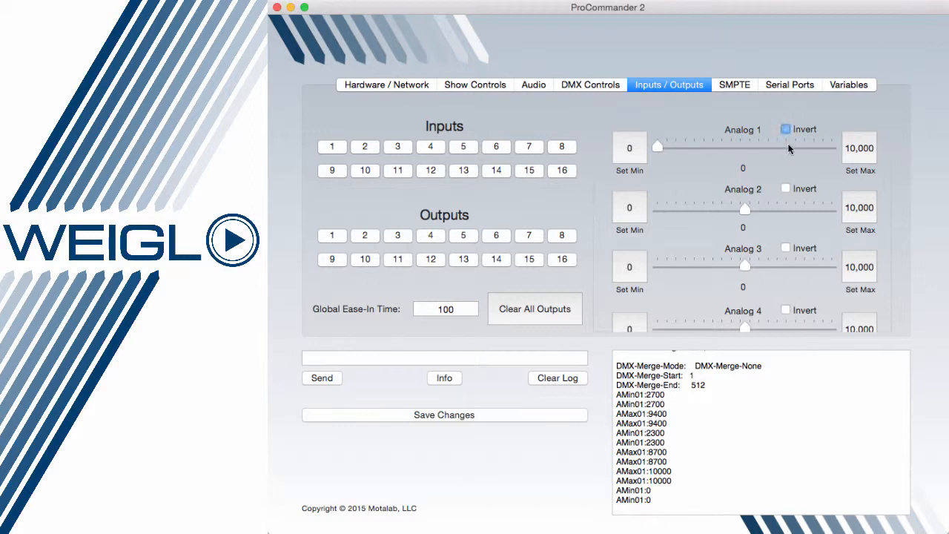
pyautogui.click(785, 189)
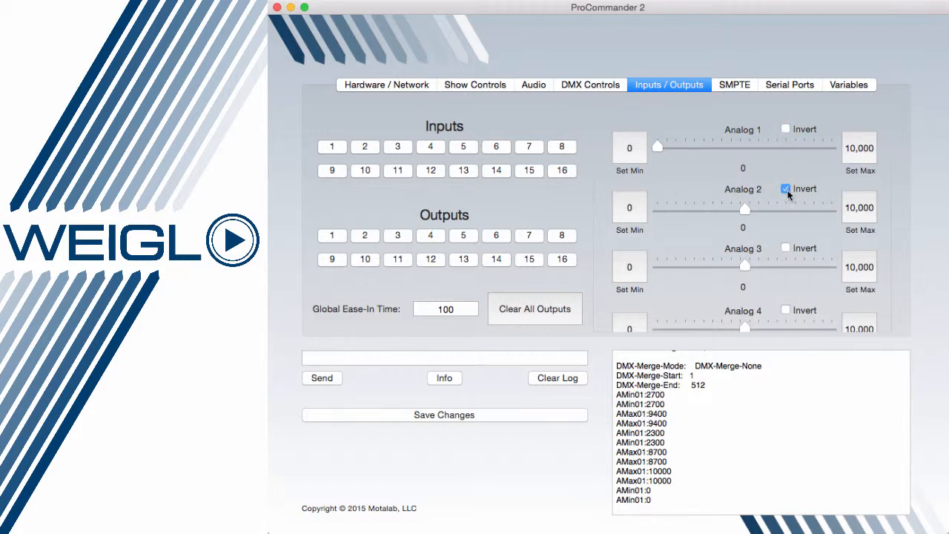
pyautogui.scroll(-3)
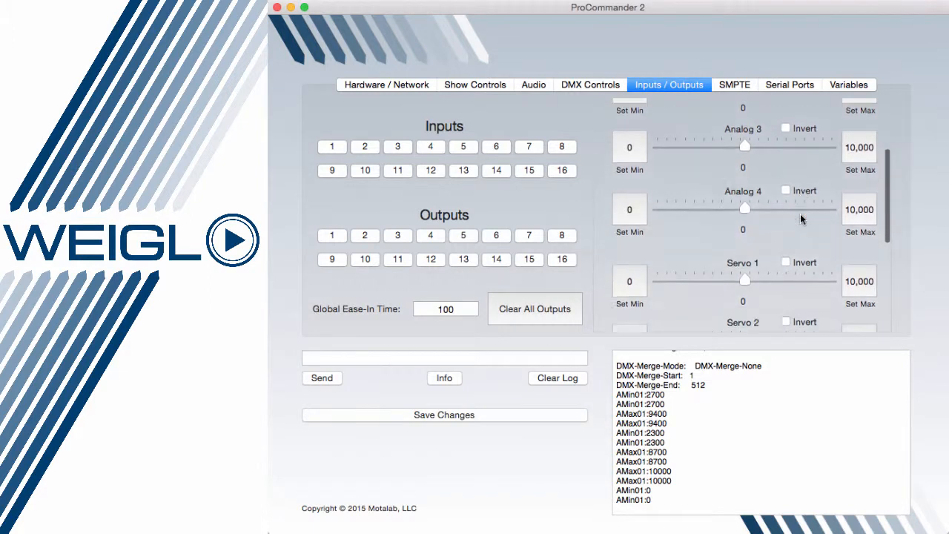
pyautogui.scroll(-3)
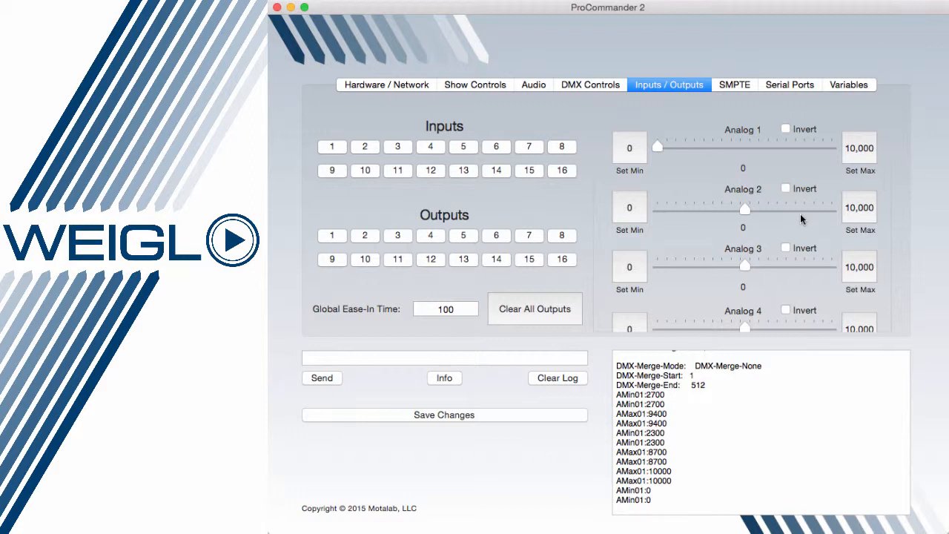
pyautogui.moveTo(512, 141)
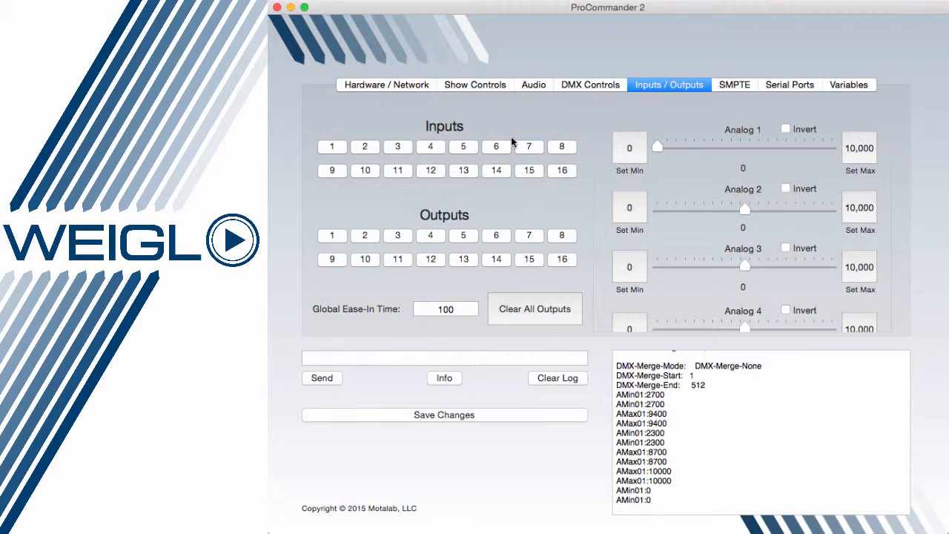
pyautogui.moveTo(482, 164)
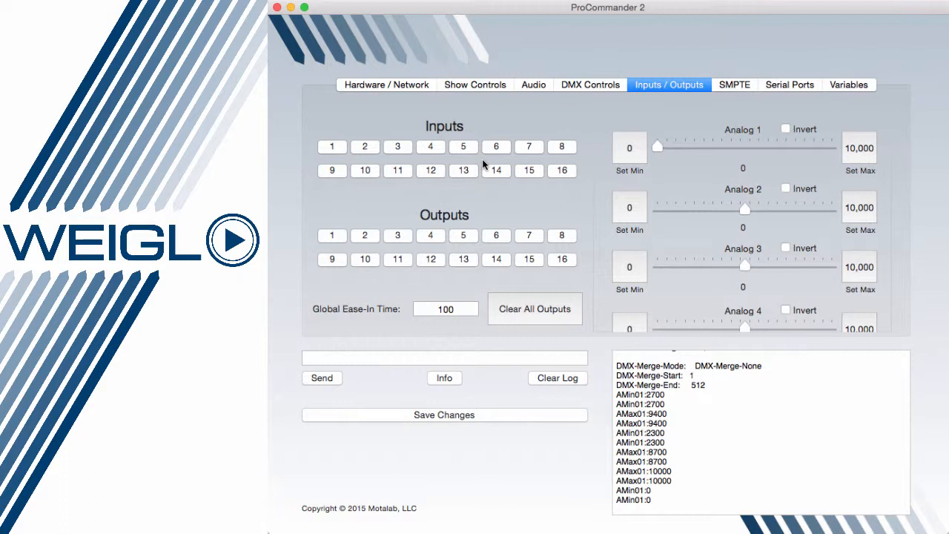
pyautogui.moveTo(406, 165)
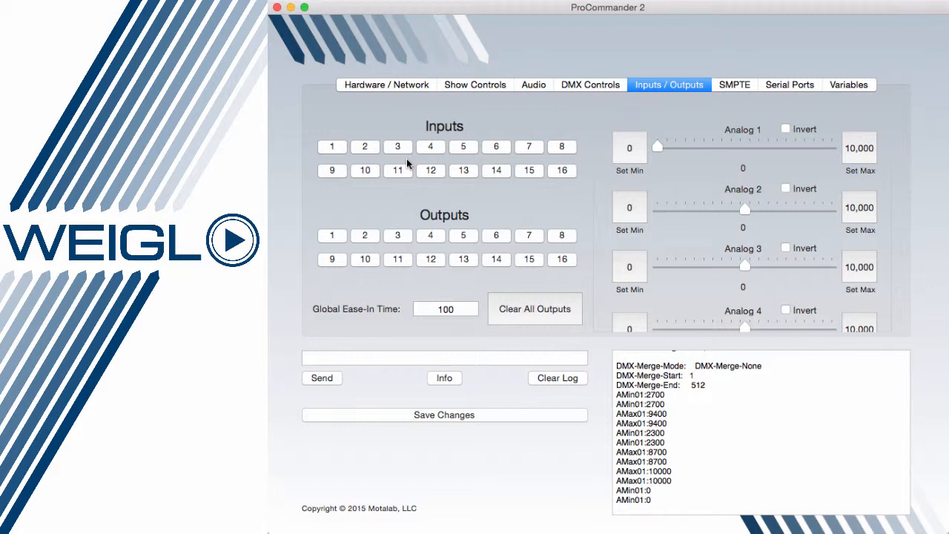
pyautogui.click(733, 84)
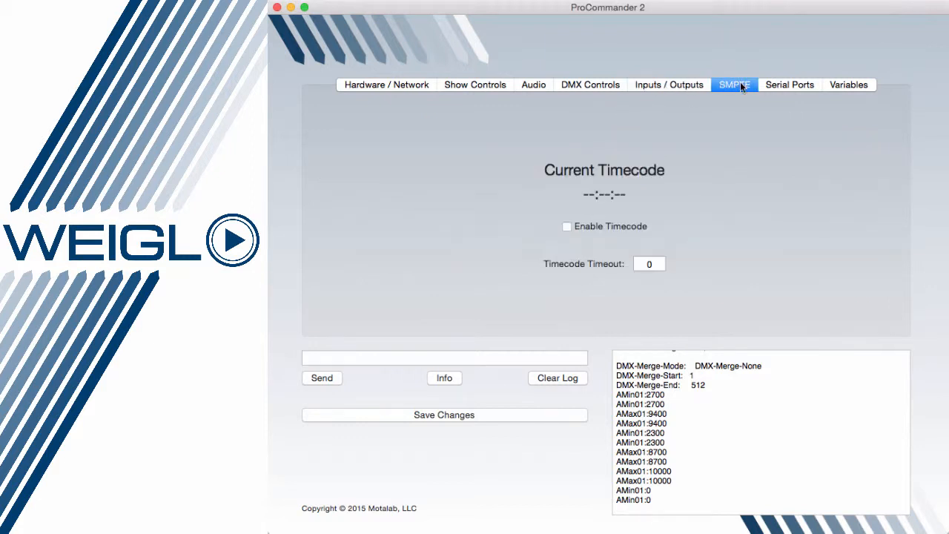
# Enable timecode, then disable it again.
pyautogui.click(567, 226)
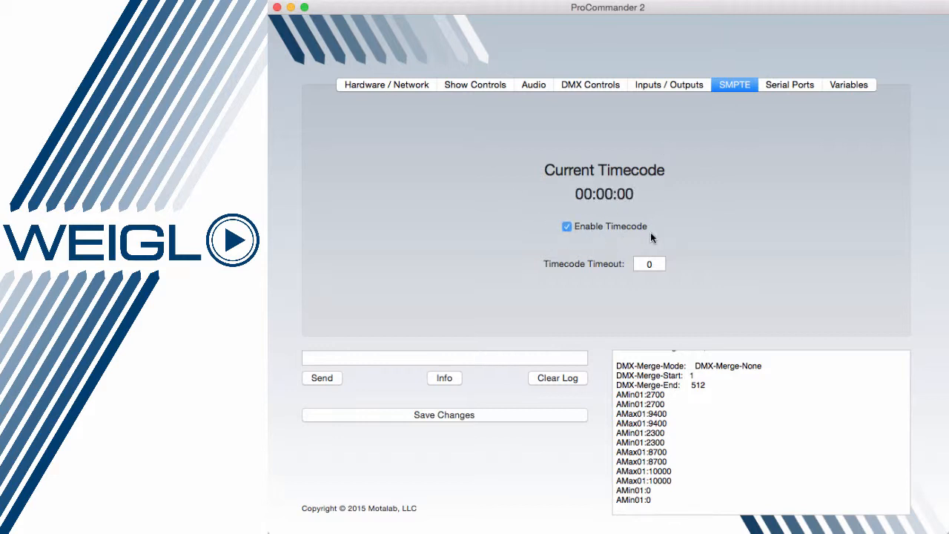
pyautogui.moveTo(609, 206)
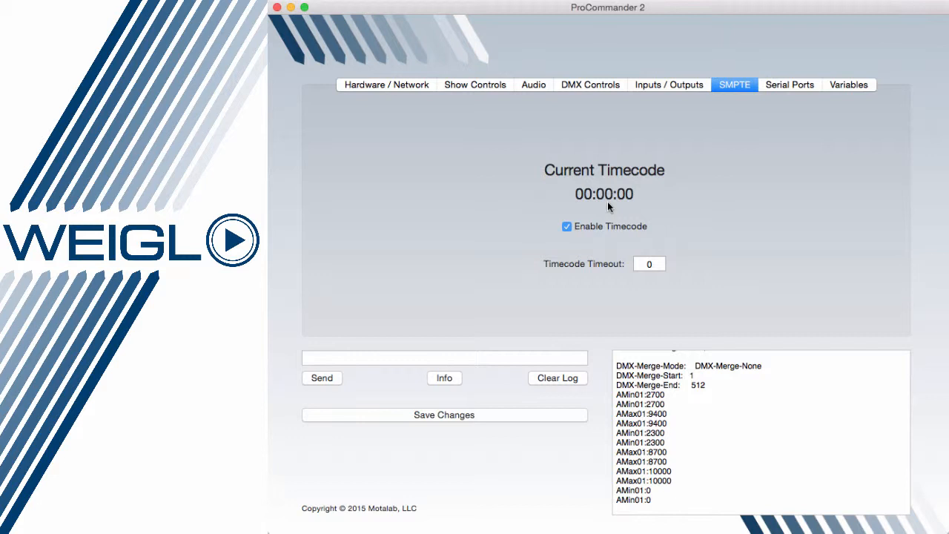
pyautogui.click(567, 226)
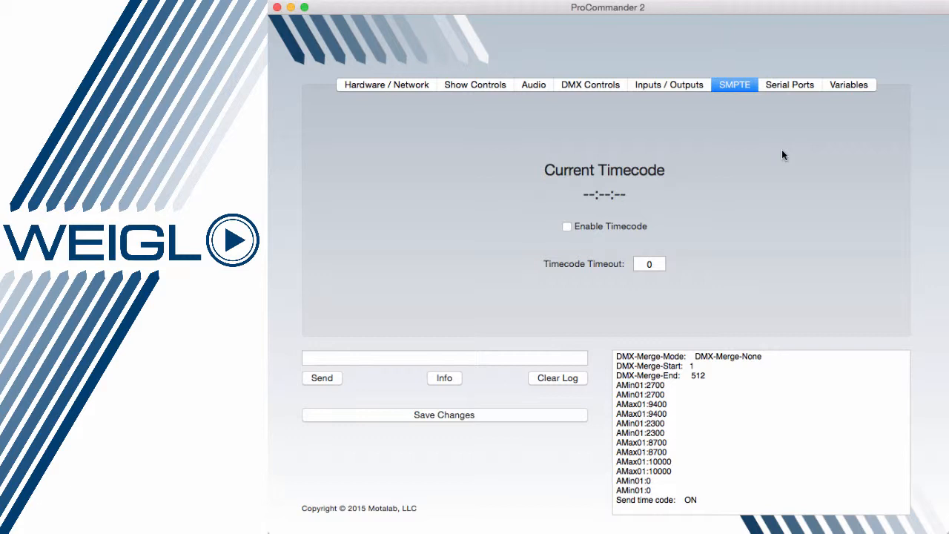
pyautogui.click(789, 83)
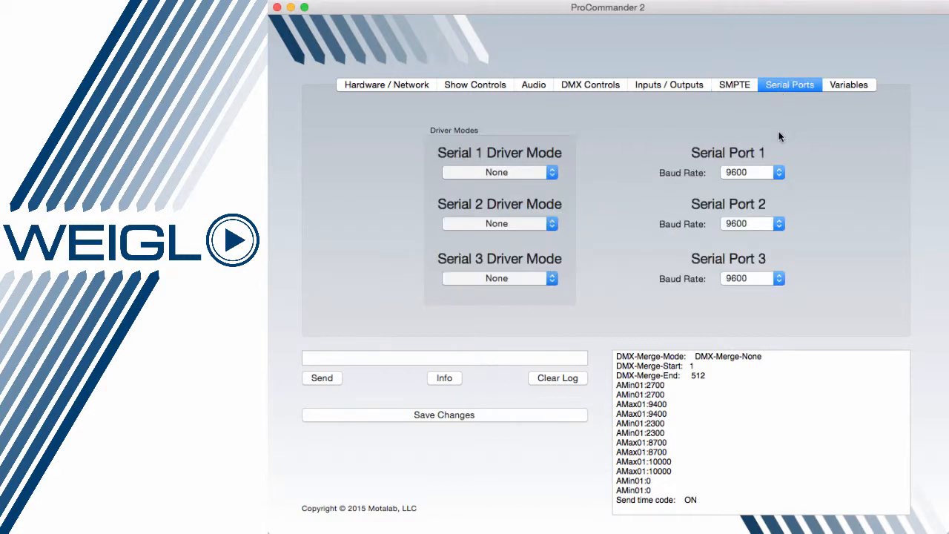
pyautogui.moveTo(522, 178)
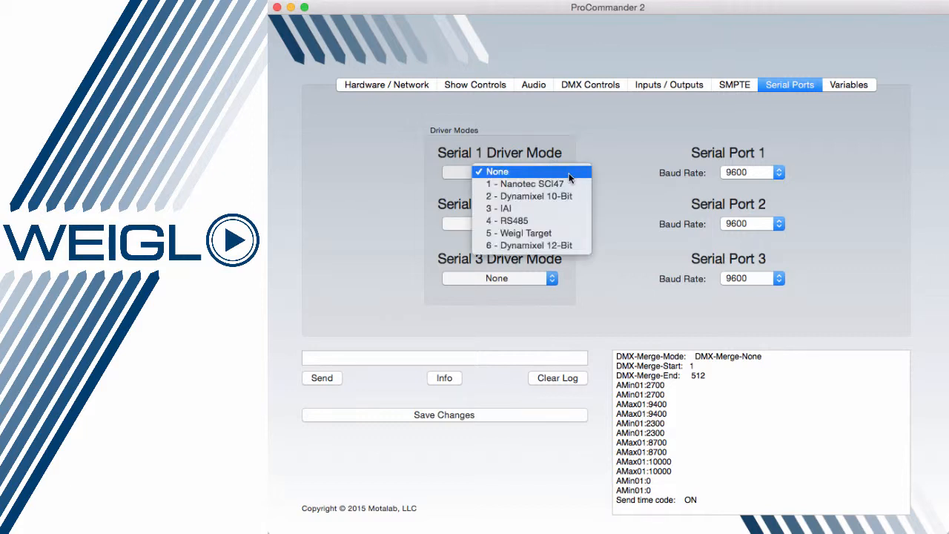
pyautogui.moveTo(608, 178)
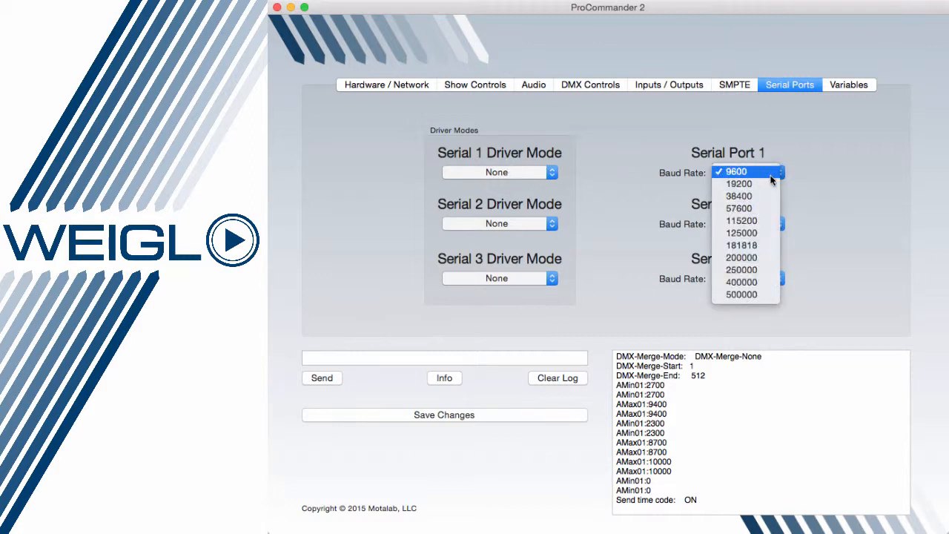
# Keep Serial Port 1 at 9600 baud.
pyautogui.click(736, 172)
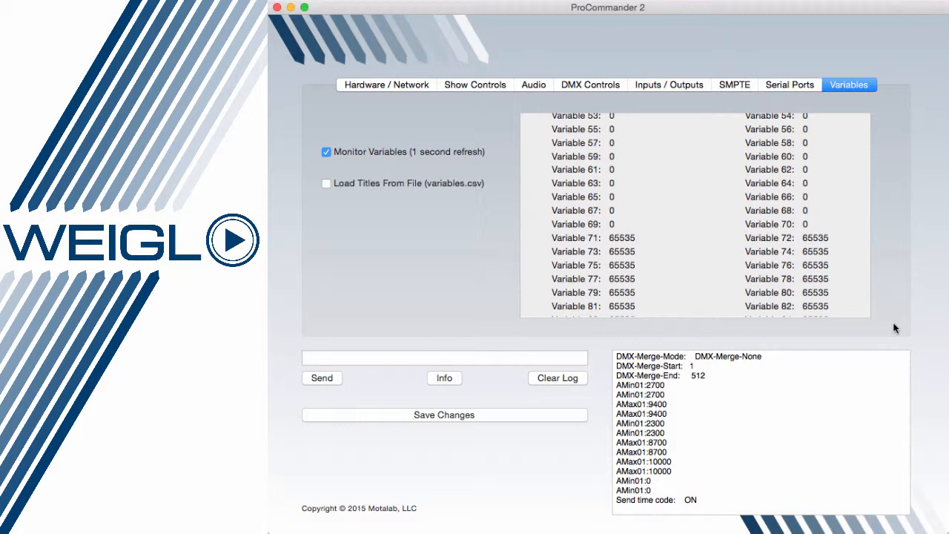
pyautogui.scroll(3)
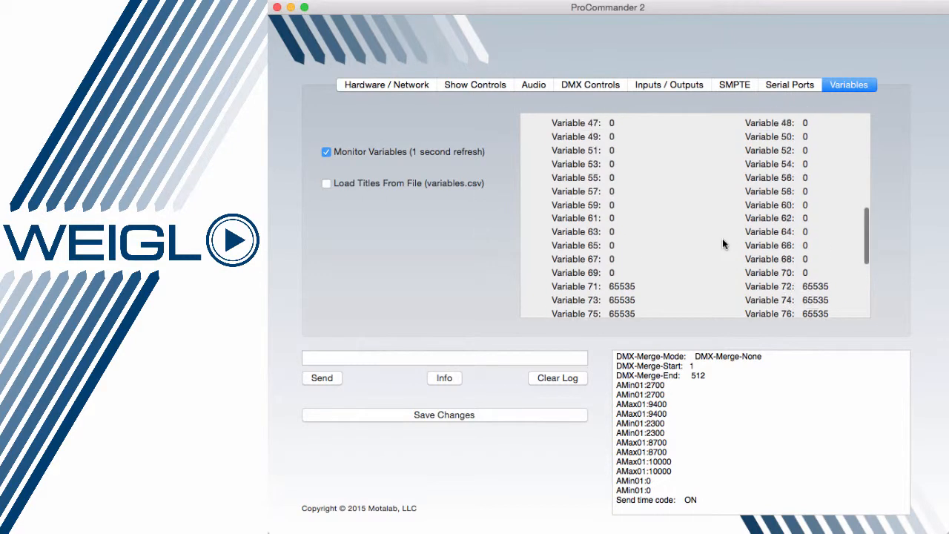
pyautogui.scroll(3)
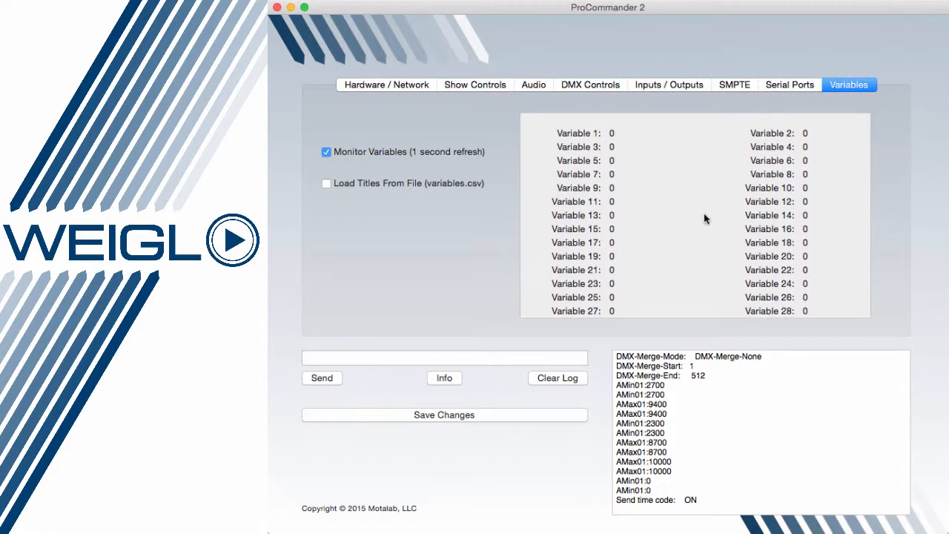
pyautogui.scroll(-3)
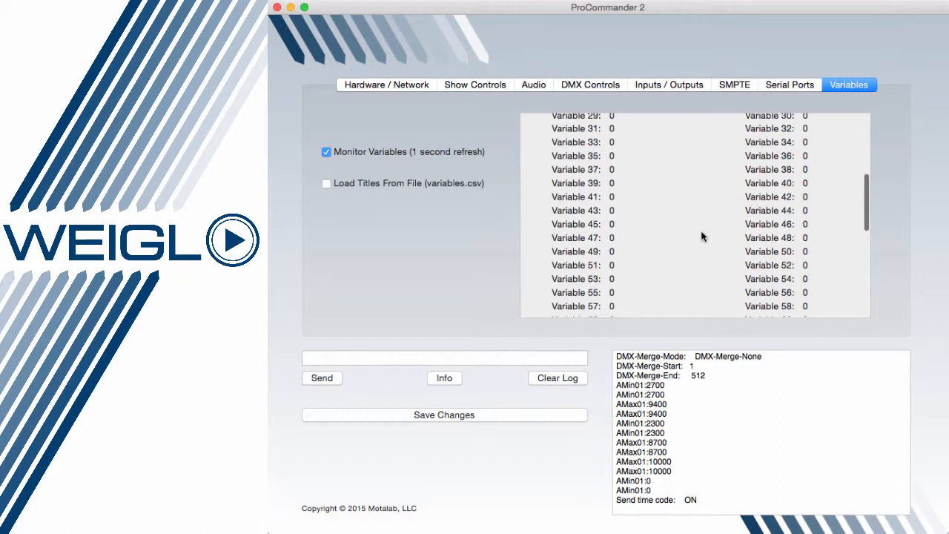
pyautogui.scroll(-3)
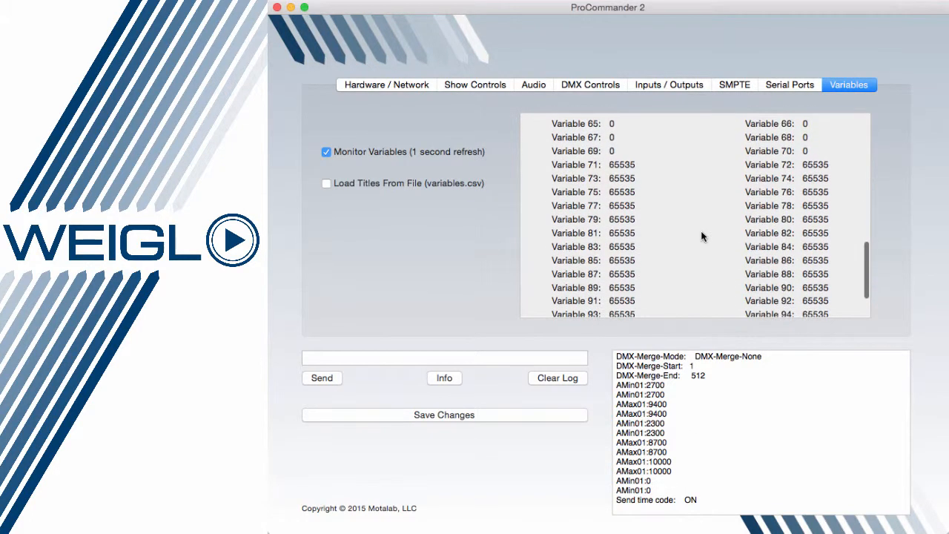
pyautogui.scroll(-3)
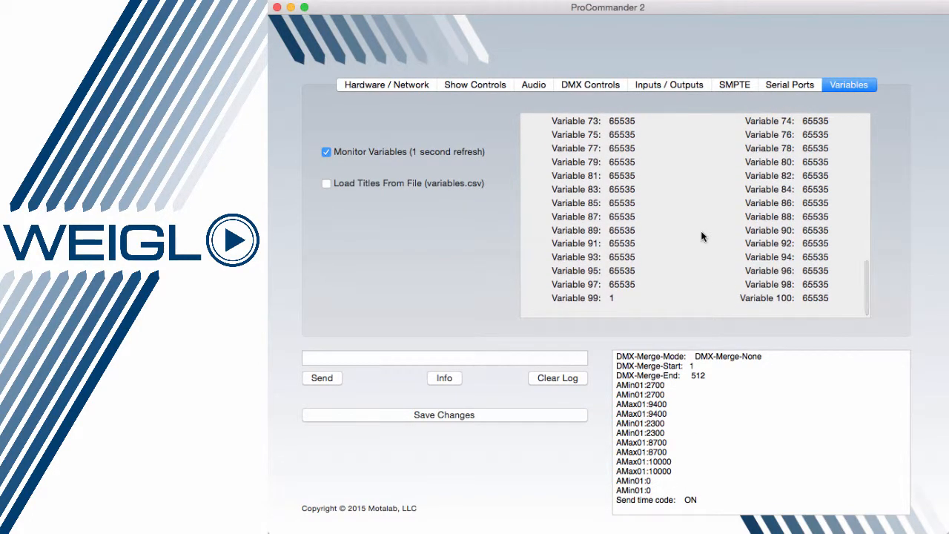
pyautogui.scroll(3)
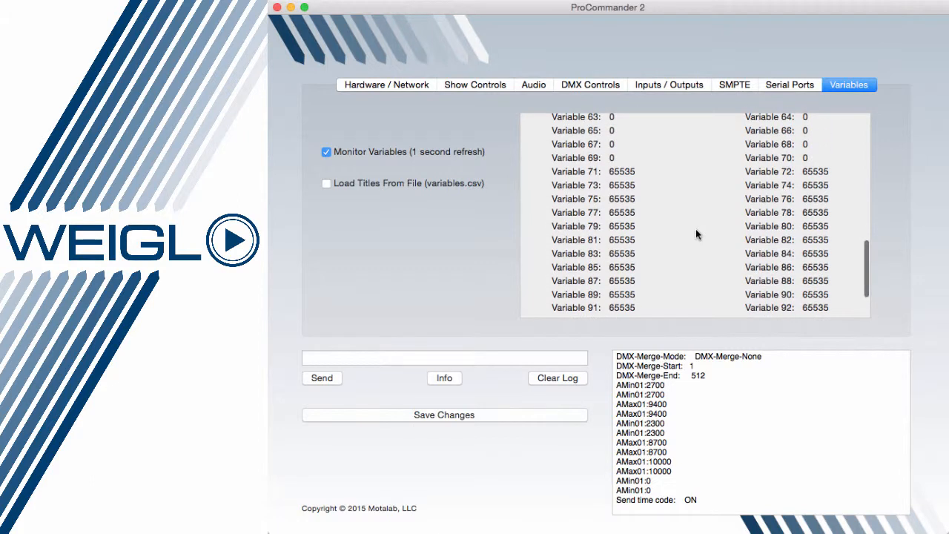
pyautogui.scroll(3)
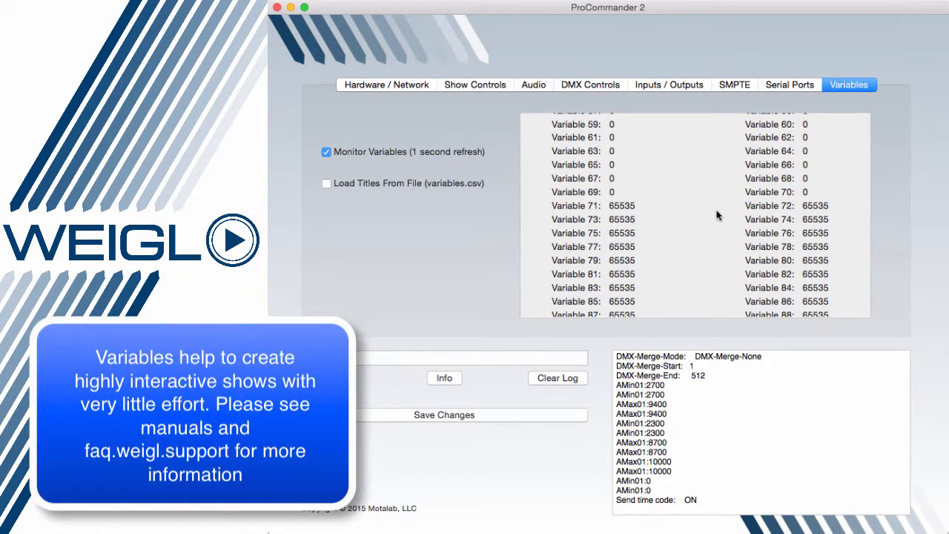
pyautogui.scroll(-3)
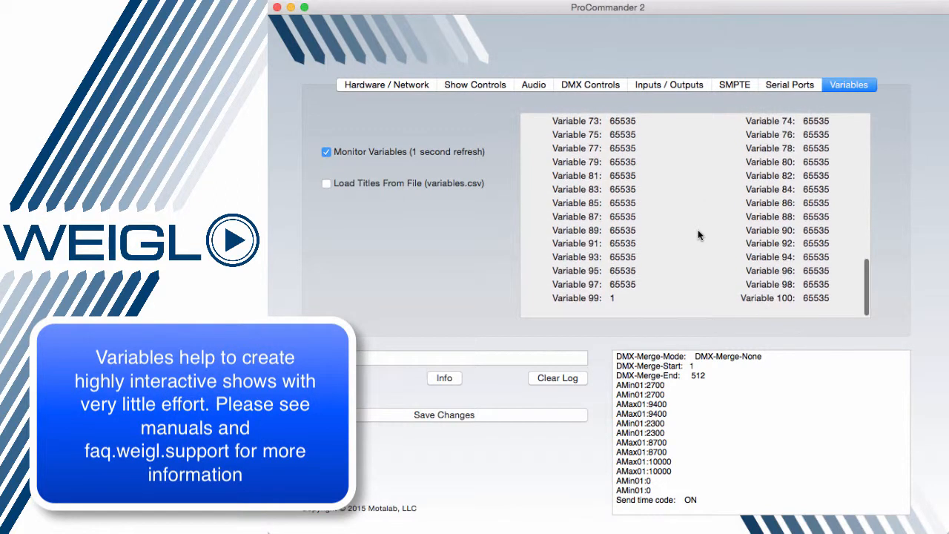
pyautogui.moveTo(704, 257)
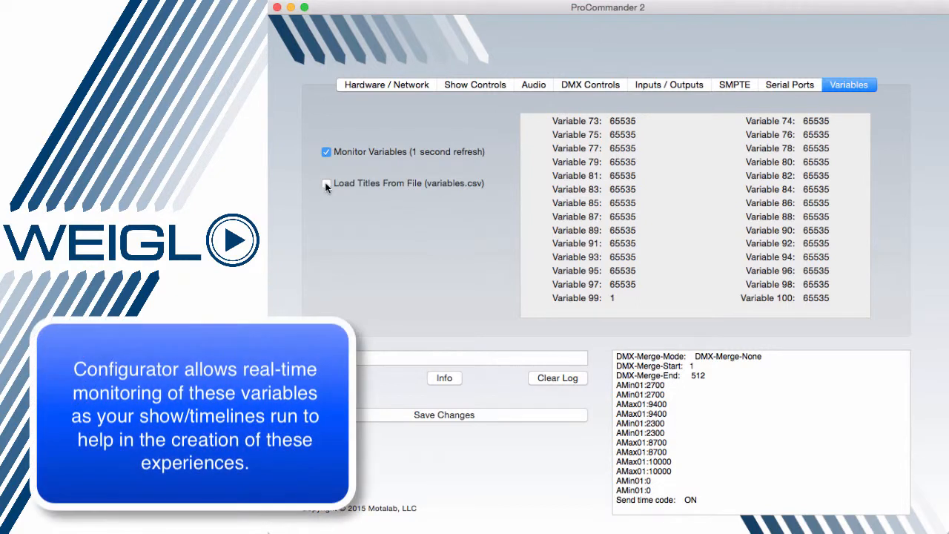
pyautogui.moveTo(479, 219)
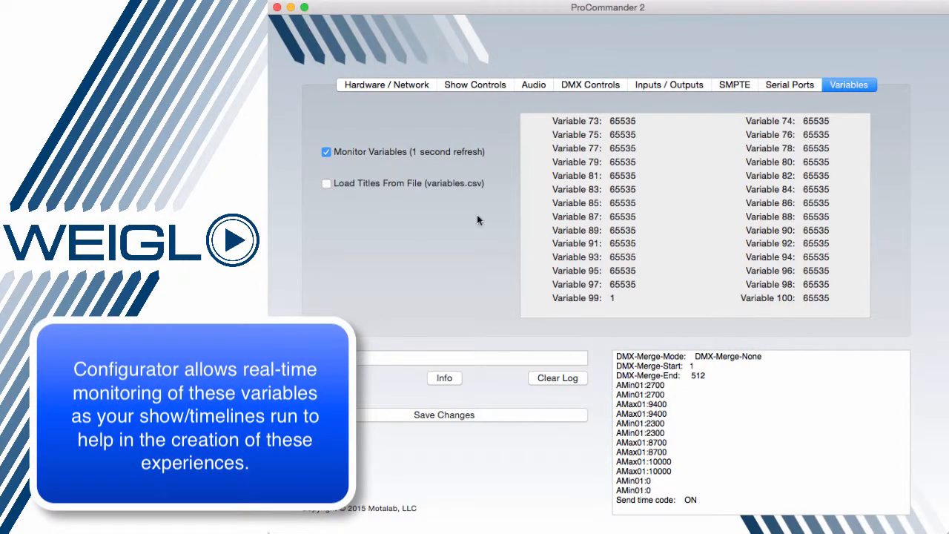
pyautogui.moveTo(456, 198)
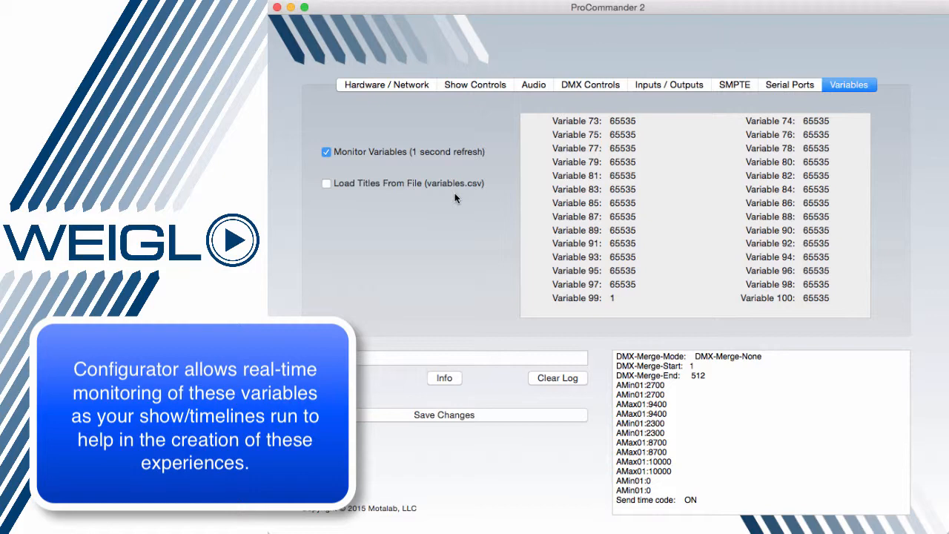
pyautogui.moveTo(645, 208)
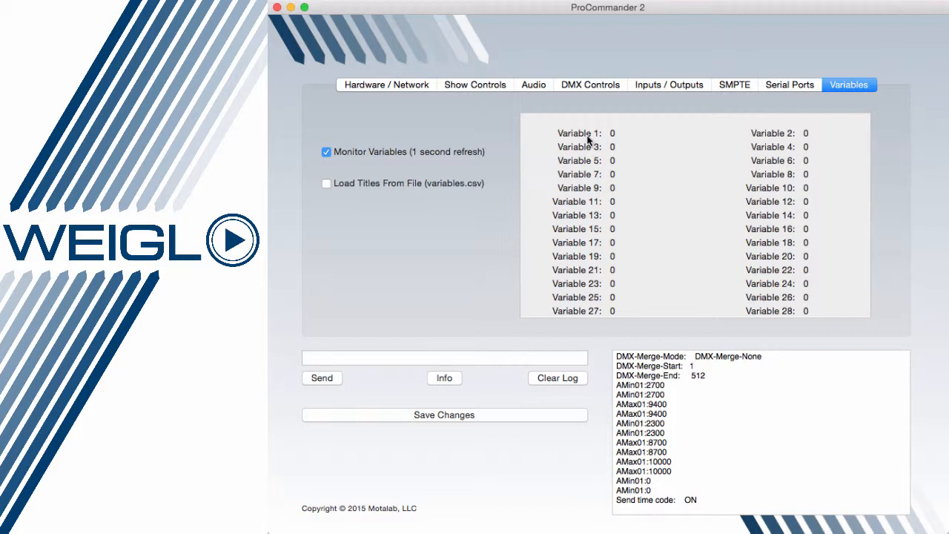
pyautogui.moveTo(614, 133)
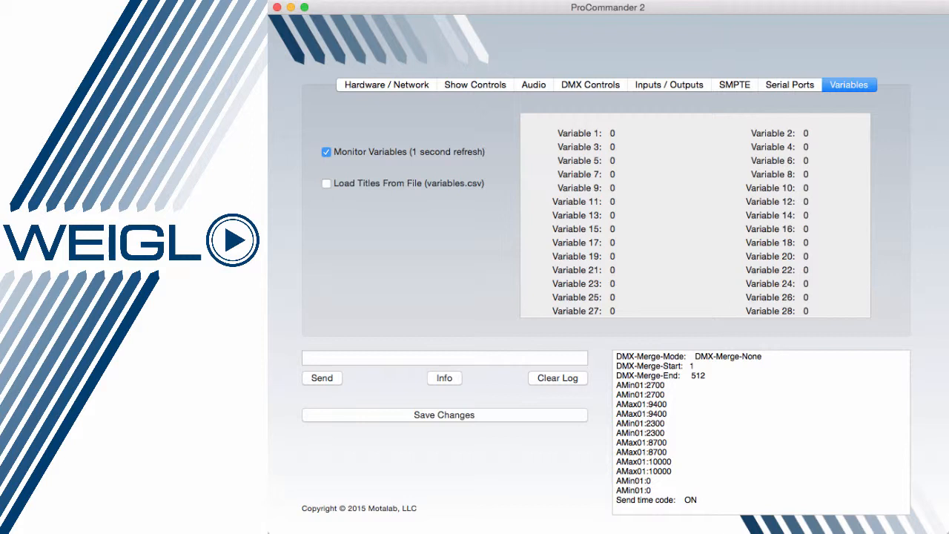
pyautogui.moveTo(693, 87)
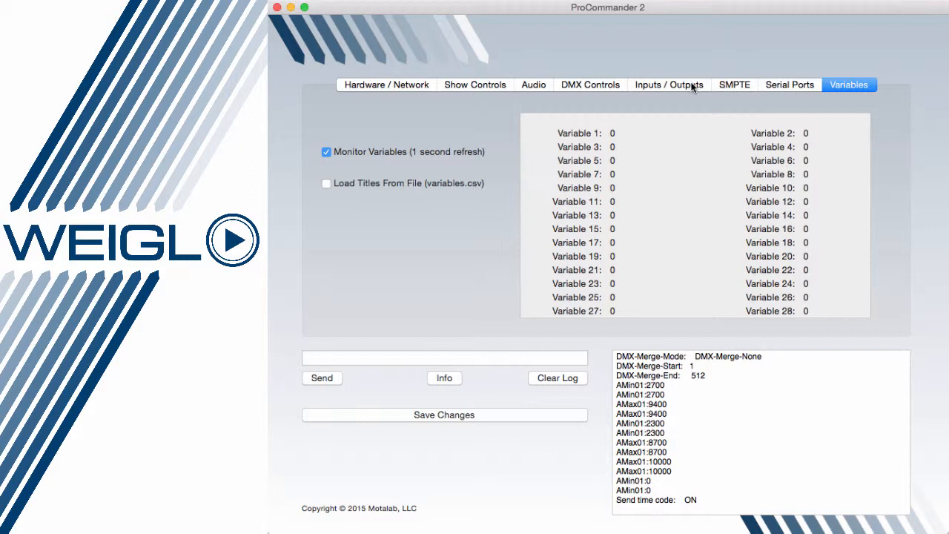
# On Show Controls, refresh the available shows list, which now lists Pilot Scripts 1–10.
pyautogui.click(475, 85)
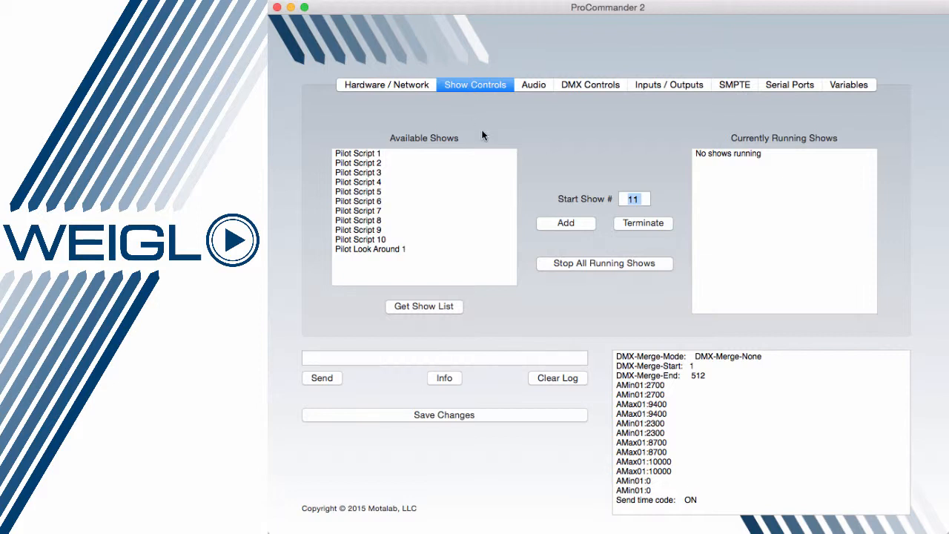
pyautogui.moveTo(445, 183)
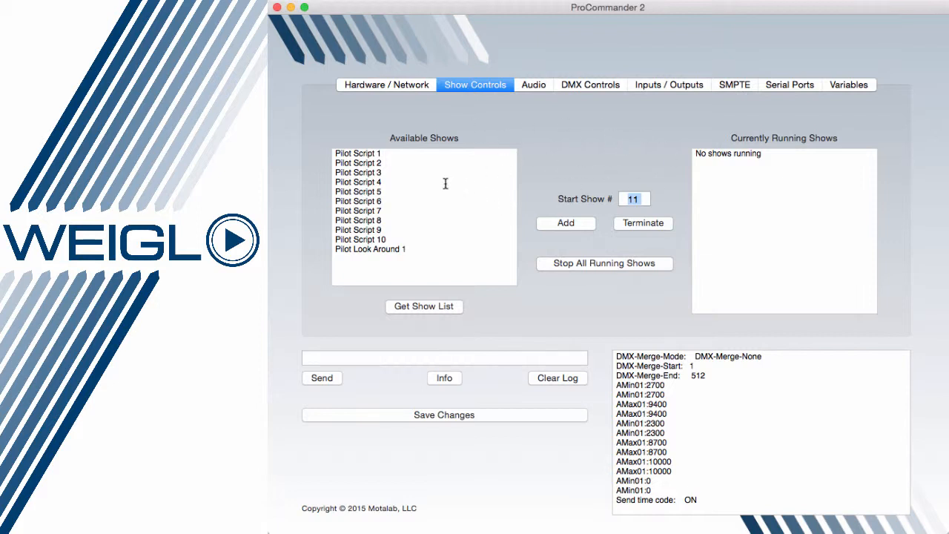
pyautogui.click(424, 307)
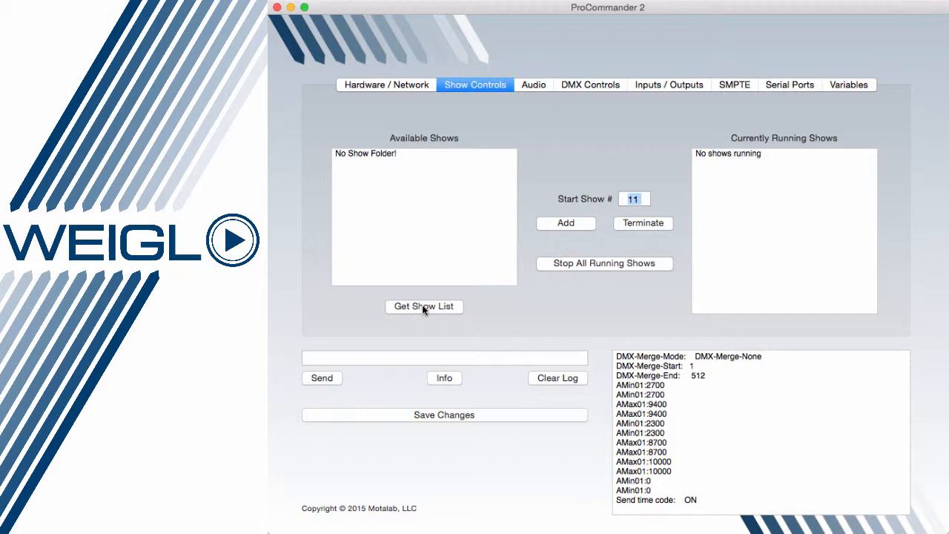
pyautogui.click(565, 222)
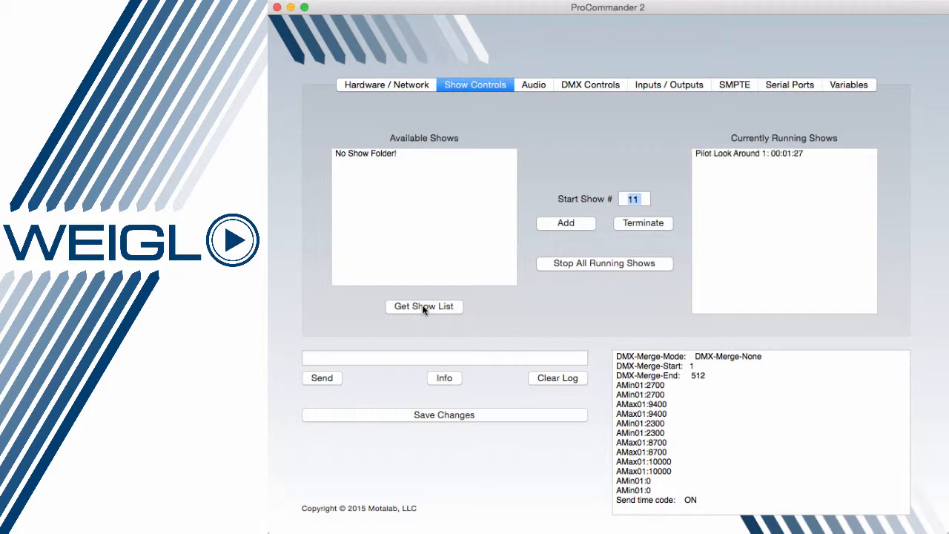
pyautogui.click(424, 306)
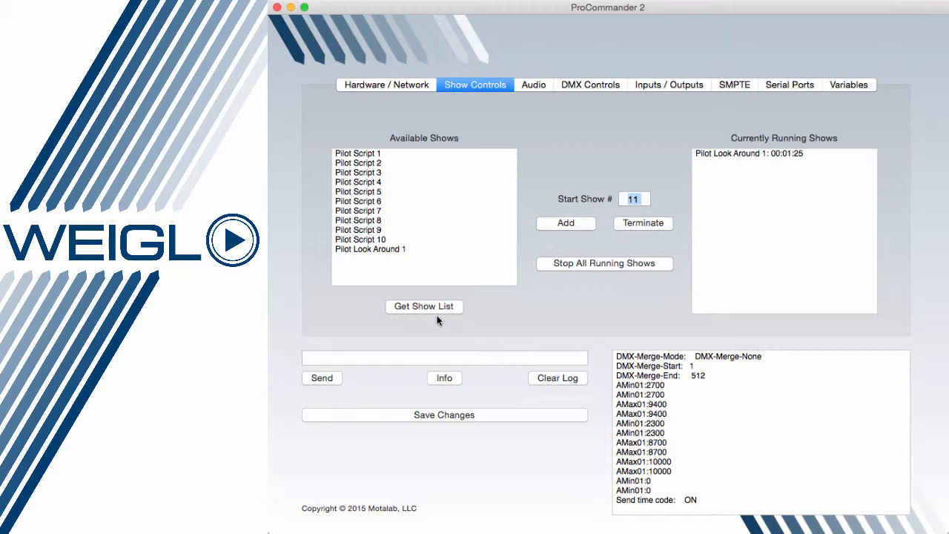
pyautogui.moveTo(400, 240)
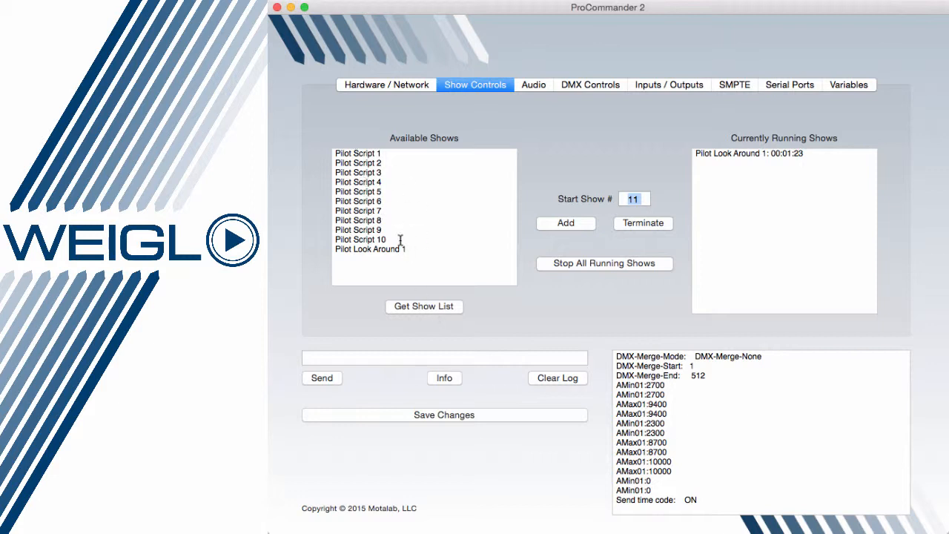
pyautogui.moveTo(661, 304)
pyautogui.write('3')
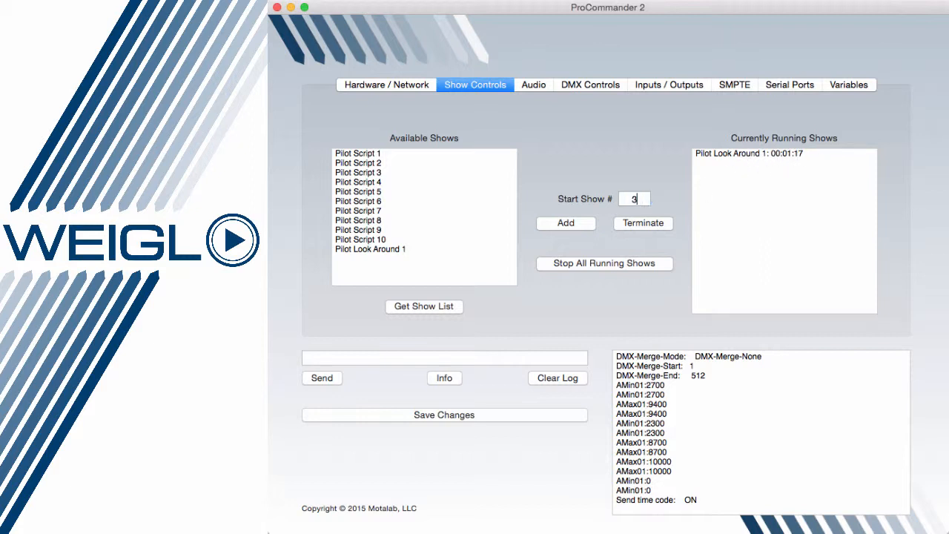
# Start Pilot Scripts 3 and 10 by entering their show numbers and adding them.
pyautogui.click(566, 222)
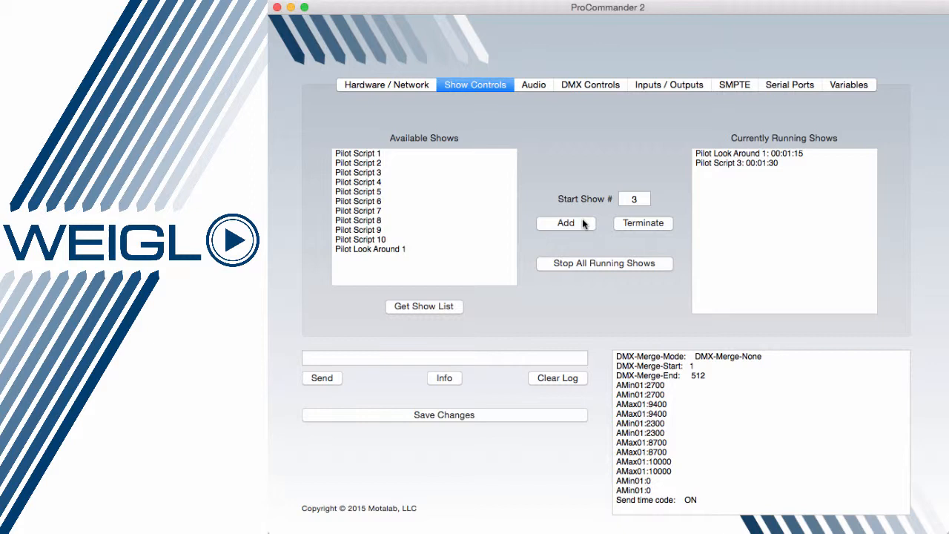
pyautogui.click(634, 199)
pyautogui.write('6')
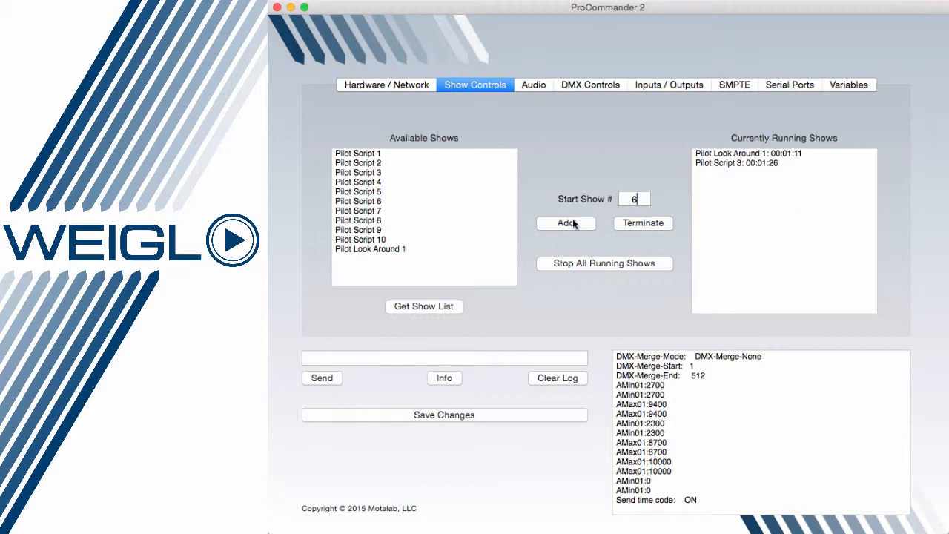
pyautogui.click(565, 223)
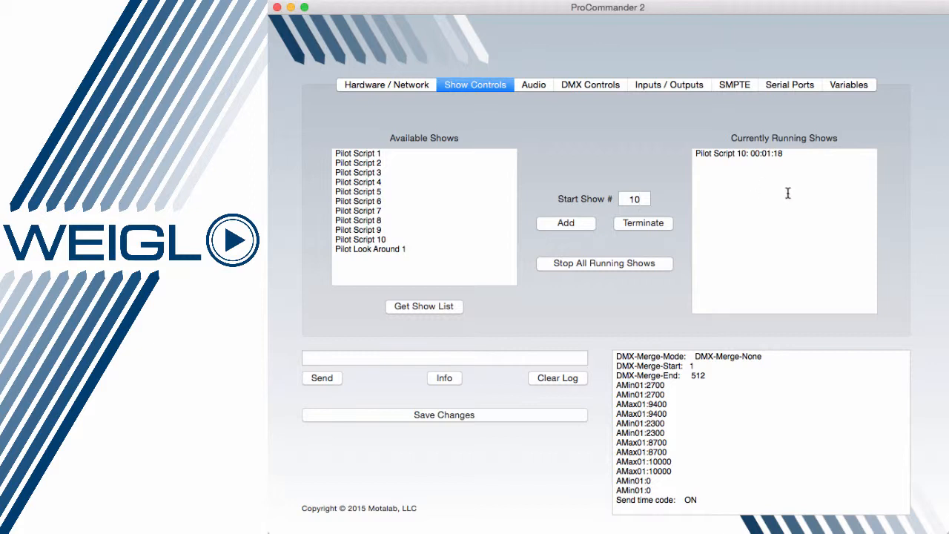
# Stop all running shows and switch to the Hardware / Network settings.
pyautogui.click(605, 264)
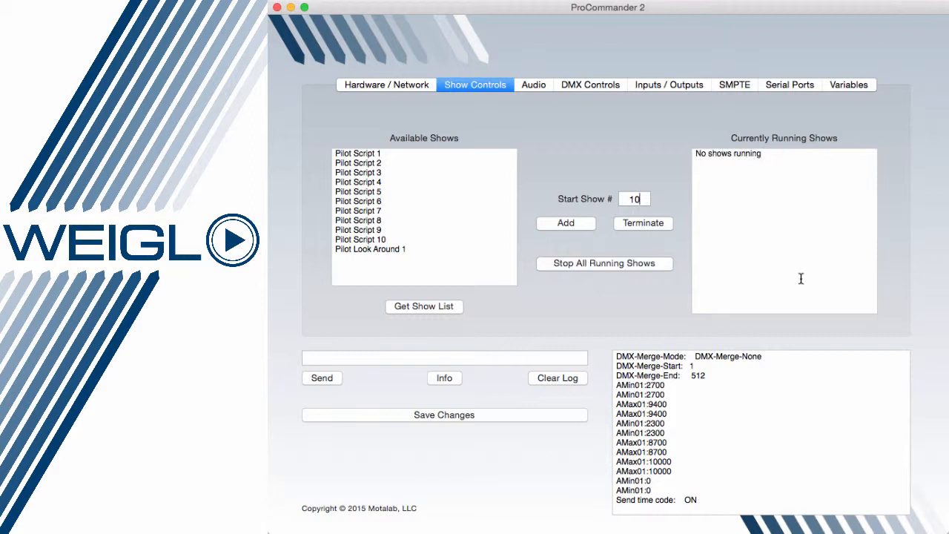
pyautogui.moveTo(782, 184)
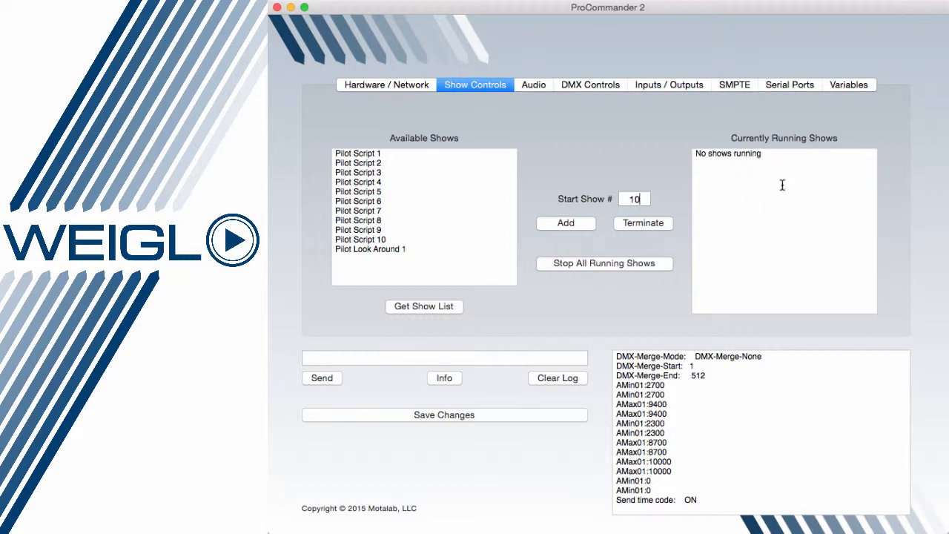
pyautogui.click(565, 223)
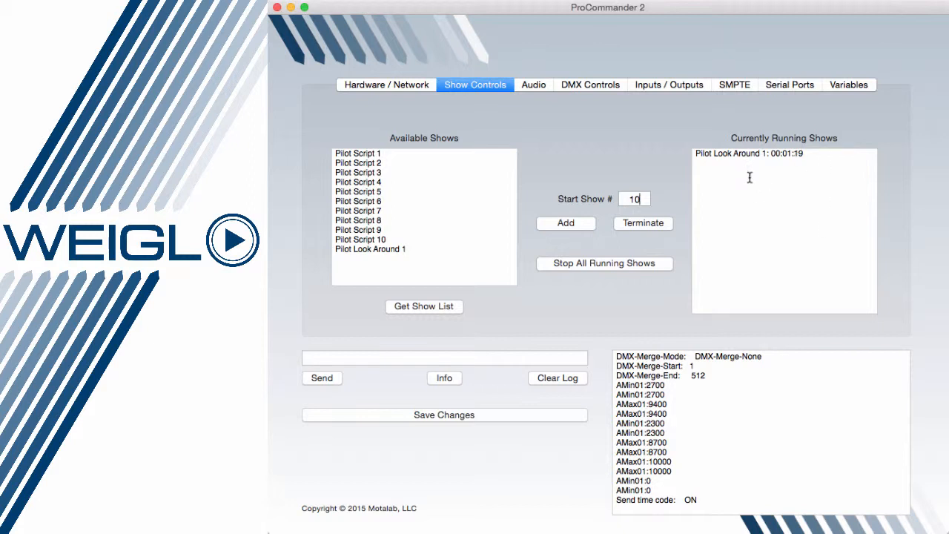
pyautogui.click(386, 84)
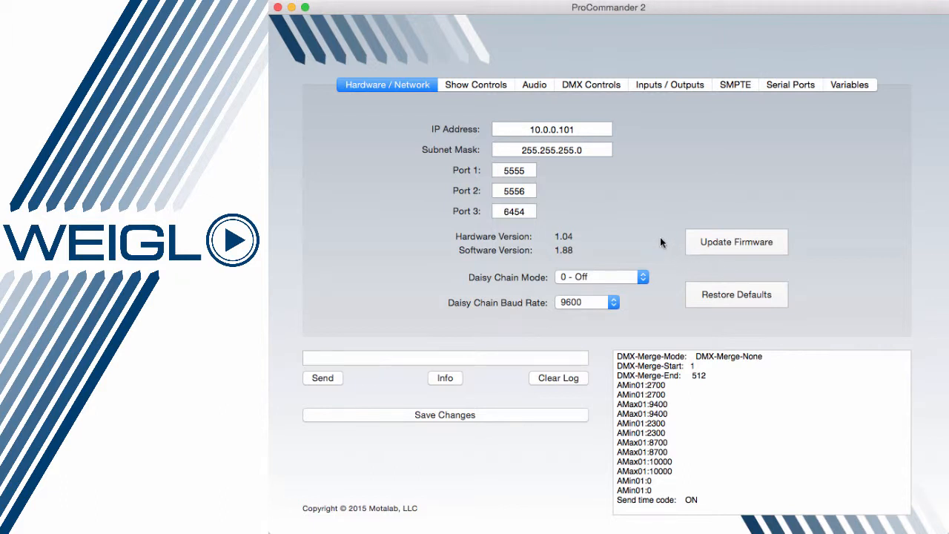
# Load ProCom2_V200.hex from the Desktop's ProCom2_V200 2 folder into the firmware updater.
pyautogui.click(736, 242)
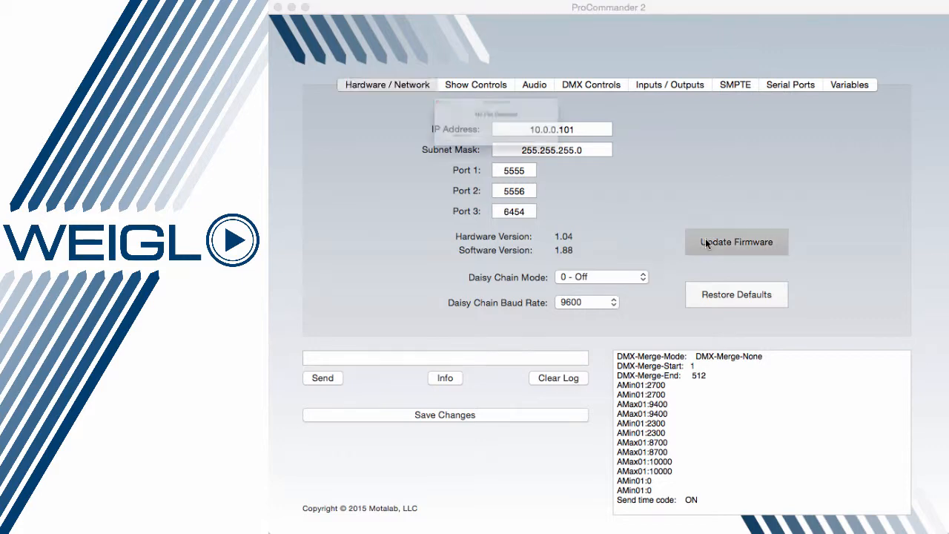
pyautogui.click(736, 242)
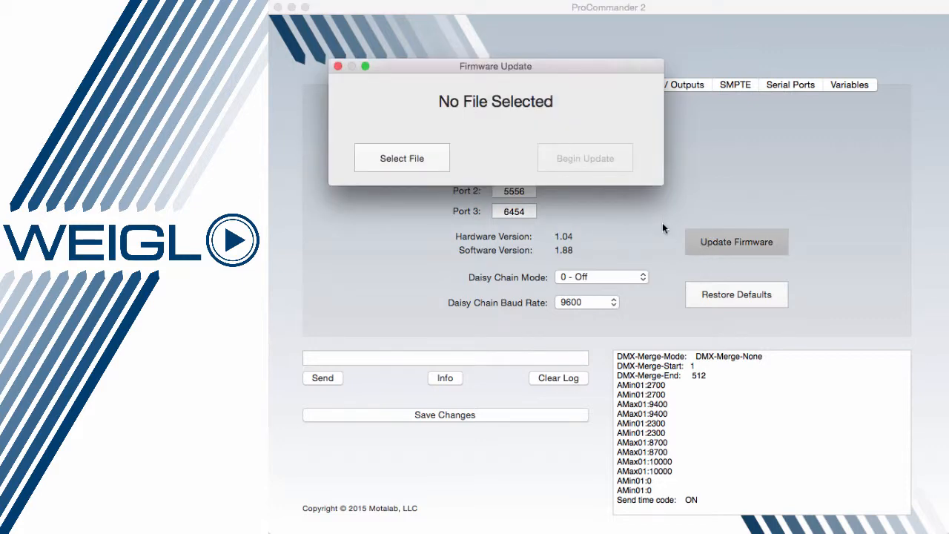
pyautogui.click(402, 158)
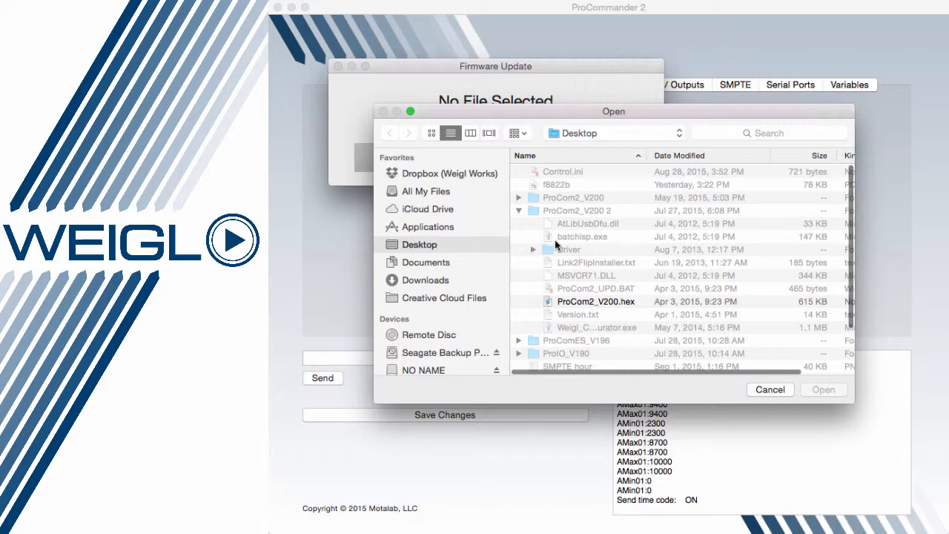
pyautogui.moveTo(583, 260)
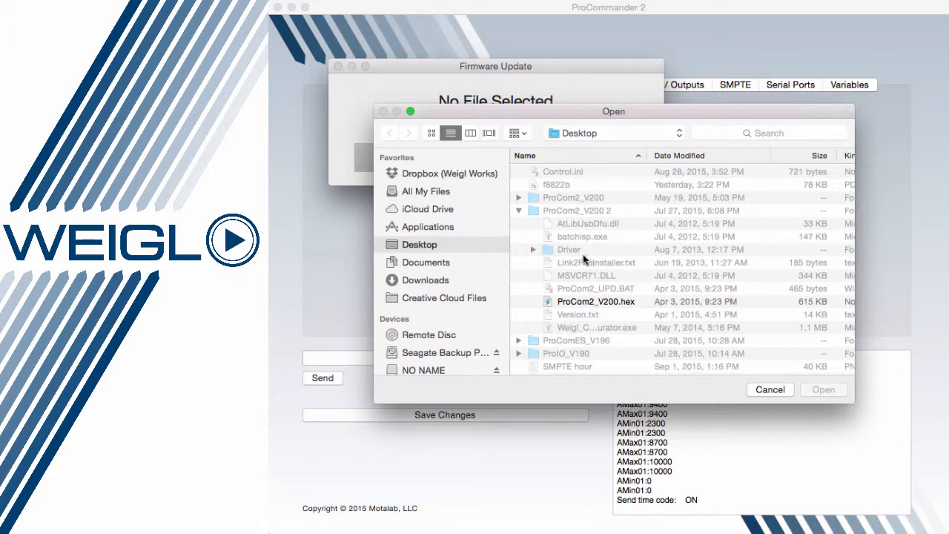
pyautogui.click(596, 301)
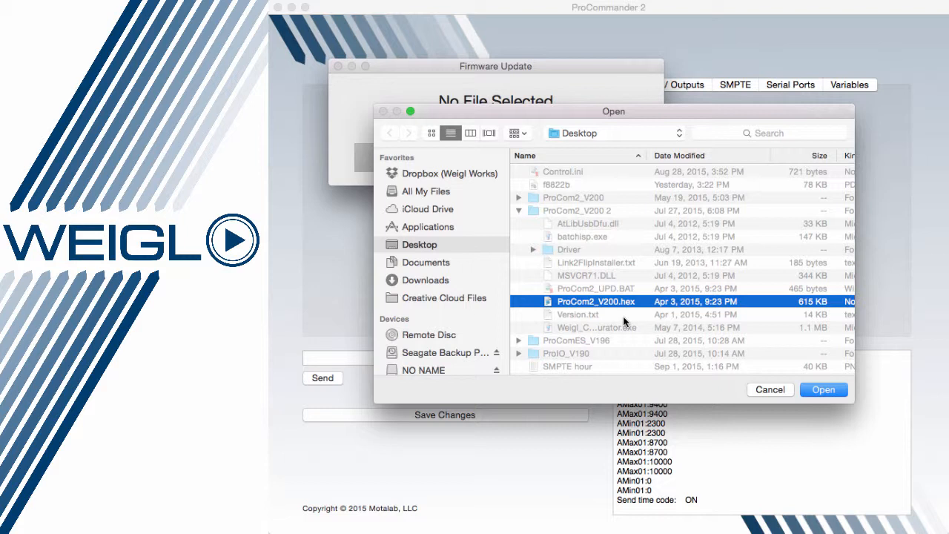
pyautogui.moveTo(607, 8)
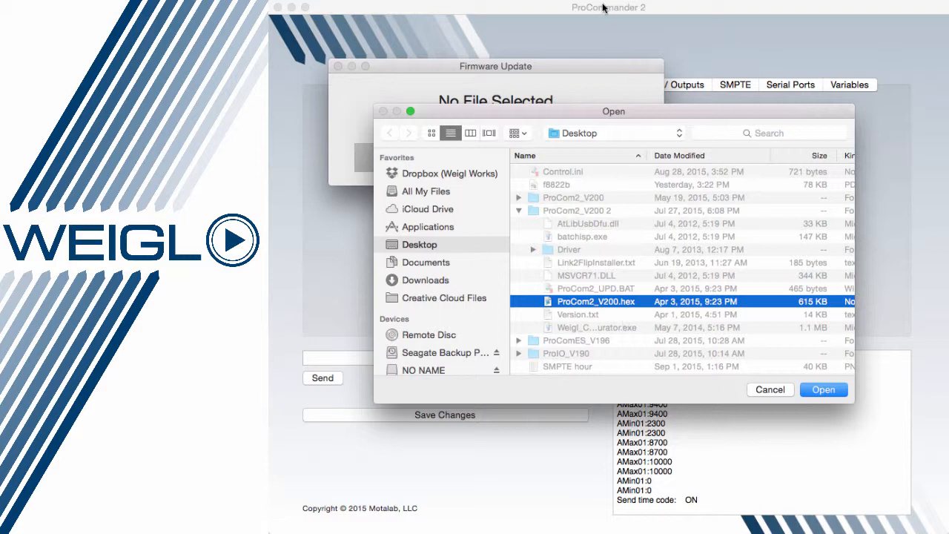
pyautogui.moveTo(629, 307)
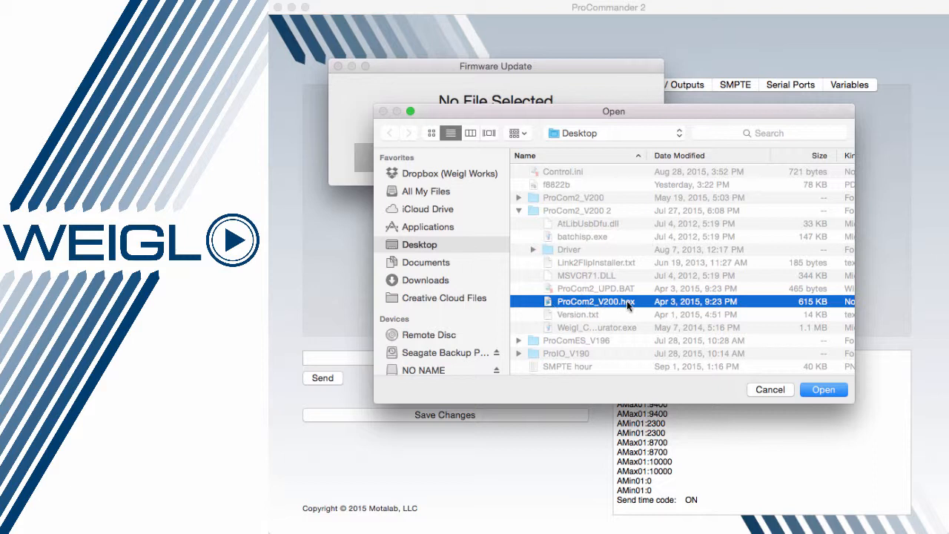
pyautogui.moveTo(606, 306)
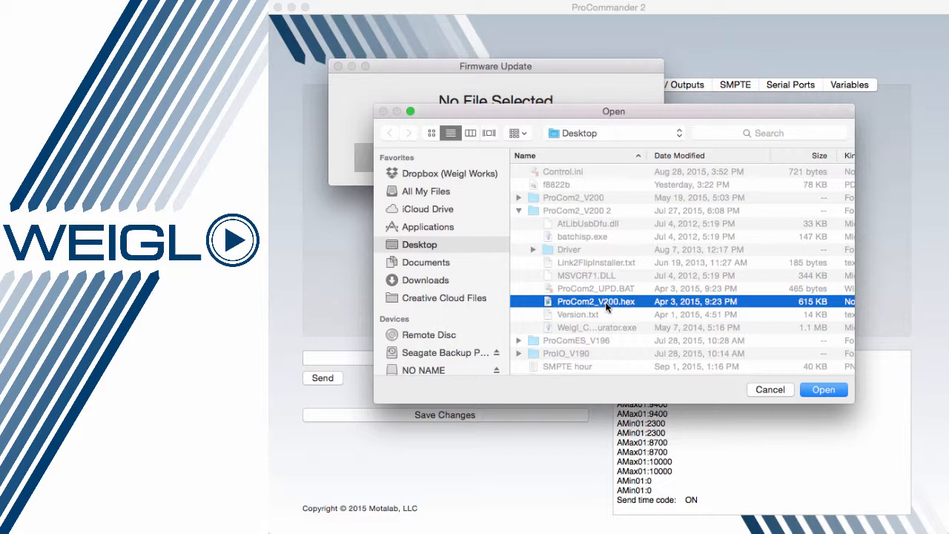
pyautogui.moveTo(794, 369)
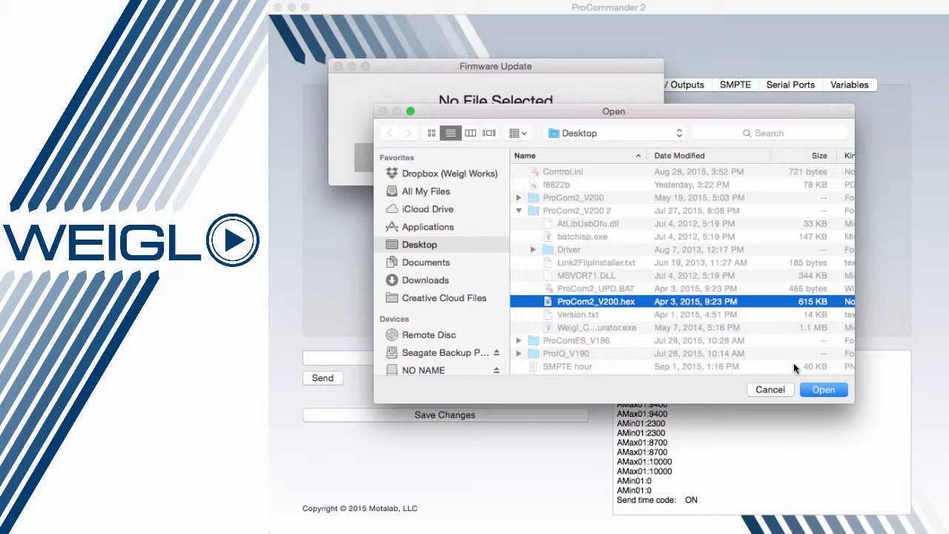
pyautogui.click(823, 390)
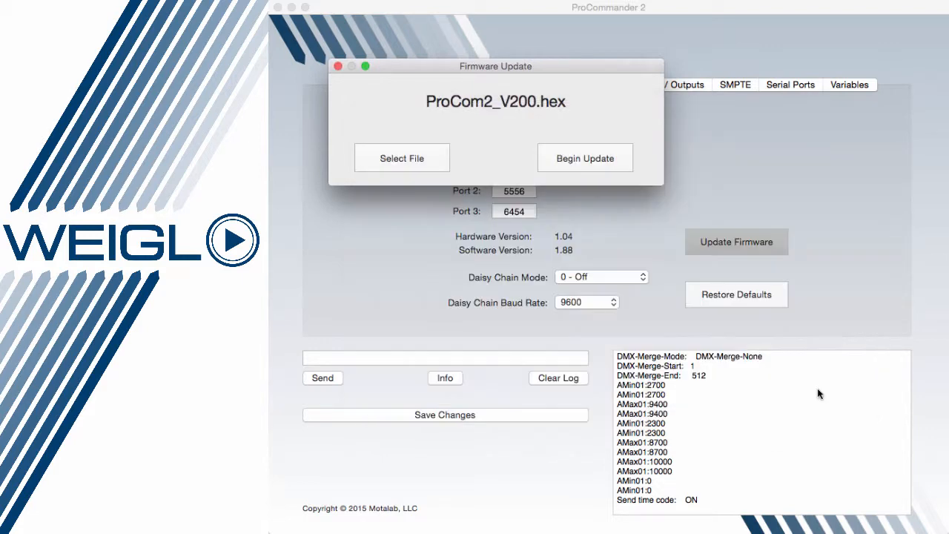
pyautogui.moveTo(541, 160)
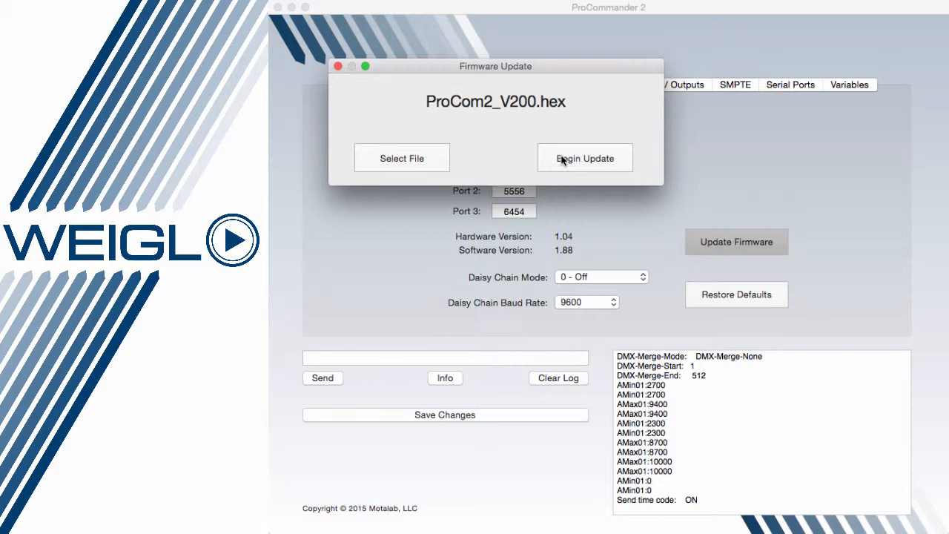
# Flash ProCom2_V200.hex to ProCommander 2 and wait for 'Update Complete!'.
pyautogui.click(585, 158)
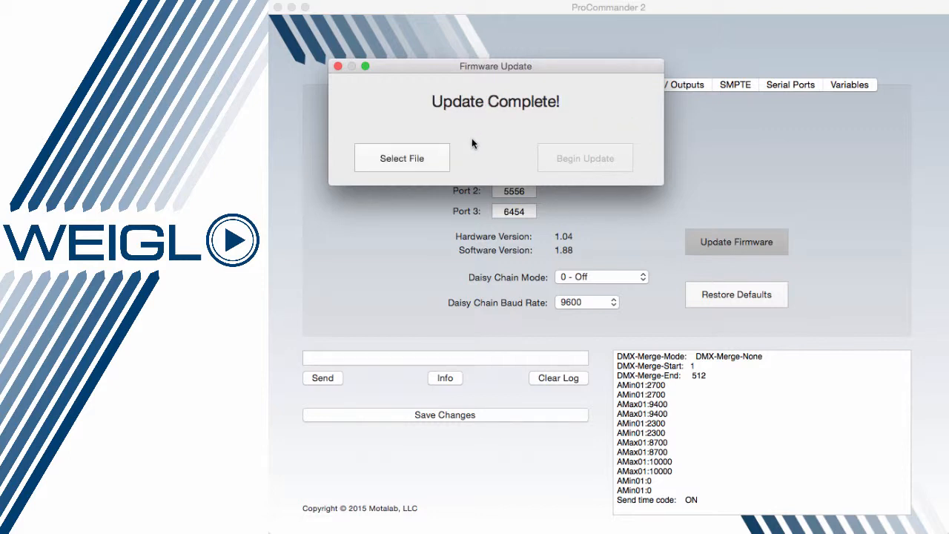
# Close the update window and confirm Software Version 2.00 in the device info report.
pyautogui.click(338, 66)
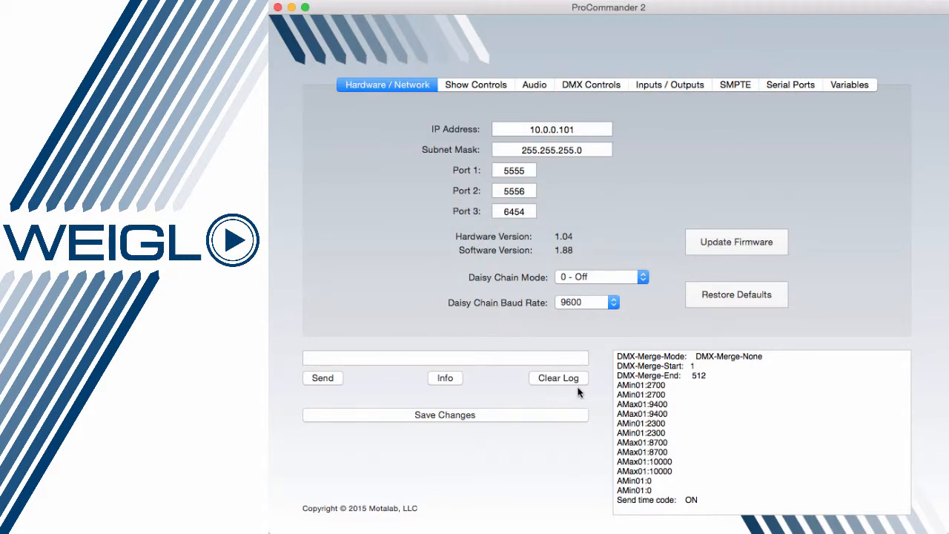
pyautogui.click(445, 377)
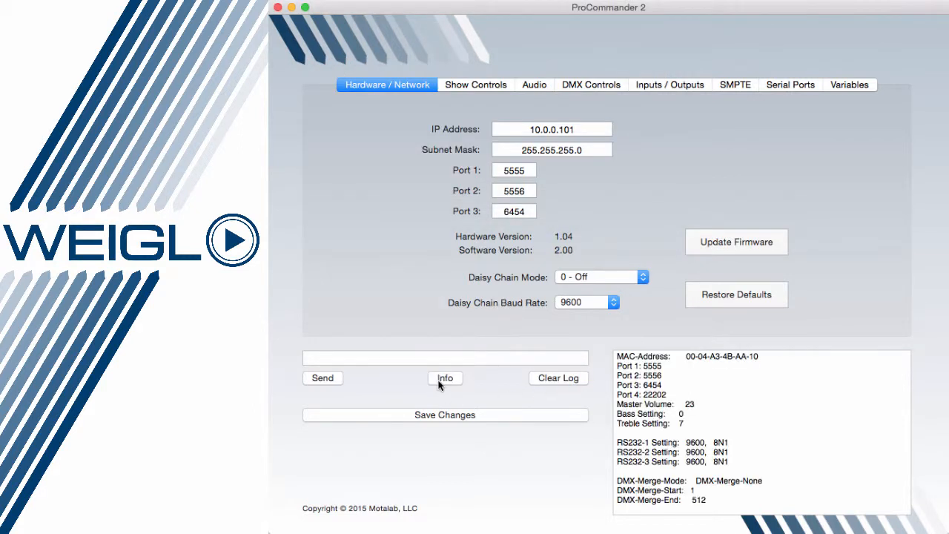
pyautogui.click(445, 378)
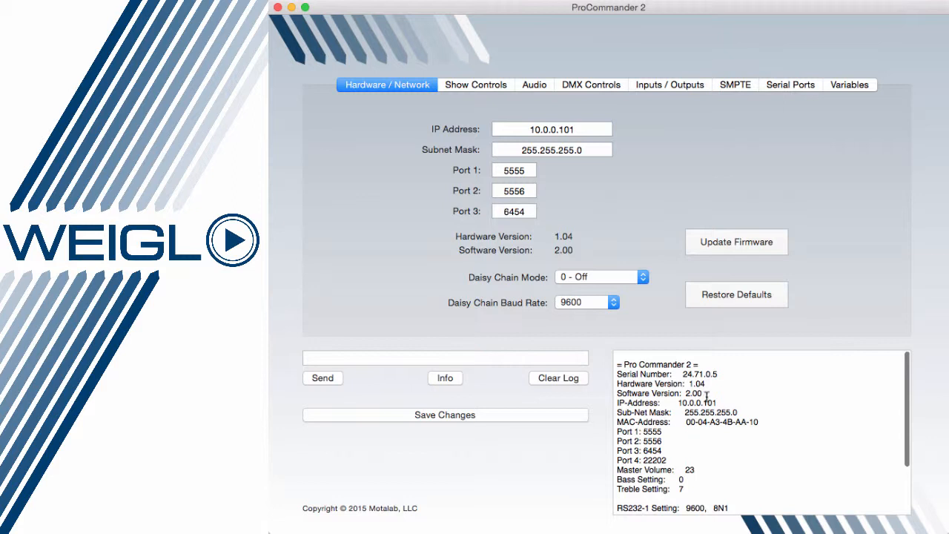
pyautogui.doubleClick(658, 394)
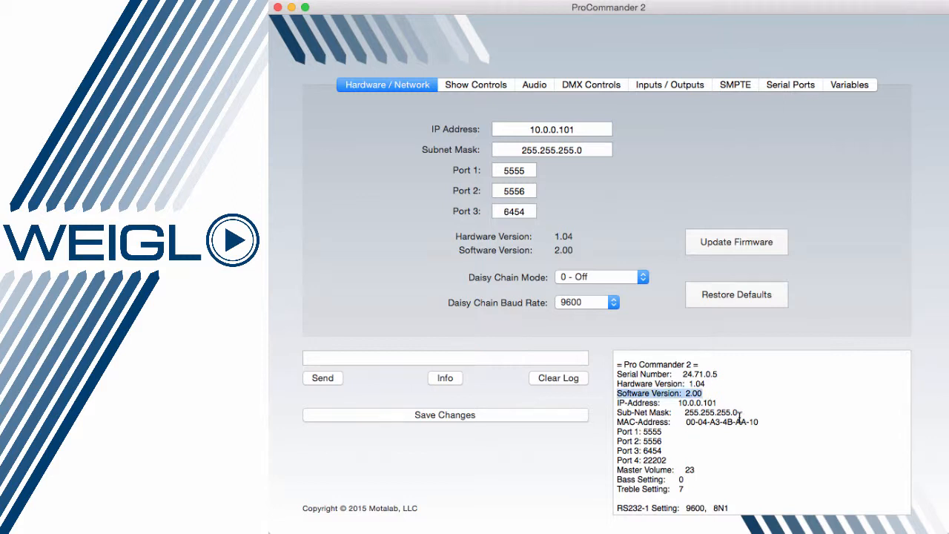
pyautogui.moveTo(642, 341)
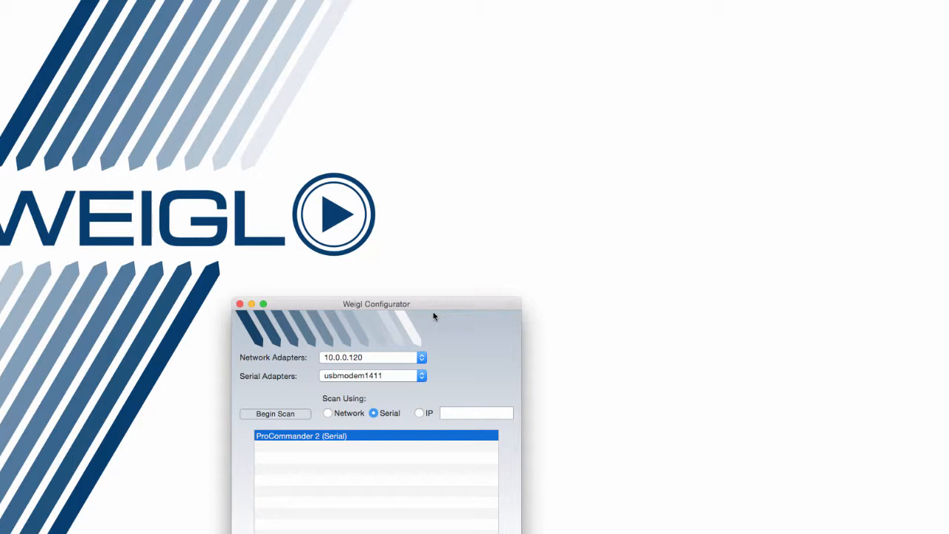
# Connect to 'ProCommander 2 (Serial)' via the usbmodem1411 adapter.
pyautogui.moveTo(376, 304); pyautogui.dragTo(591, 227)
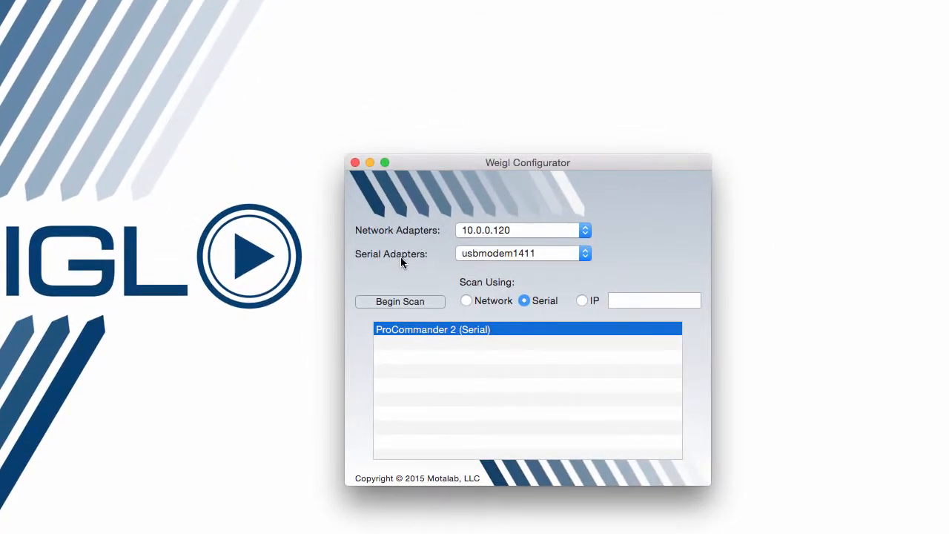
pyautogui.moveTo(558, 307)
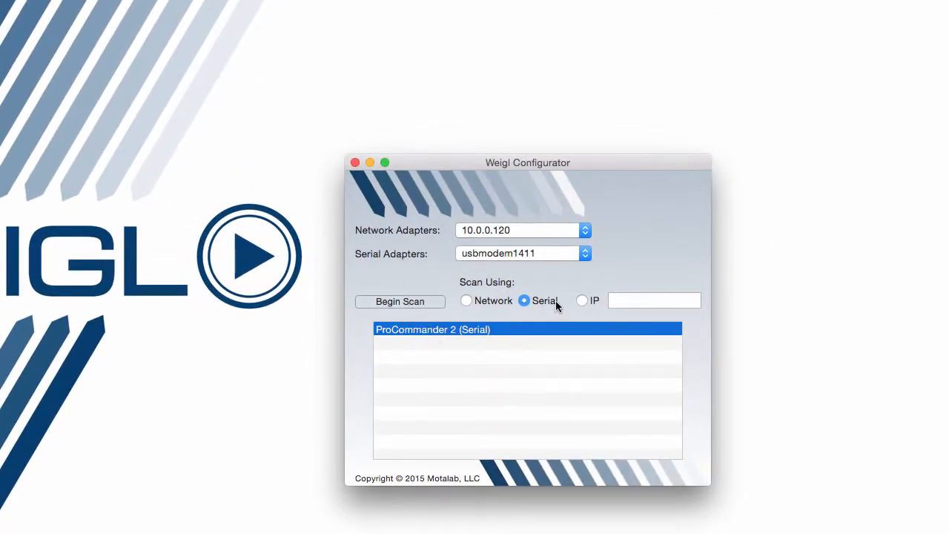
pyautogui.moveTo(467, 343)
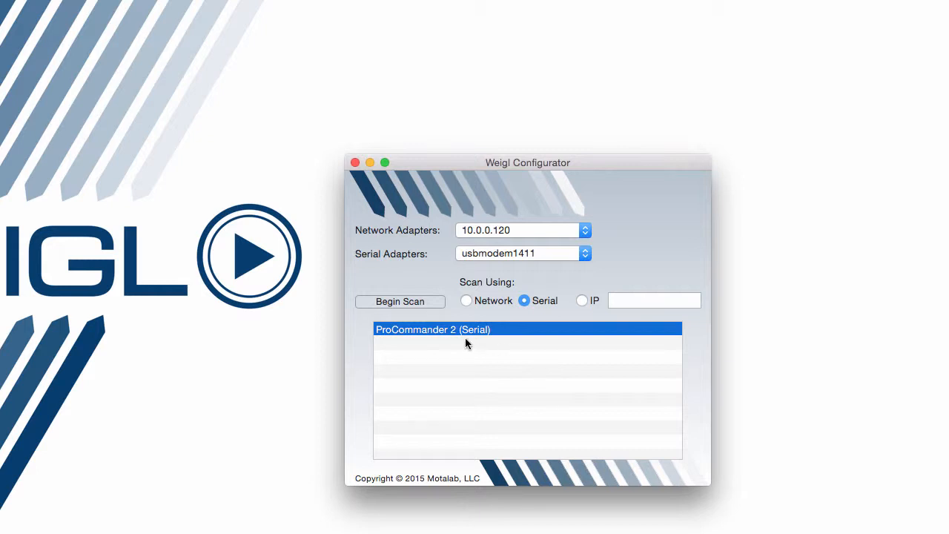
pyautogui.moveTo(526, 266)
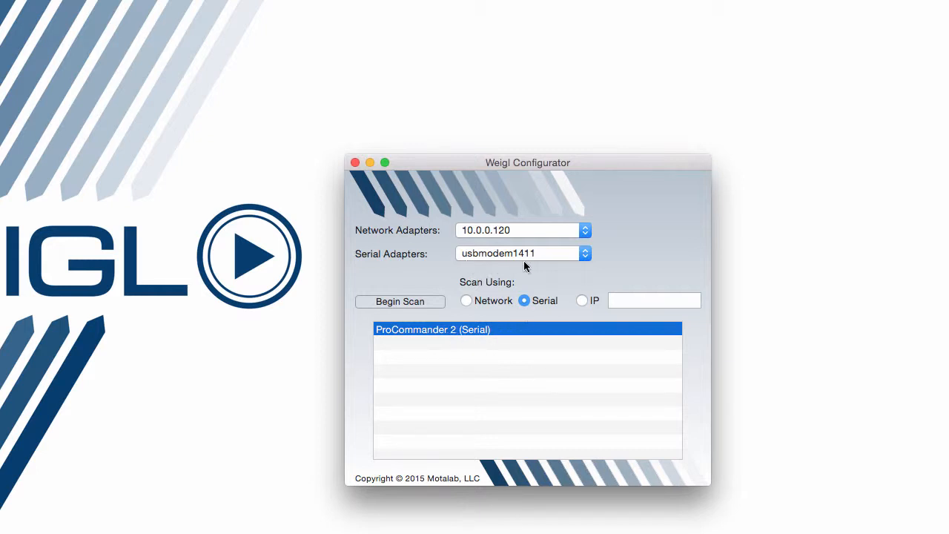
pyautogui.moveTo(533, 270)
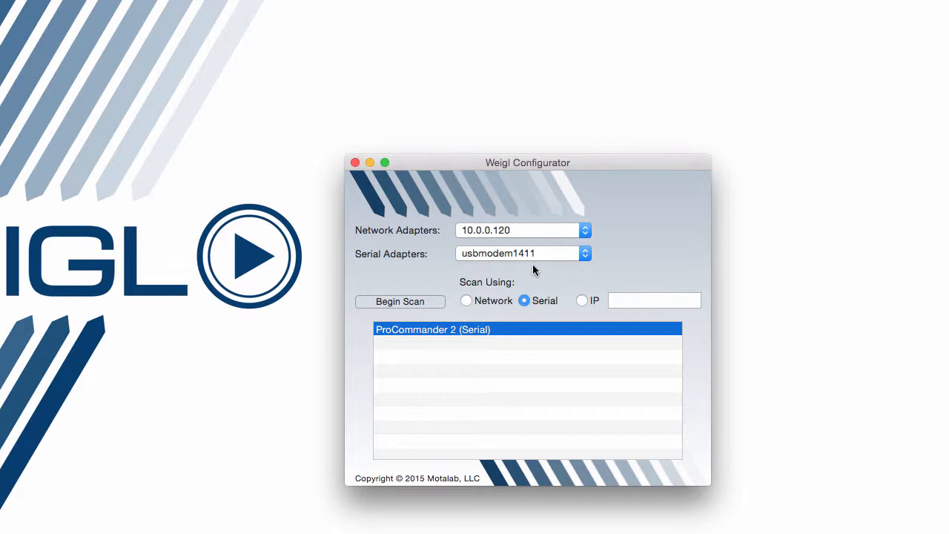
pyautogui.doubleClick(432, 329)
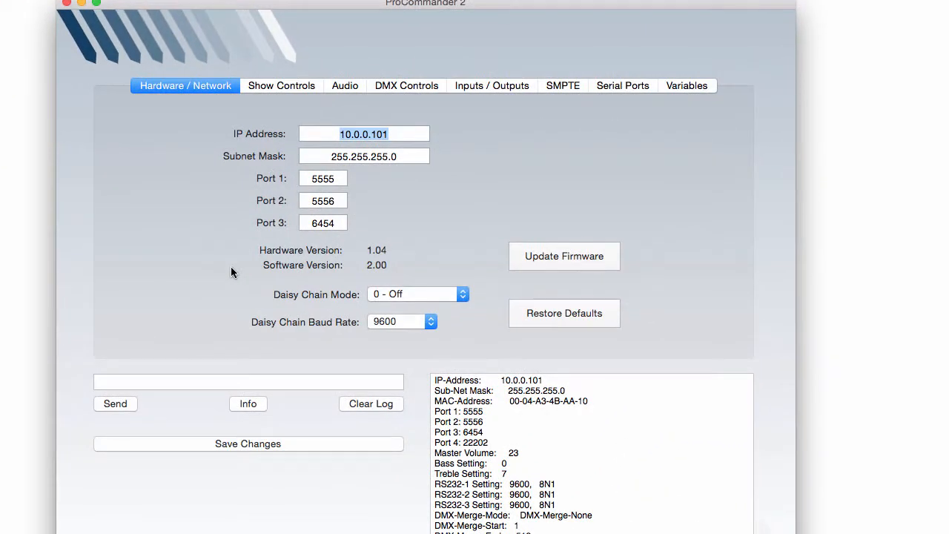
pyautogui.moveTo(538, 233)
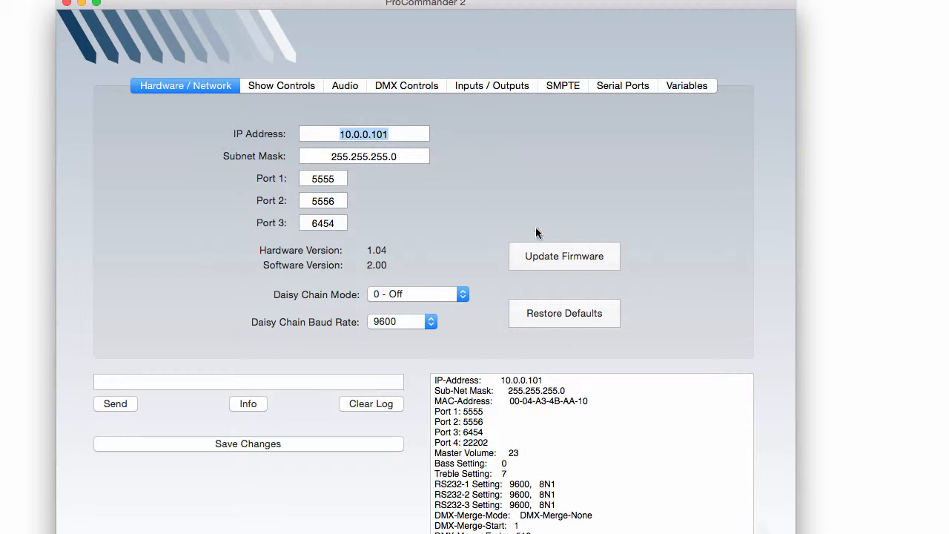
pyautogui.moveTo(338, 320)
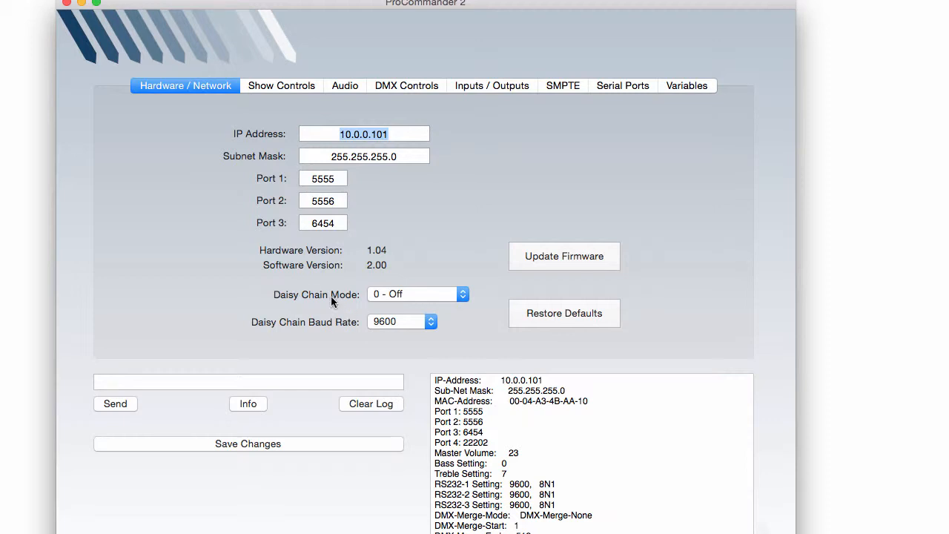
pyautogui.moveTo(170, 281)
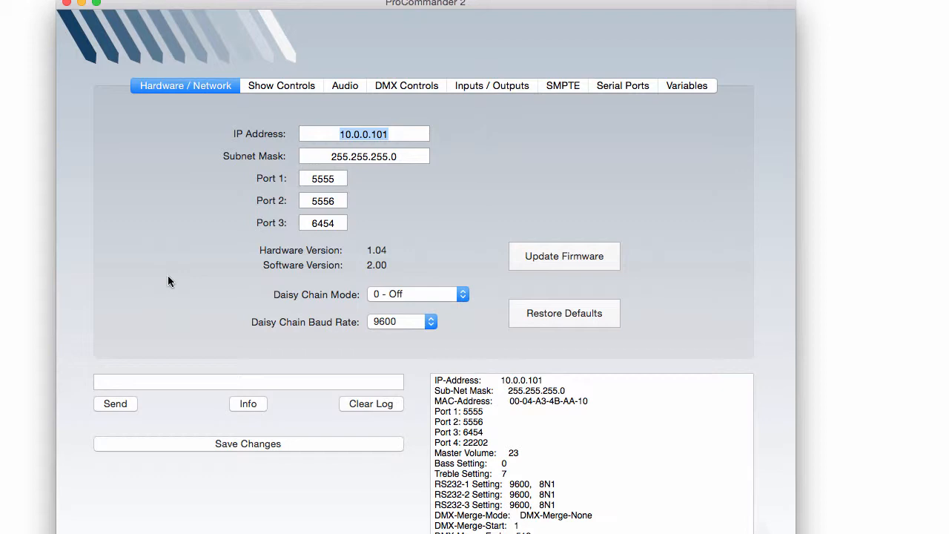
# Select the 10.0.0.101 IP address, then view the unsupported Show Controls page.
pyautogui.click(385, 133)
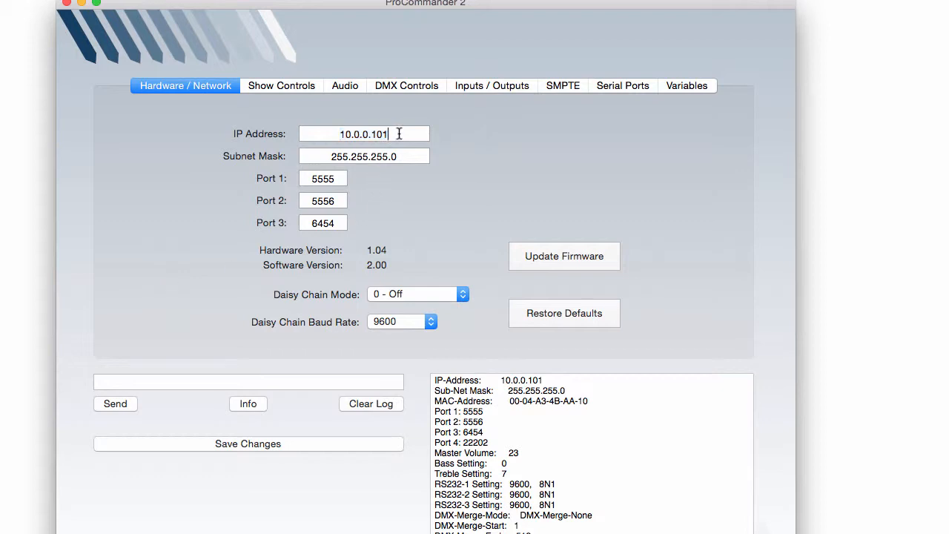
pyautogui.tripleClick(363, 134)
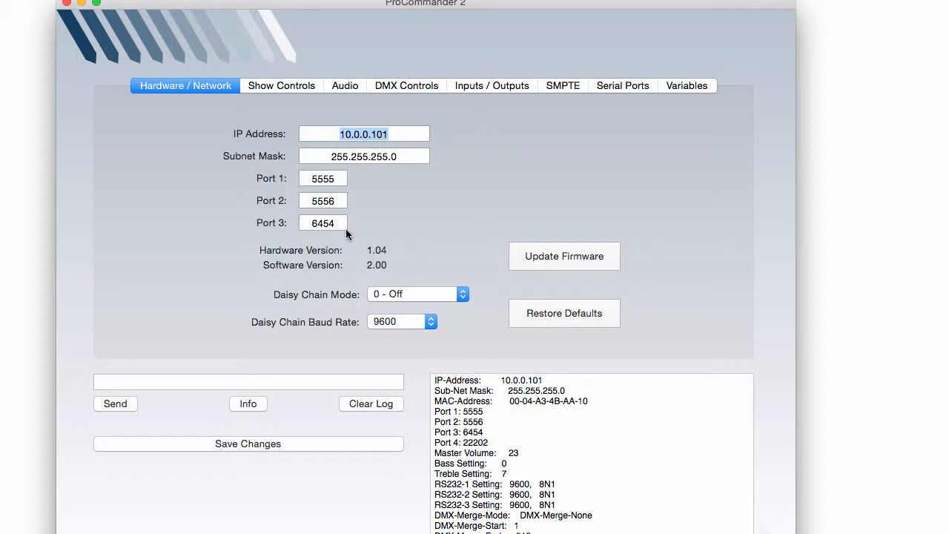
pyautogui.moveTo(384, 198)
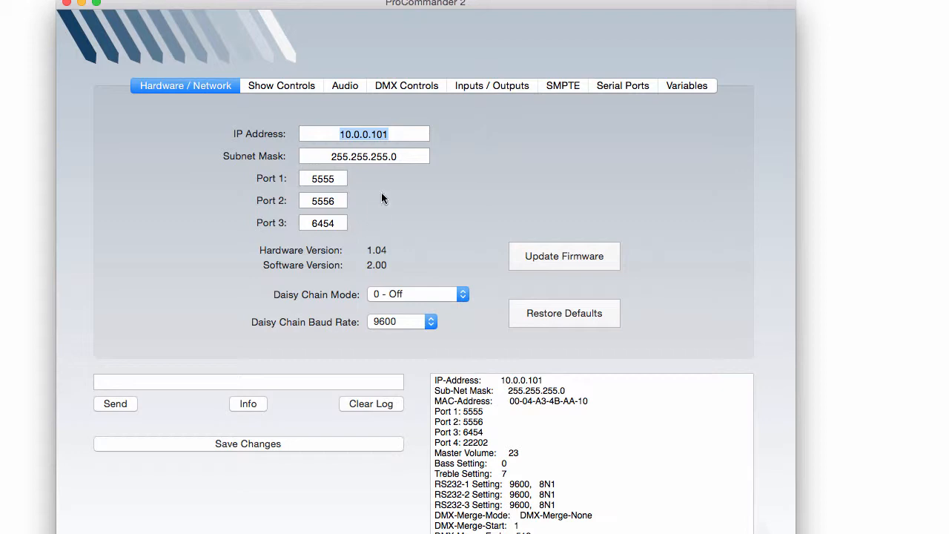
pyautogui.moveTo(389, 197)
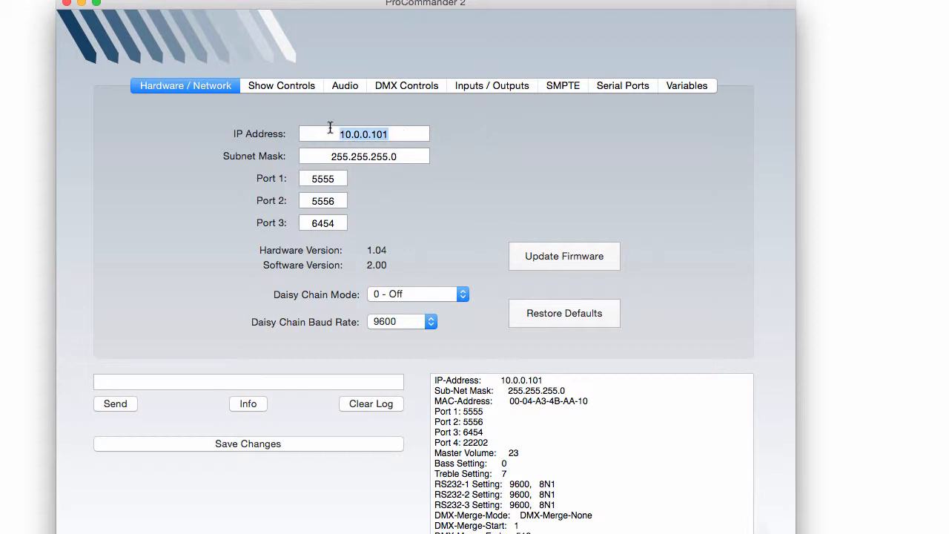
pyautogui.moveTo(370, 195)
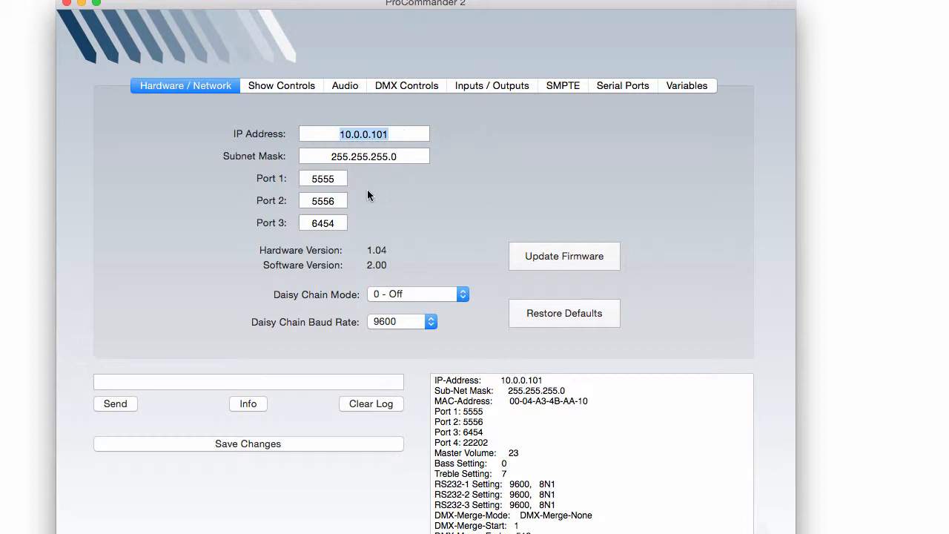
pyautogui.moveTo(376, 192)
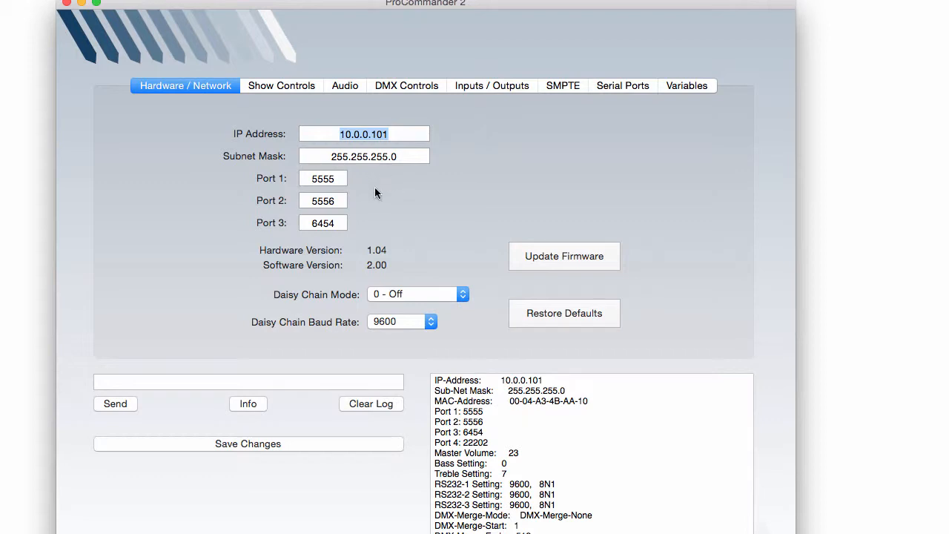
pyautogui.click(281, 85)
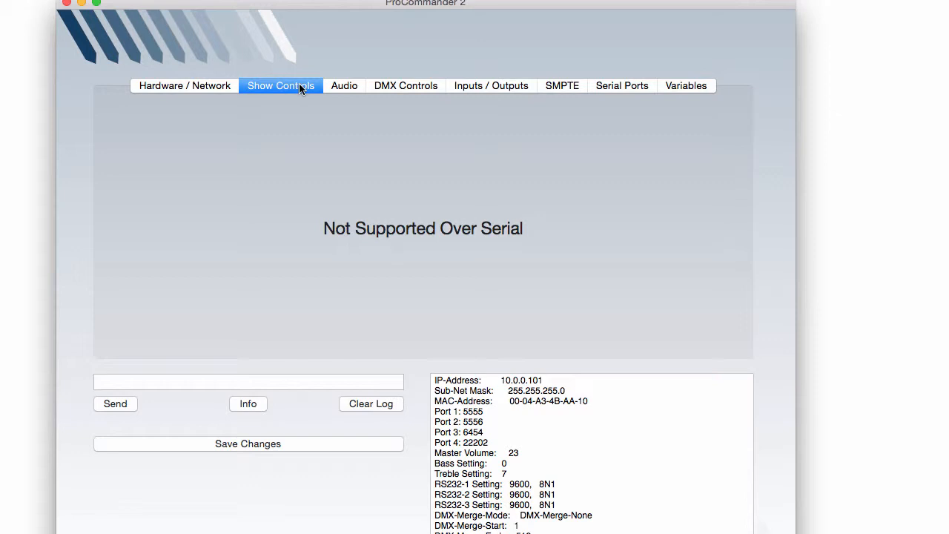
# Tour the DMX, SMPTE, Serial Ports, Variables, Audio and Inputs / Outputs pages.
pyautogui.click(406, 86)
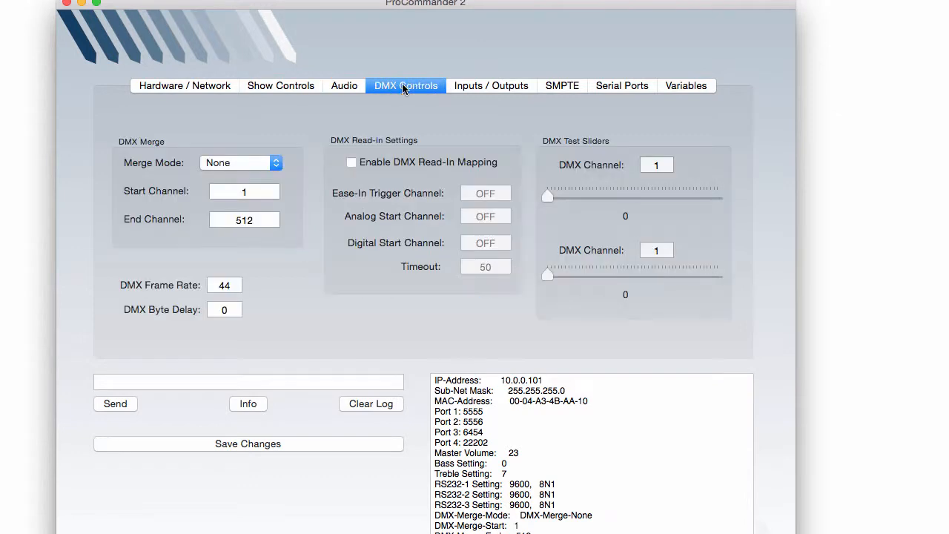
pyautogui.click(561, 85)
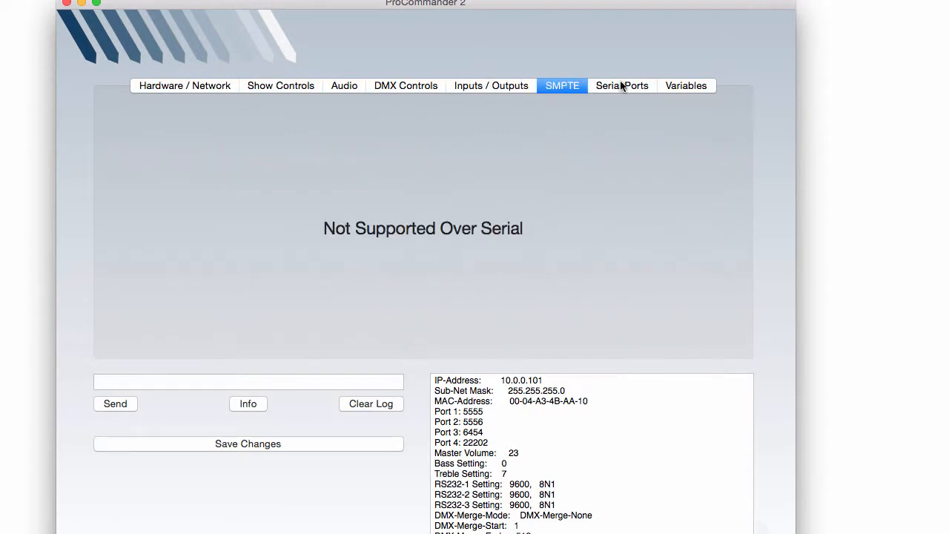
pyautogui.click(622, 85)
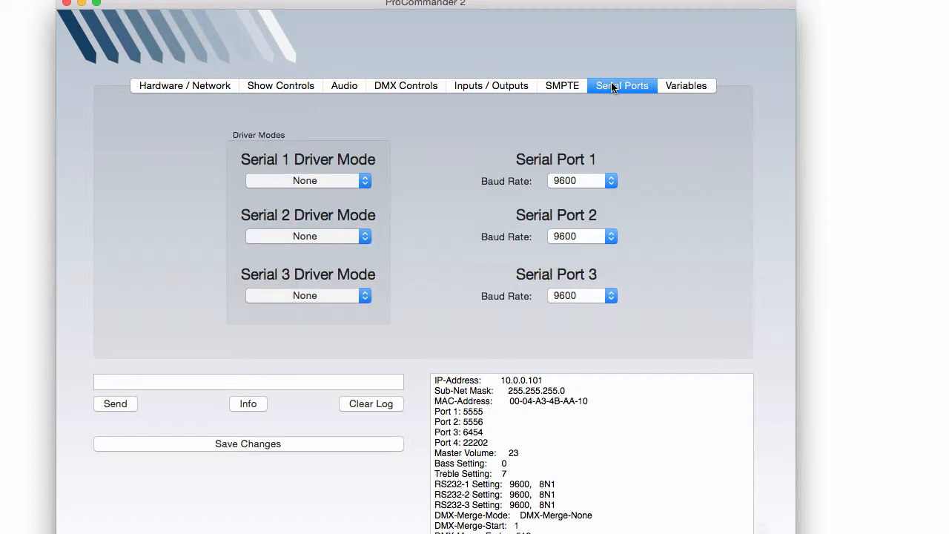
pyautogui.click(686, 86)
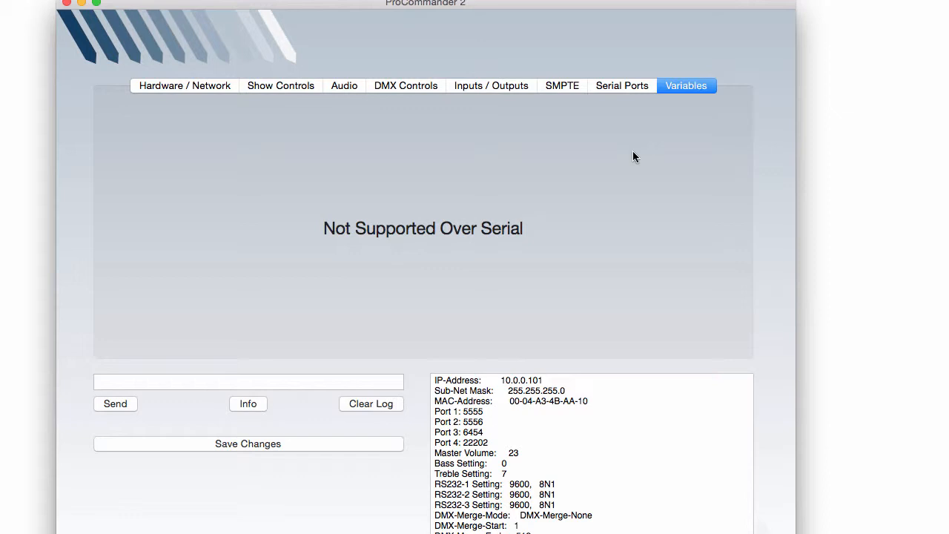
pyautogui.moveTo(565, 157)
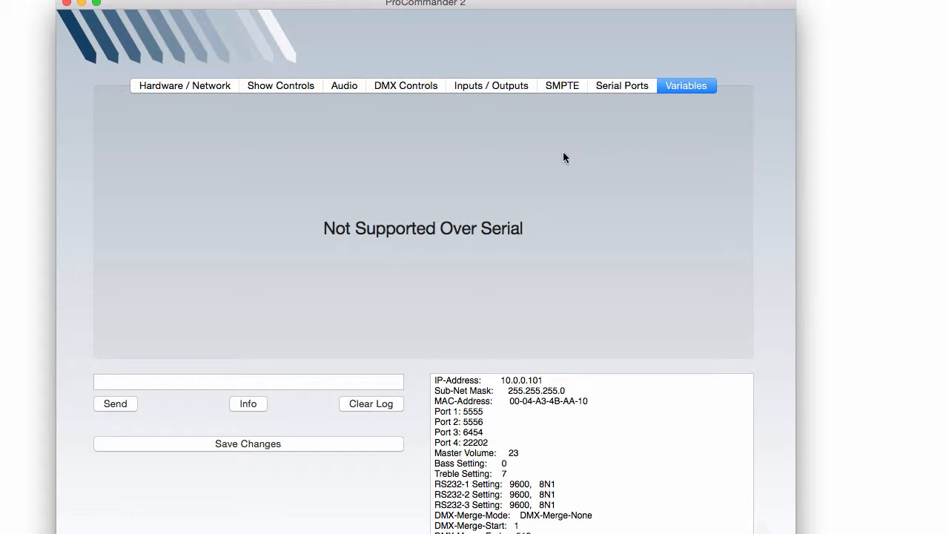
pyautogui.click(344, 85)
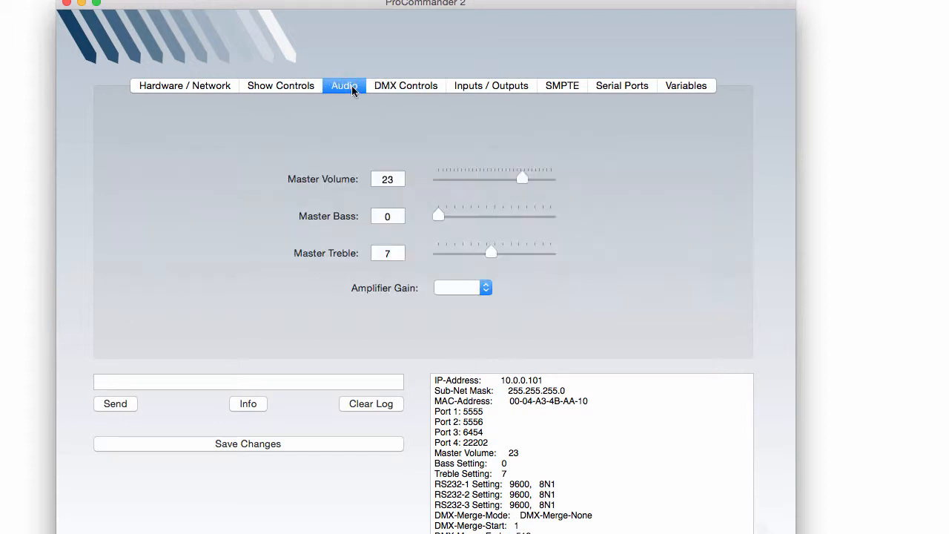
pyautogui.click(491, 85)
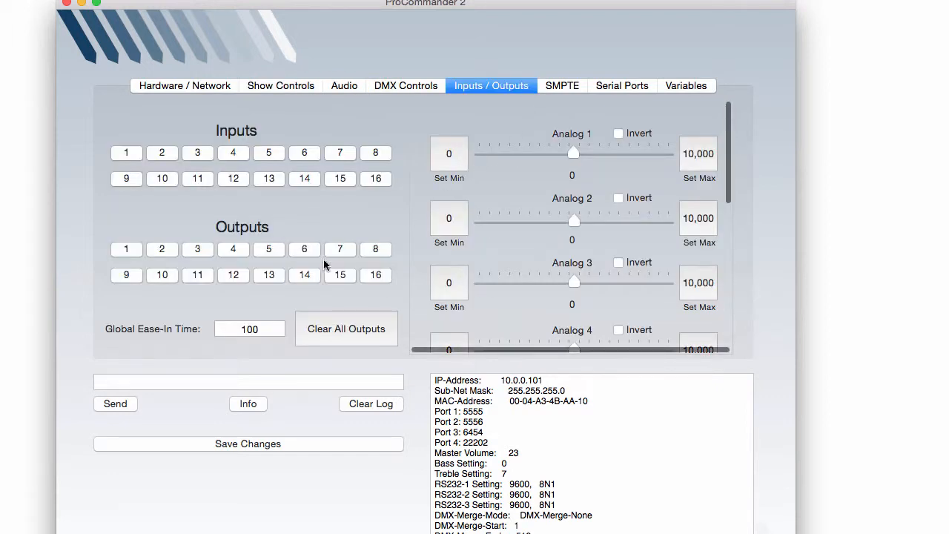